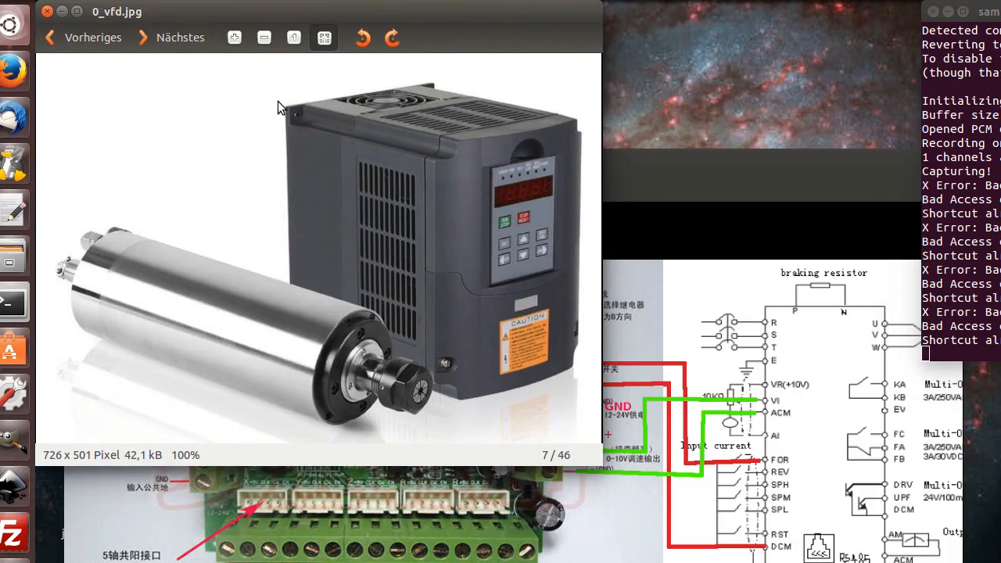
{"action": "mouse_move", "coordinate": [275, 327]}
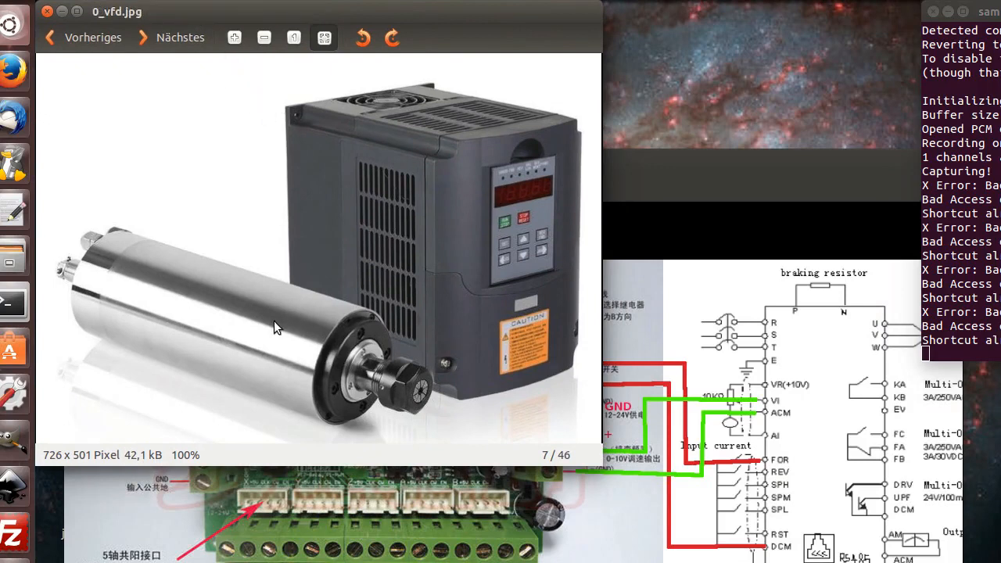
{"action": "mouse_move", "coordinate": [399, 209]}
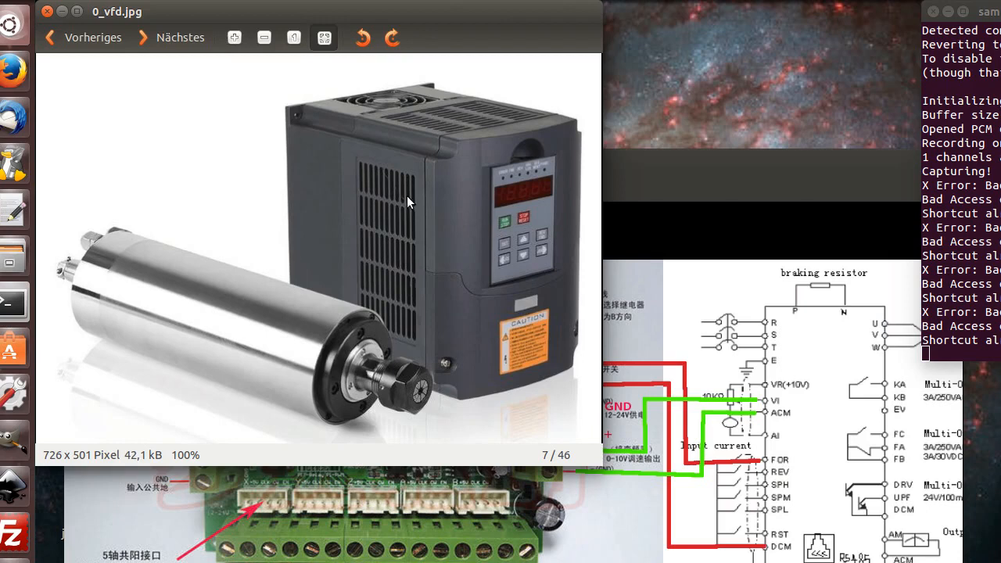
{"action": "mouse_move", "coordinate": [375, 181]}
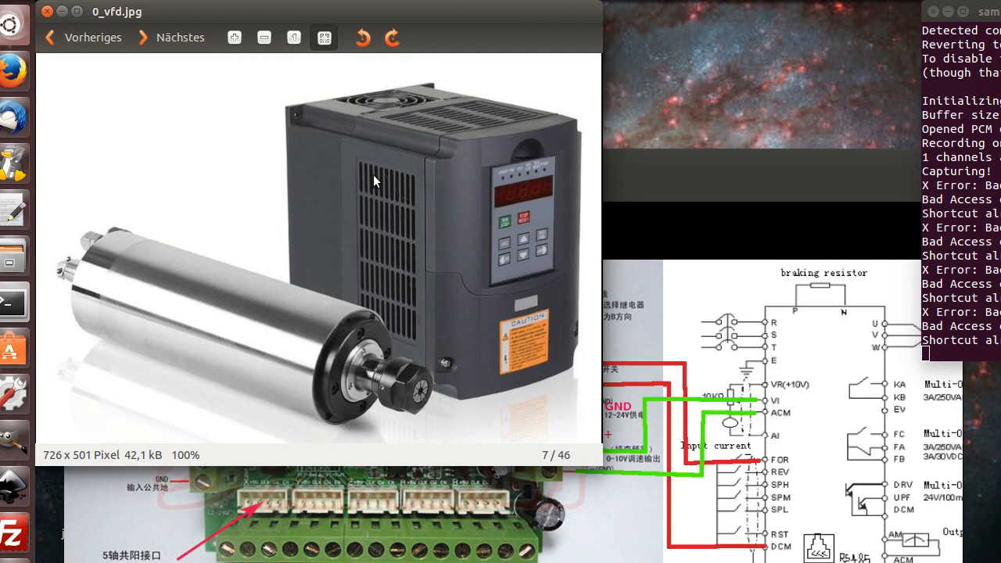
{"action": "mouse_move", "coordinate": [412, 239]}
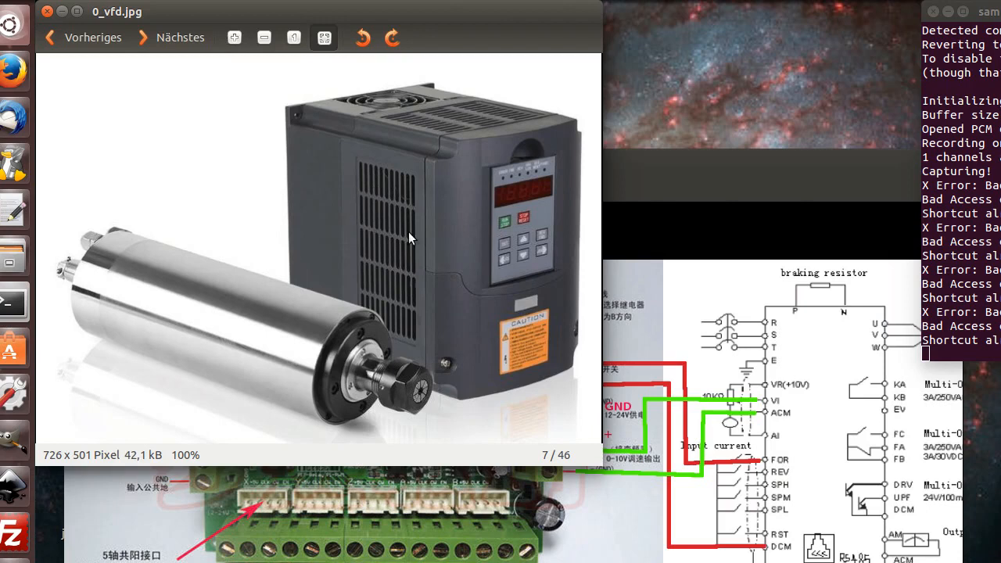
{"action": "mouse_move", "coordinate": [237, 321]}
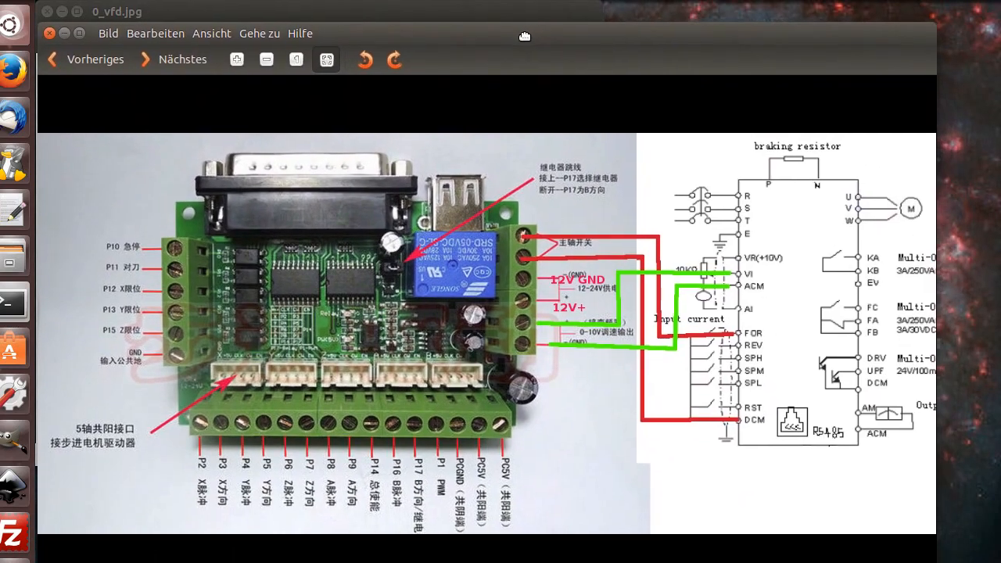
{"action": "left_click", "coordinate": [394, 60]}
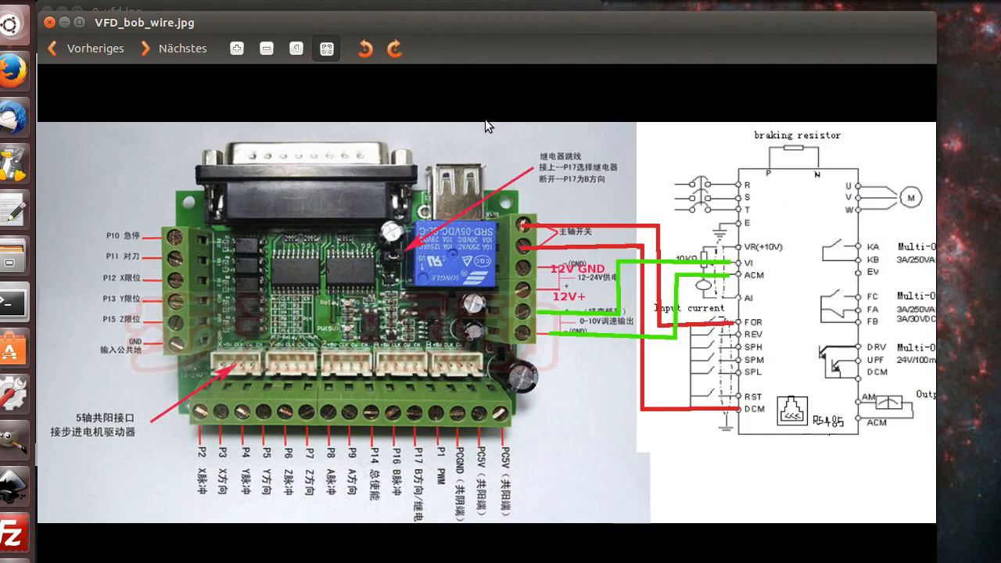
{"action": "mouse_move", "coordinate": [841, 219]}
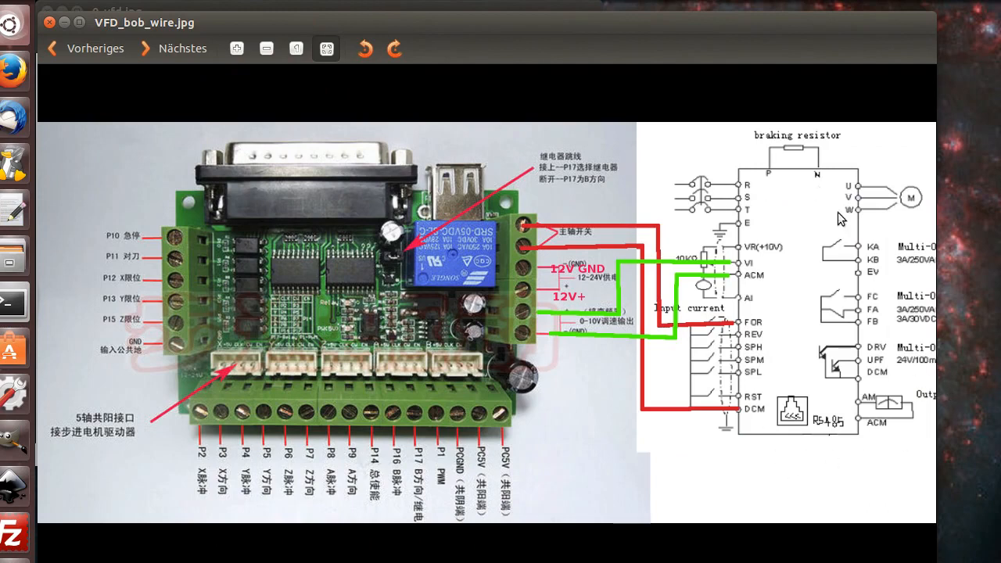
{"action": "mouse_move", "coordinate": [688, 154]}
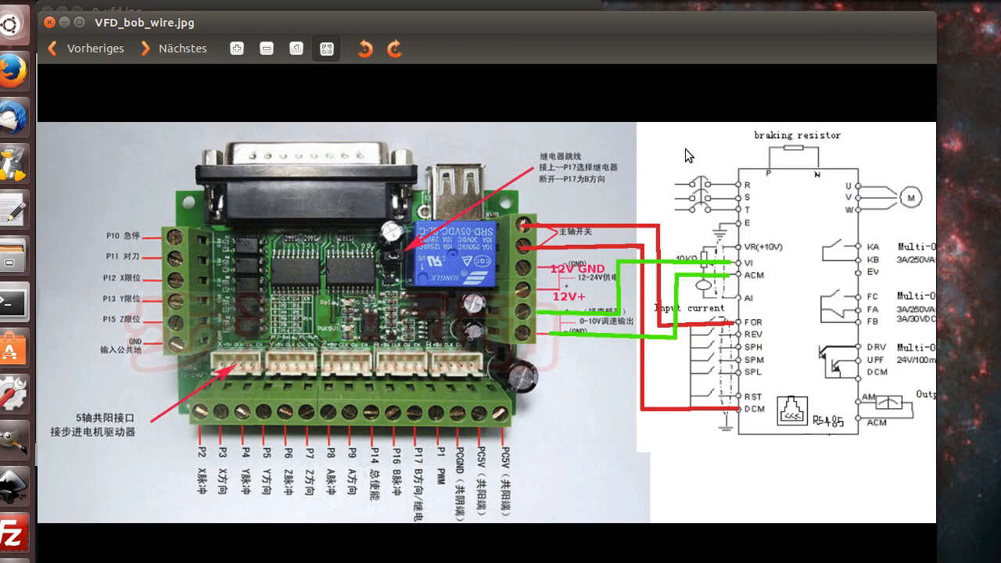
{"action": "mouse_move", "coordinate": [137, 229]}
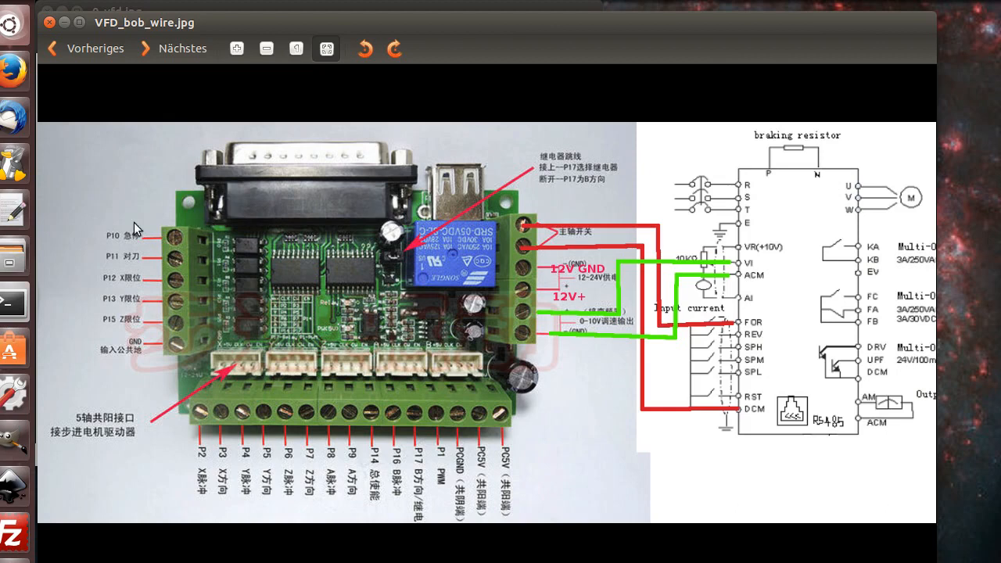
{"action": "mouse_move", "coordinate": [160, 243]}
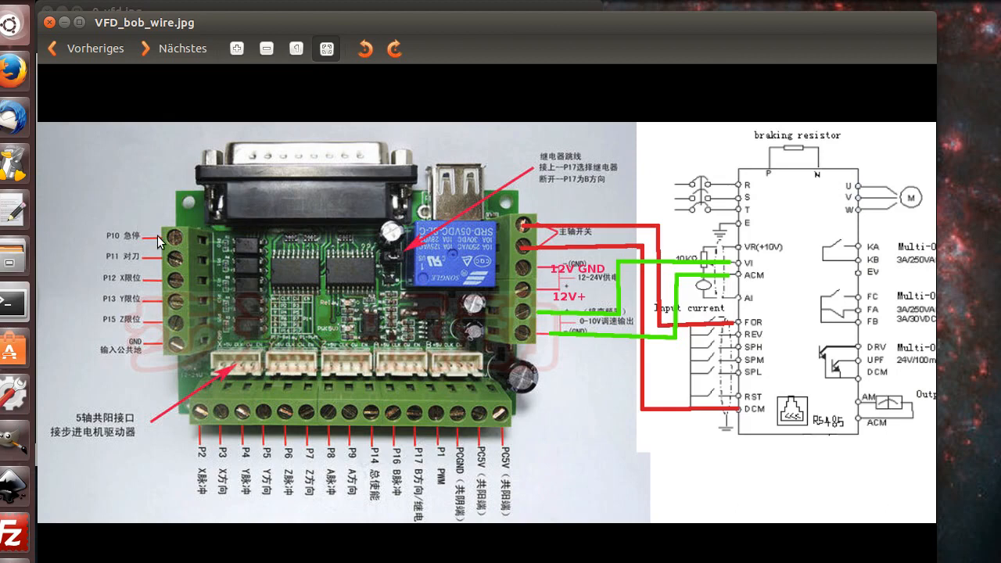
{"action": "mouse_move", "coordinate": [155, 227]}
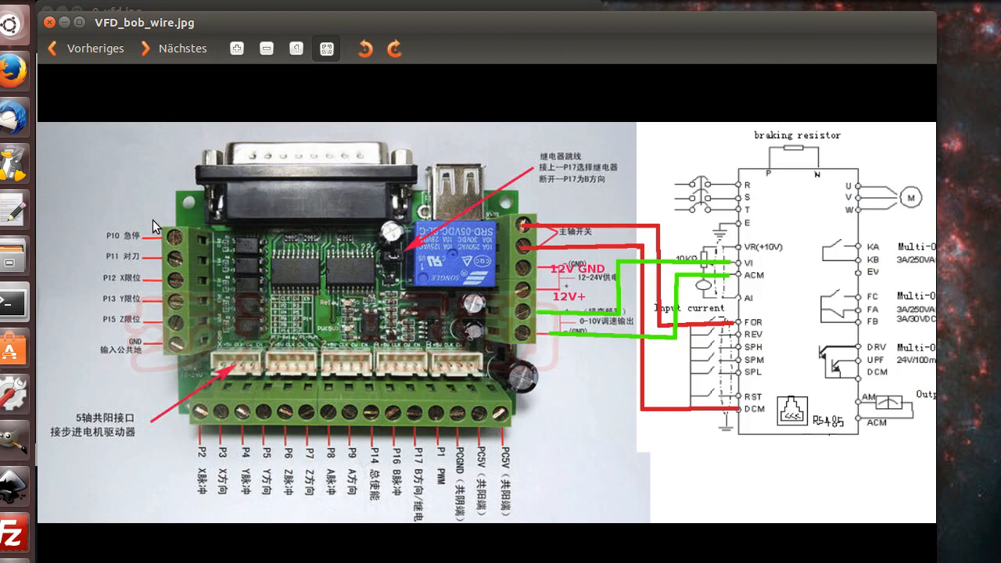
{"action": "mouse_move", "coordinate": [153, 226]}
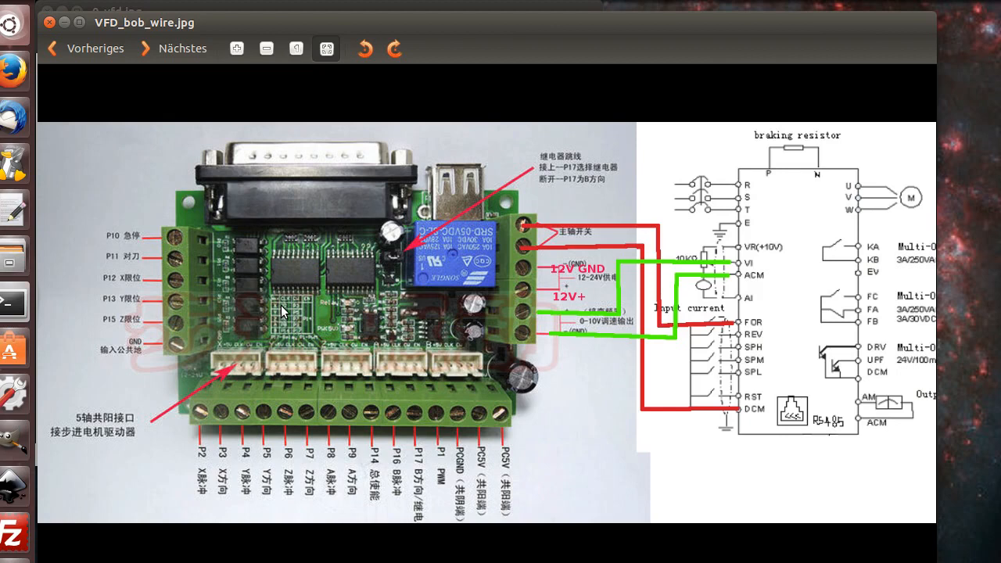
{"action": "mouse_move", "coordinate": [287, 315]}
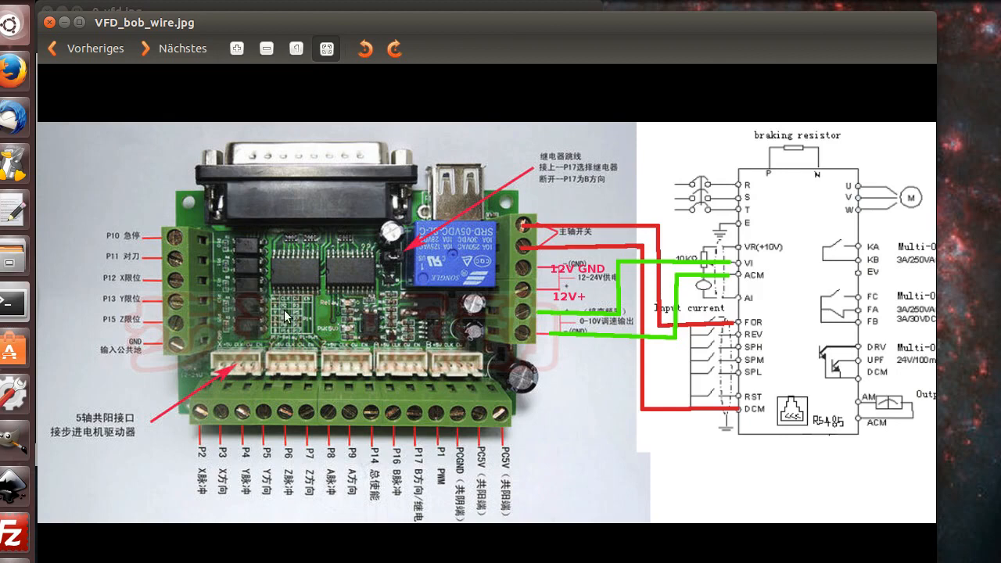
{"action": "mouse_move", "coordinate": [233, 371]}
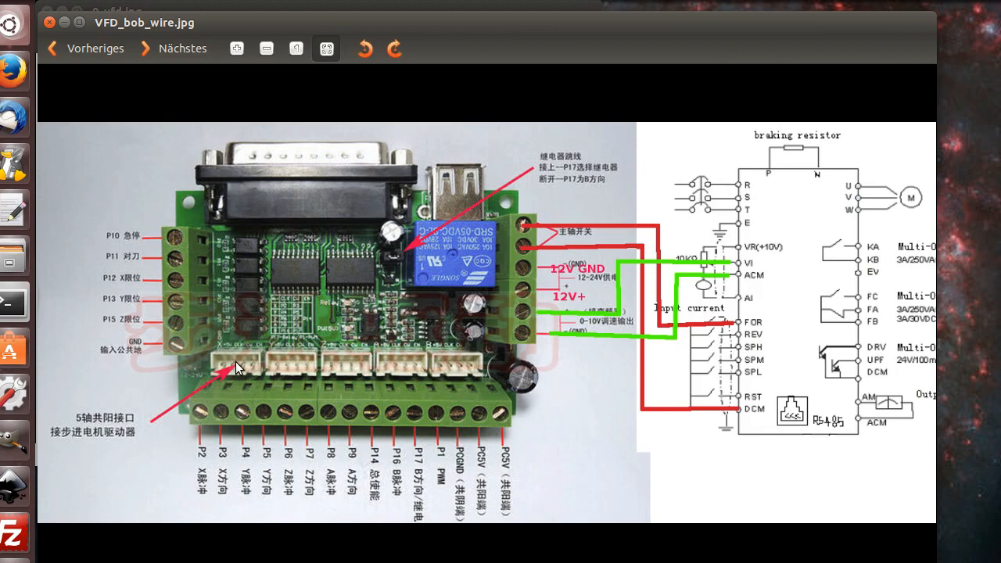
{"action": "mouse_move", "coordinate": [241, 367]}
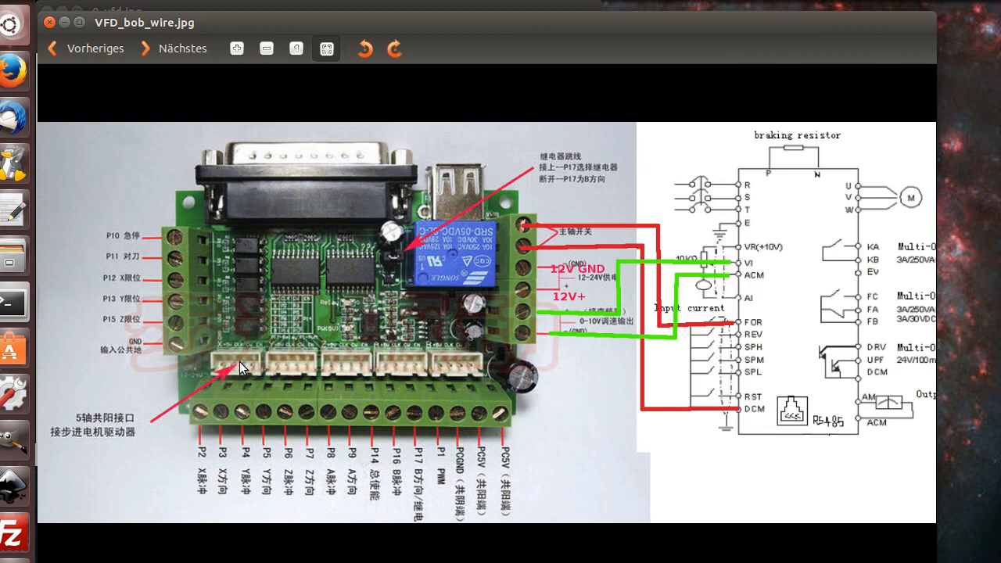
{"action": "mouse_move", "coordinate": [246, 372]}
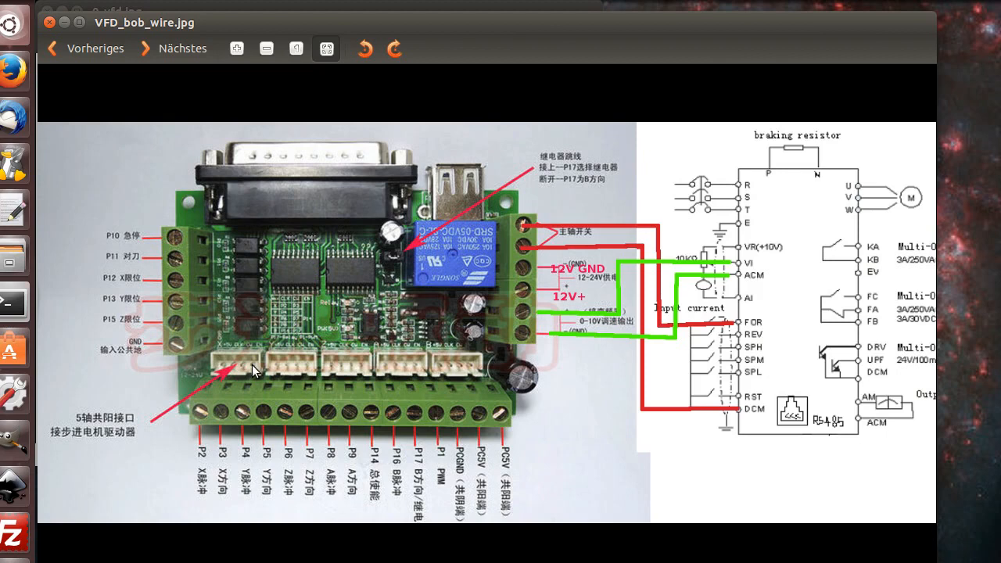
{"action": "mouse_move", "coordinate": [368, 366]}
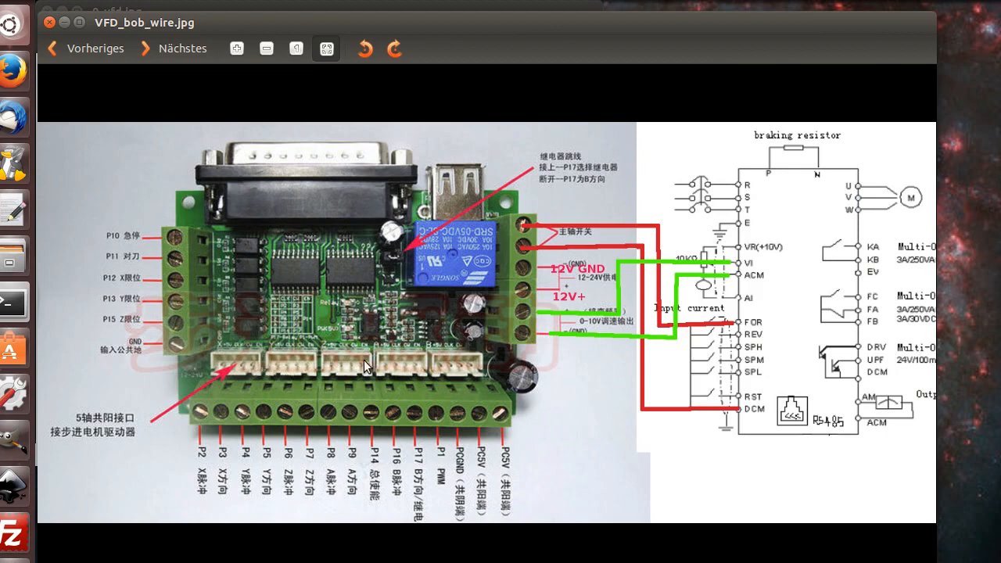
{"action": "mouse_move", "coordinate": [414, 346]}
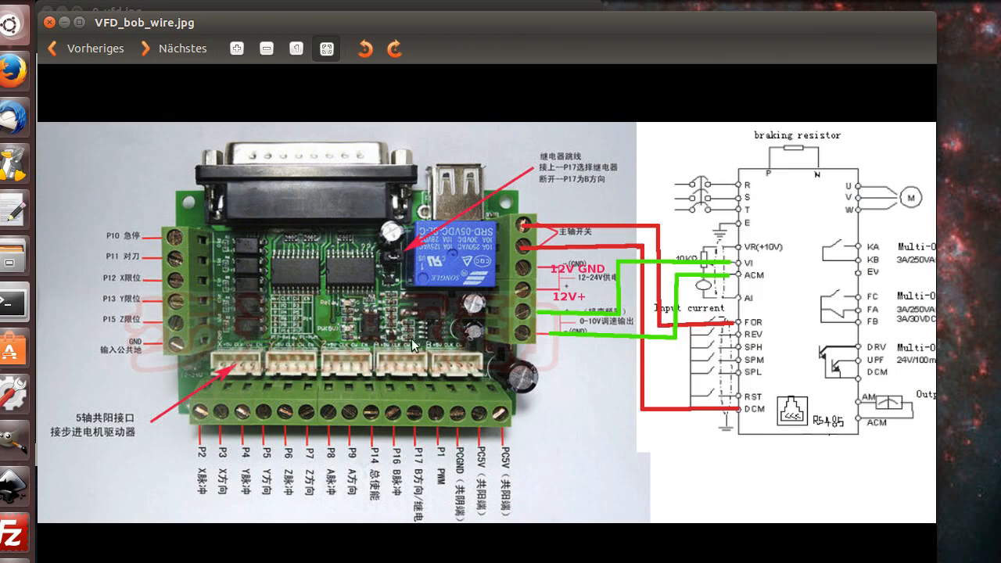
{"action": "mouse_move", "coordinate": [843, 385]}
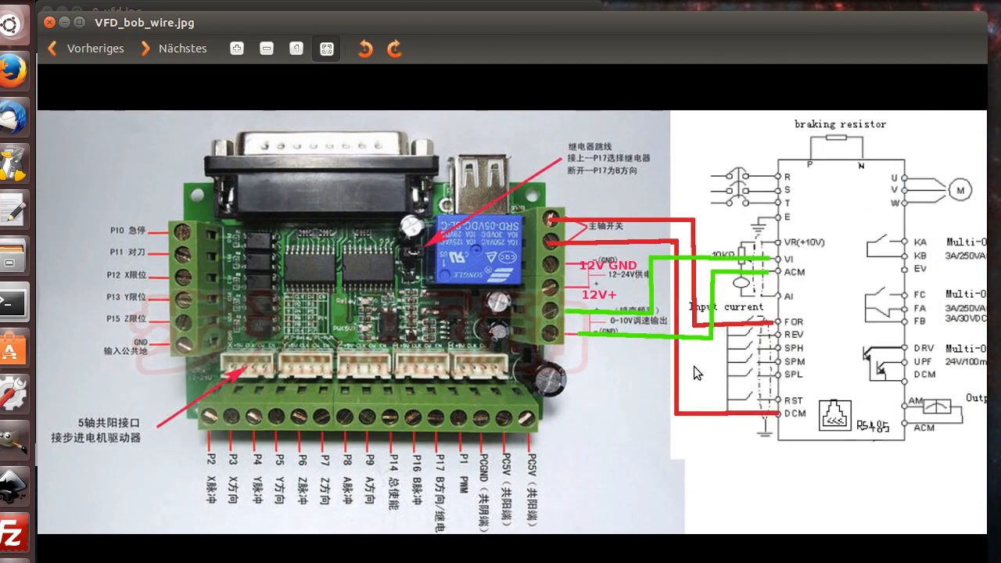
{"action": "mouse_move", "coordinate": [485, 256]}
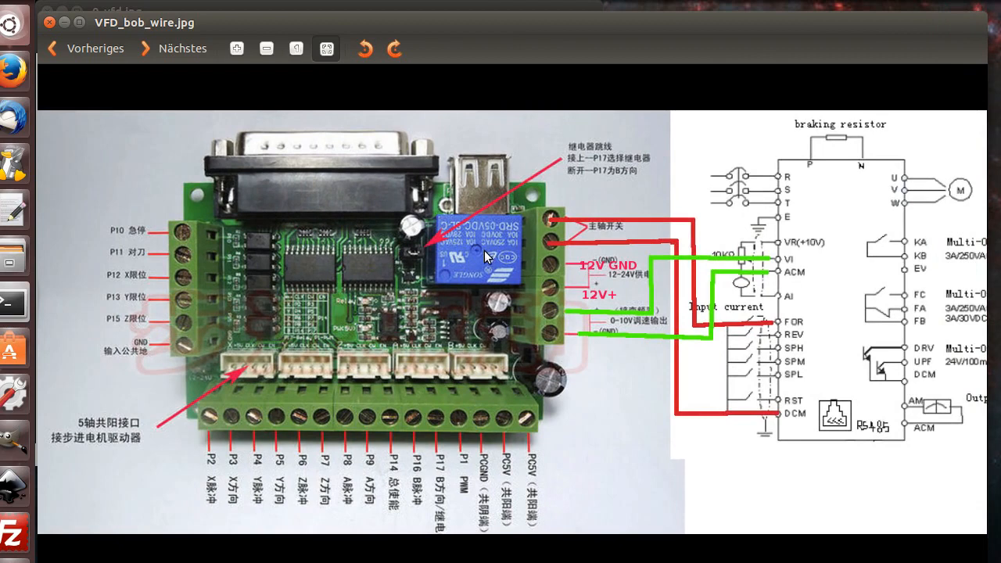
{"action": "mouse_move", "coordinate": [456, 262]}
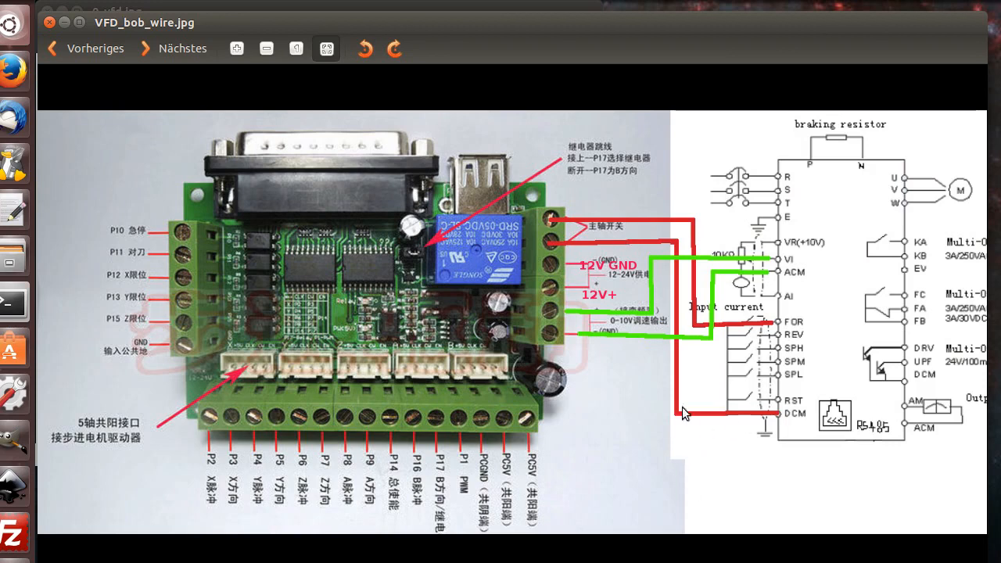
{"action": "mouse_move", "coordinate": [786, 422]}
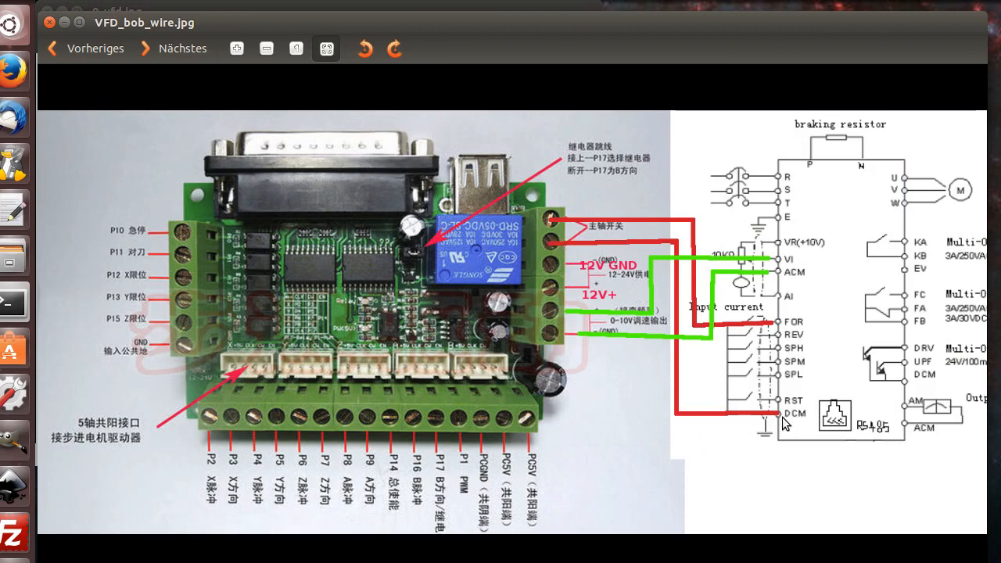
{"action": "mouse_move", "coordinate": [731, 419]}
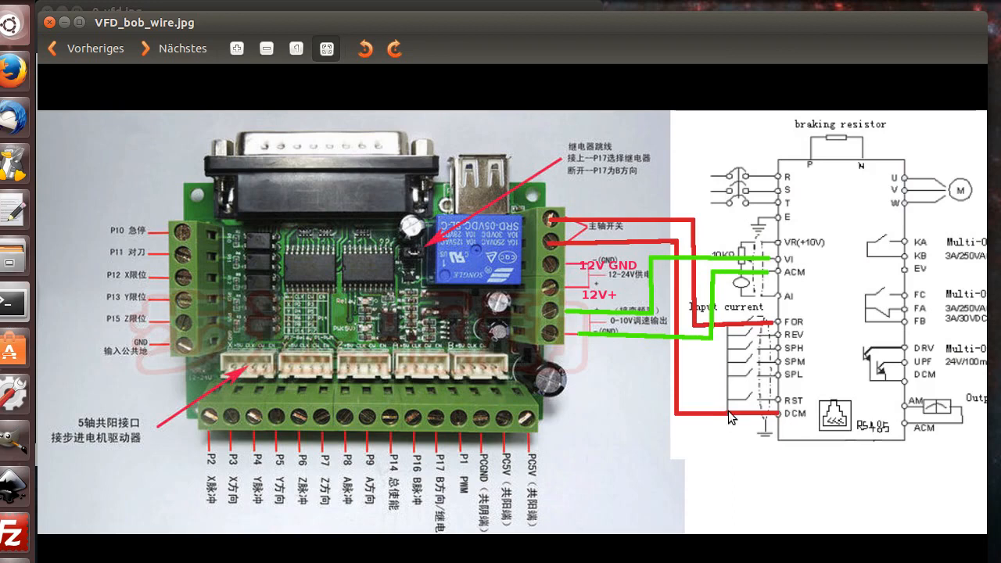
{"action": "mouse_move", "coordinate": [789, 344]}
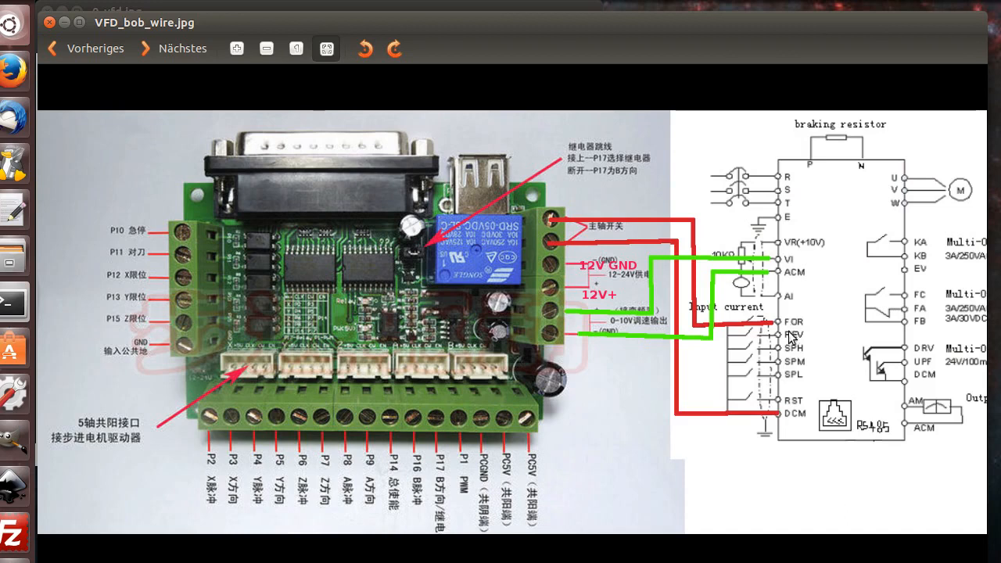
{"action": "mouse_move", "coordinate": [828, 360]}
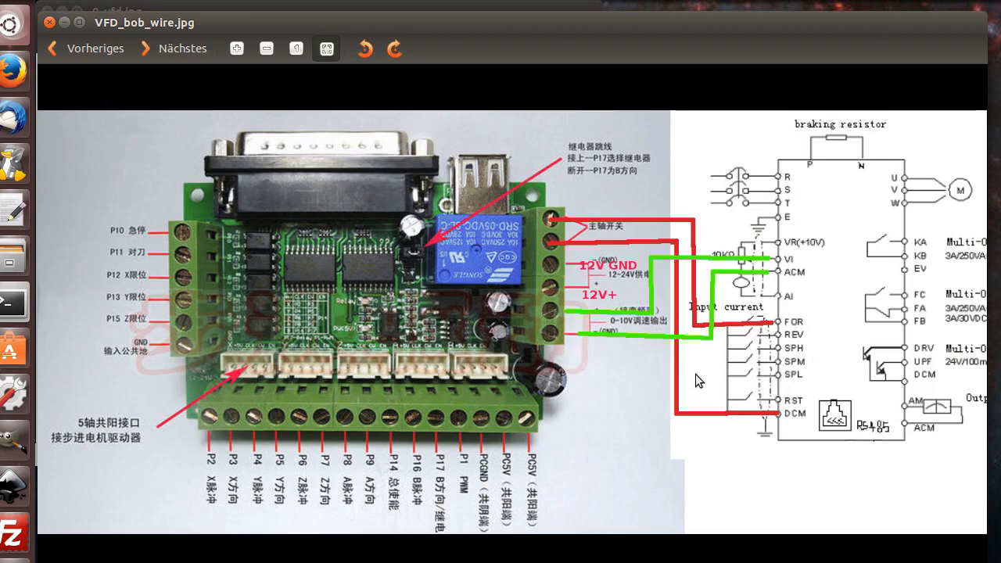
{"action": "mouse_move", "coordinate": [794, 358]}
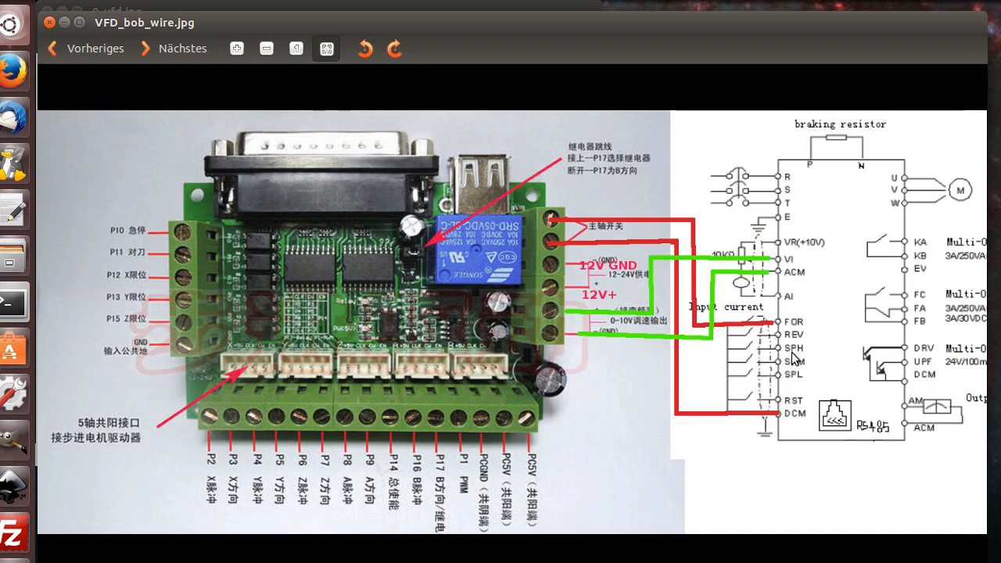
{"action": "mouse_move", "coordinate": [797, 415]}
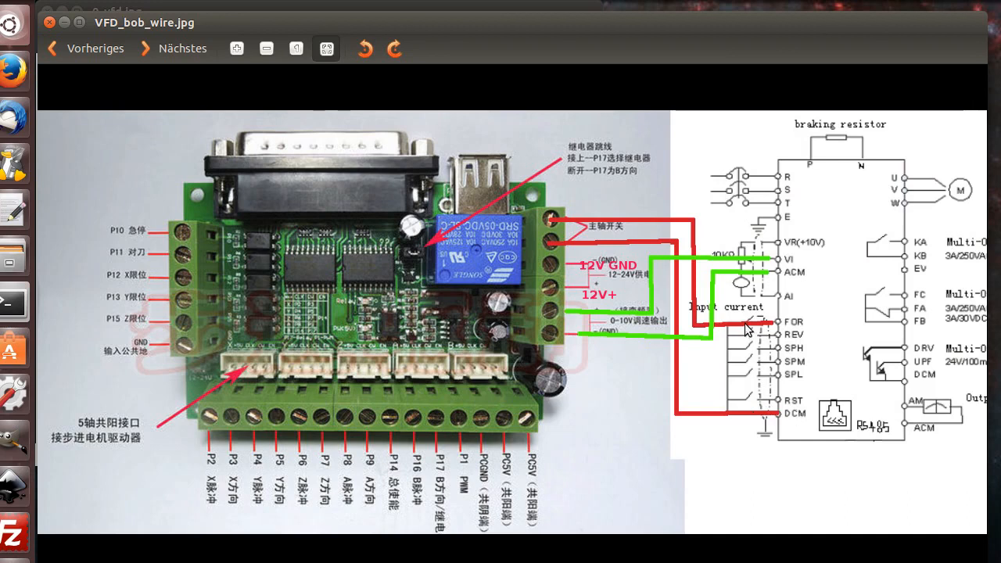
{"action": "mouse_move", "coordinate": [622, 229]}
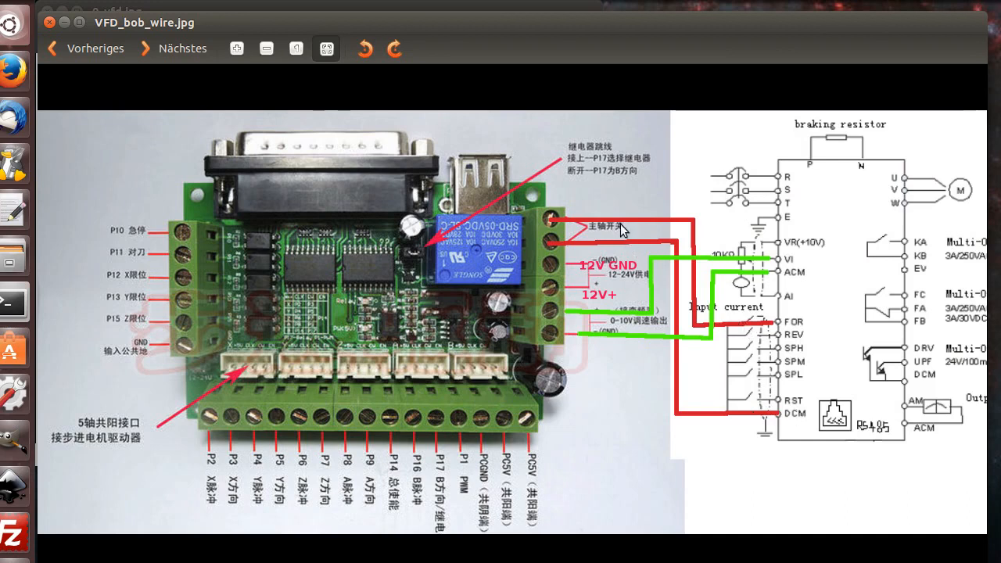
{"action": "mouse_move", "coordinate": [624, 249]}
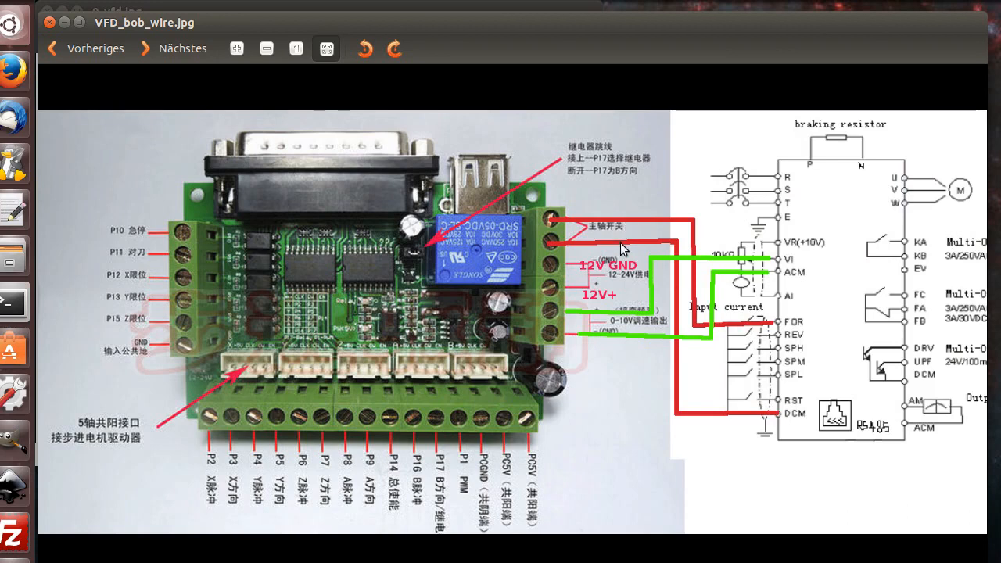
{"action": "mouse_move", "coordinate": [633, 284]}
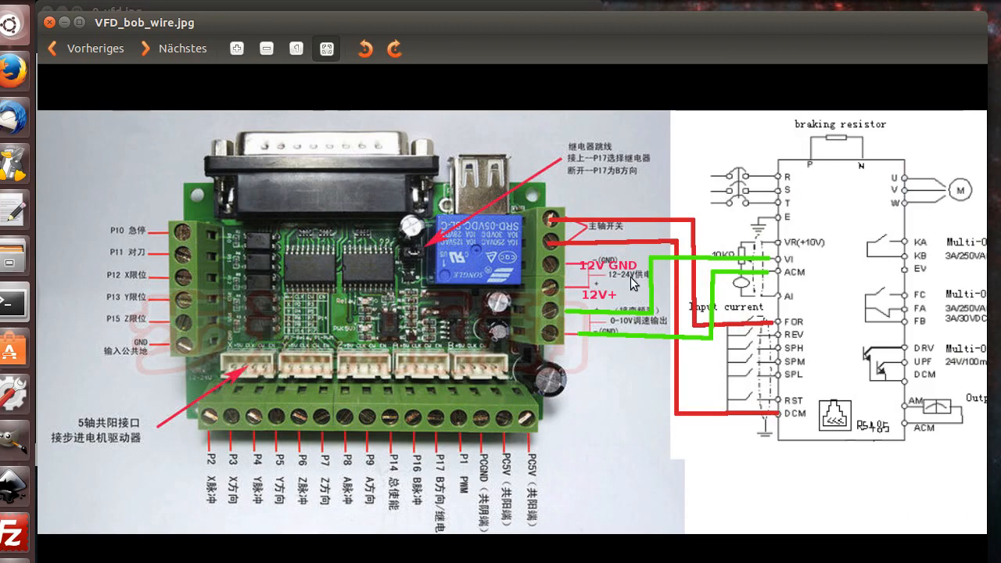
{"action": "mouse_move", "coordinate": [794, 282]}
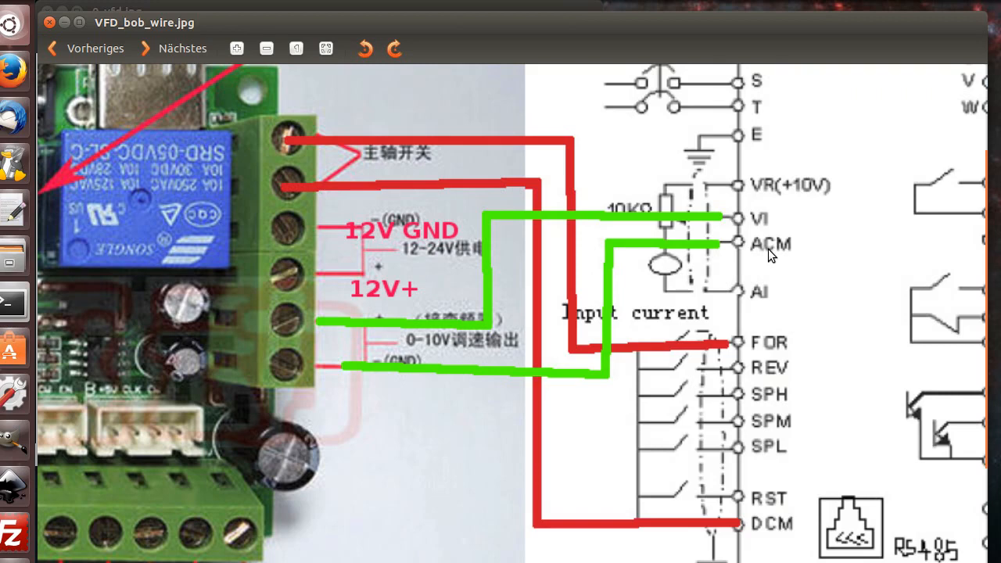
{"action": "mouse_move", "coordinate": [606, 133]}
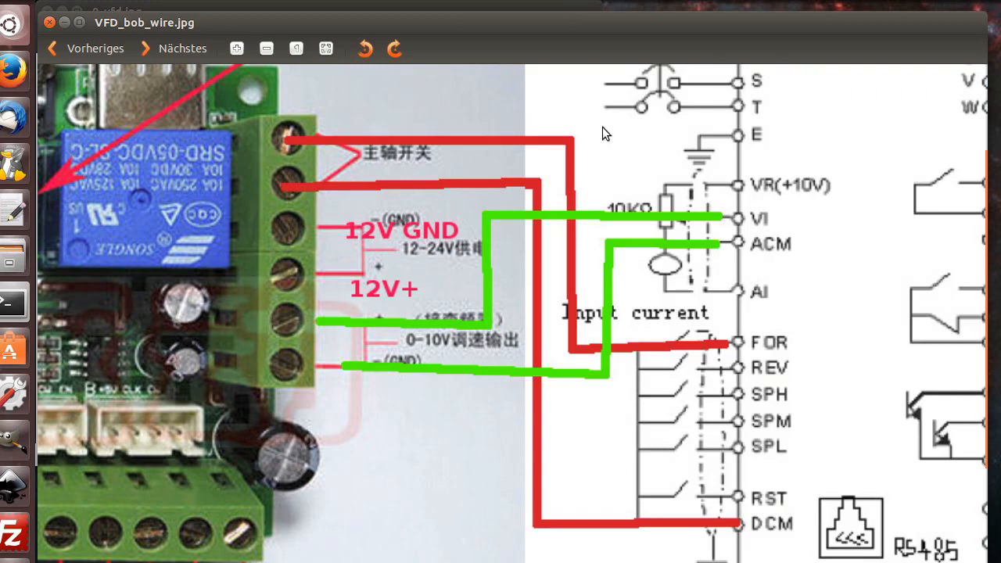
{"action": "mouse_move", "coordinate": [276, 385]}
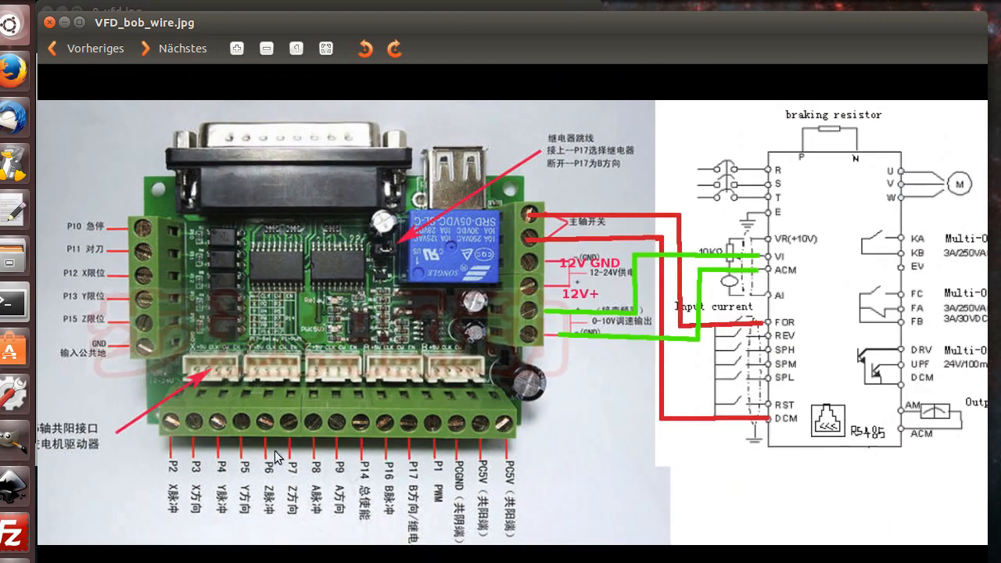
{"action": "mouse_move", "coordinate": [557, 283]}
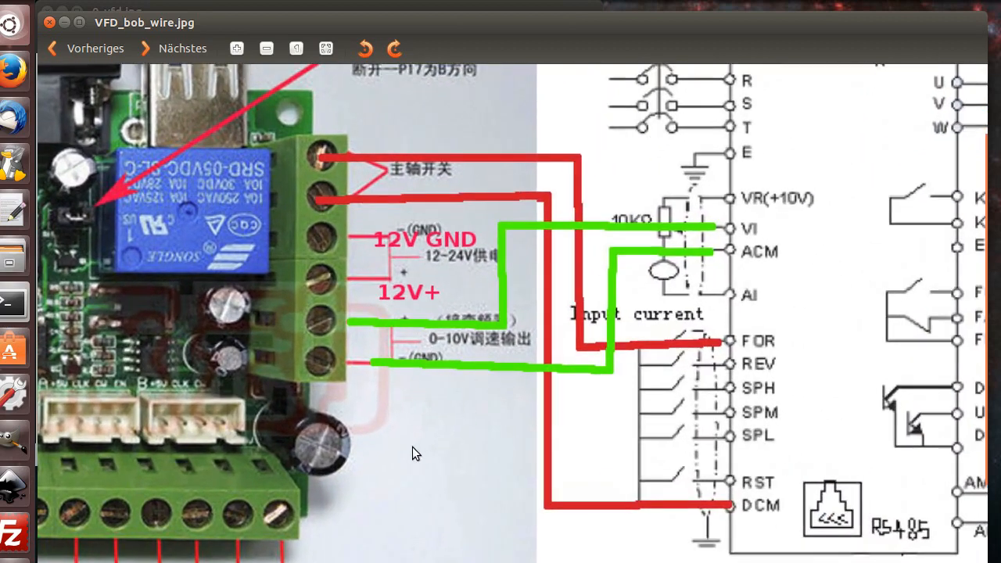
{"action": "mouse_move", "coordinate": [429, 509]}
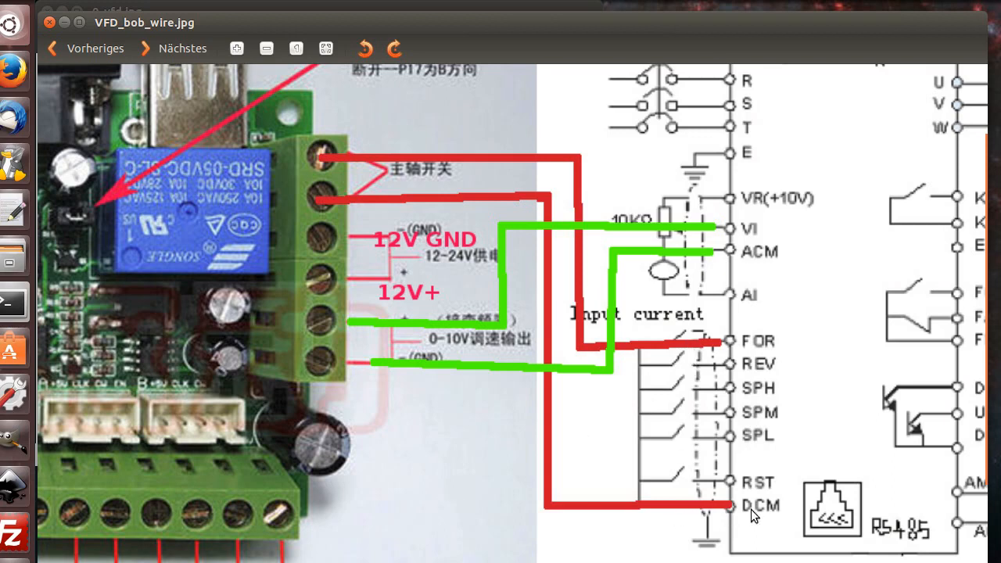
{"action": "mouse_move", "coordinate": [712, 552]}
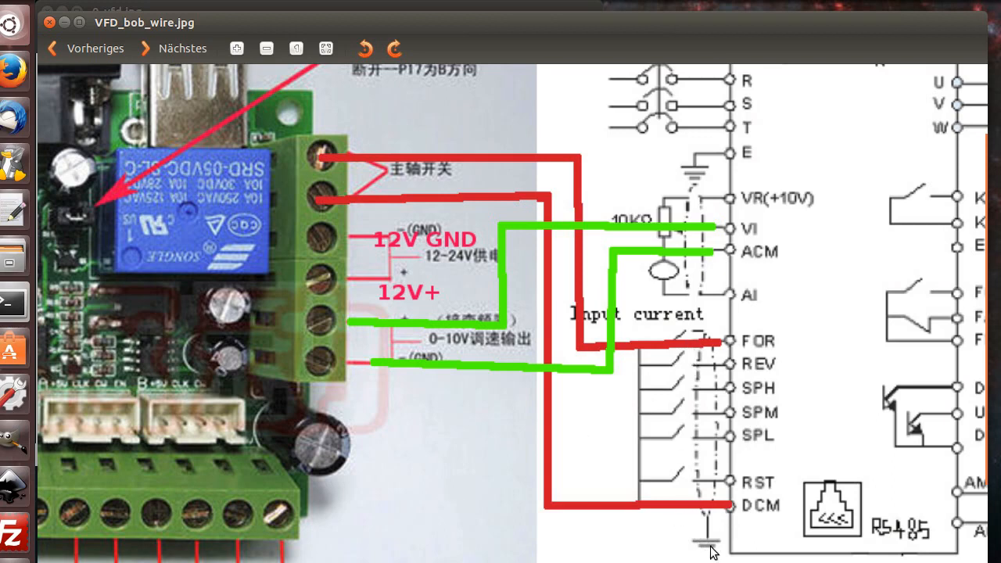
{"action": "mouse_move", "coordinate": [695, 512]}
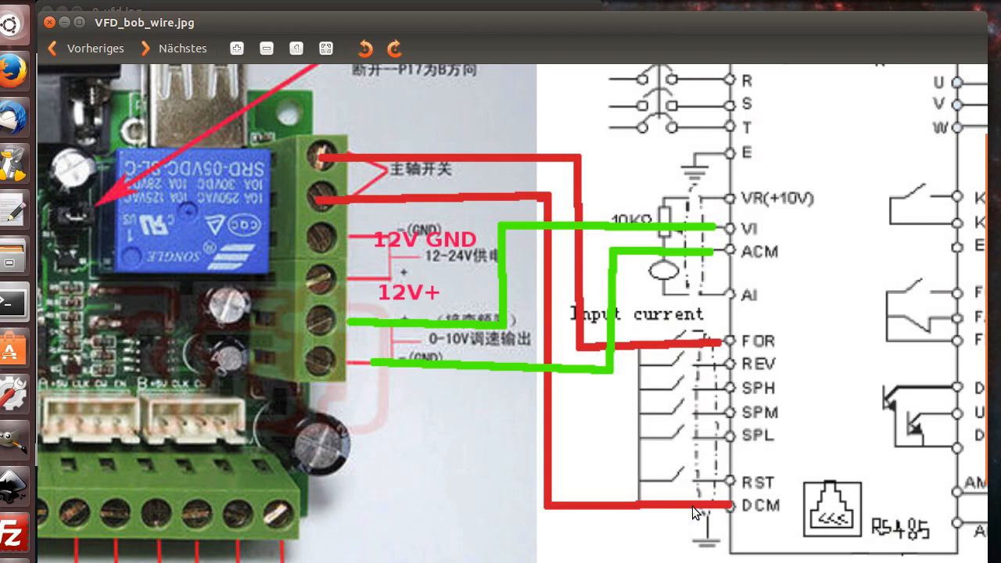
{"action": "mouse_move", "coordinate": [686, 480]}
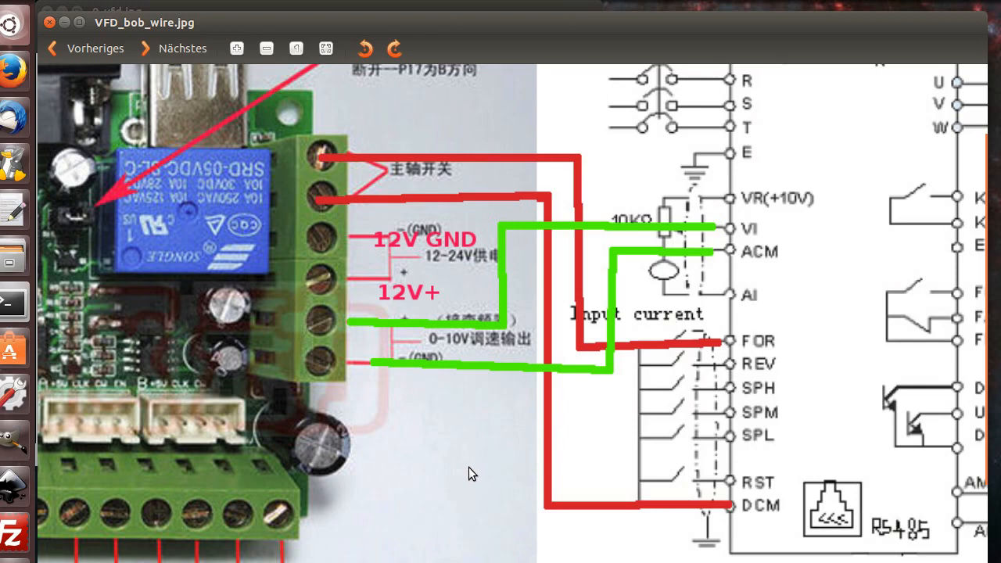
{"action": "mouse_move", "coordinate": [159, 265]}
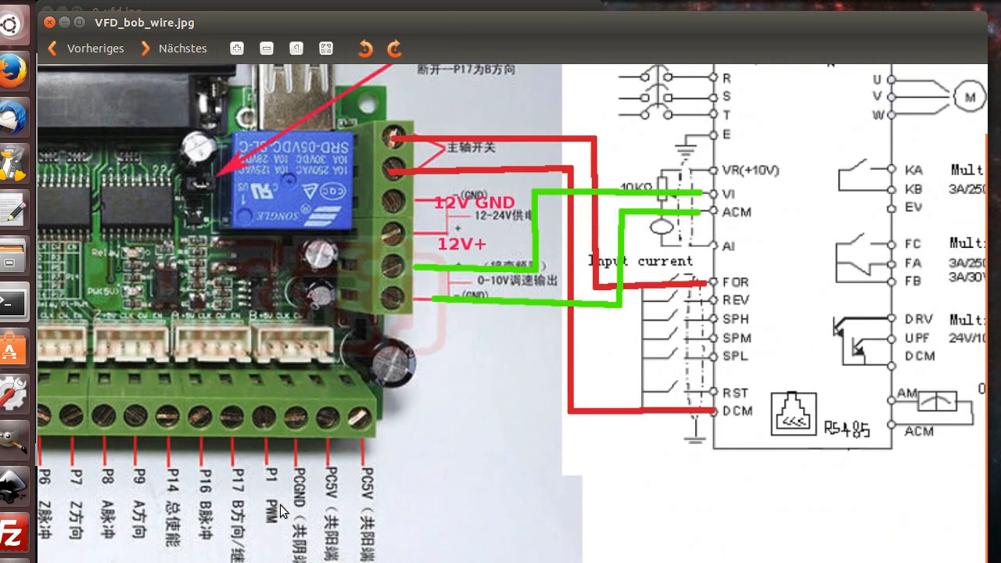
{"action": "mouse_move", "coordinate": [307, 498]}
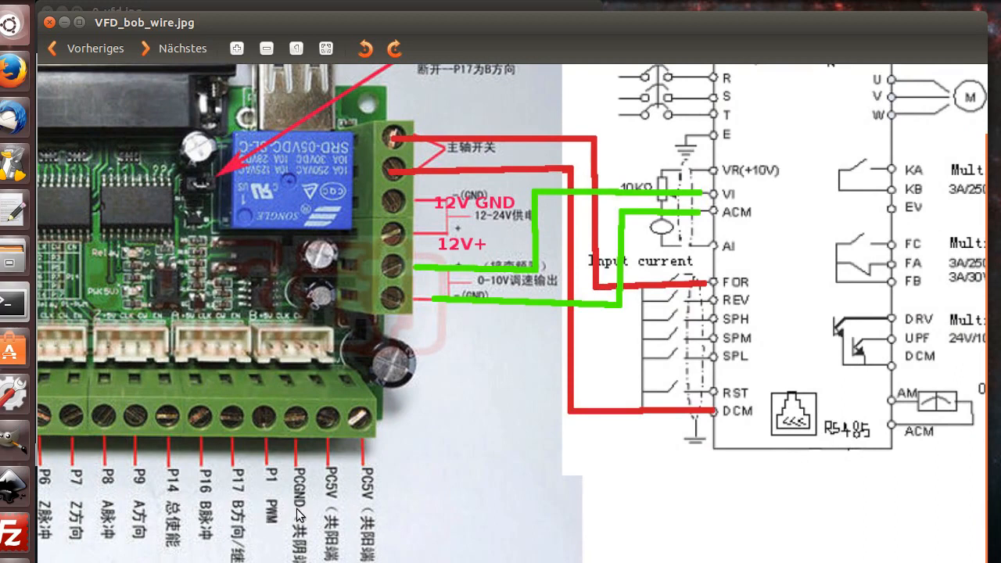
{"action": "mouse_move", "coordinate": [338, 505]}
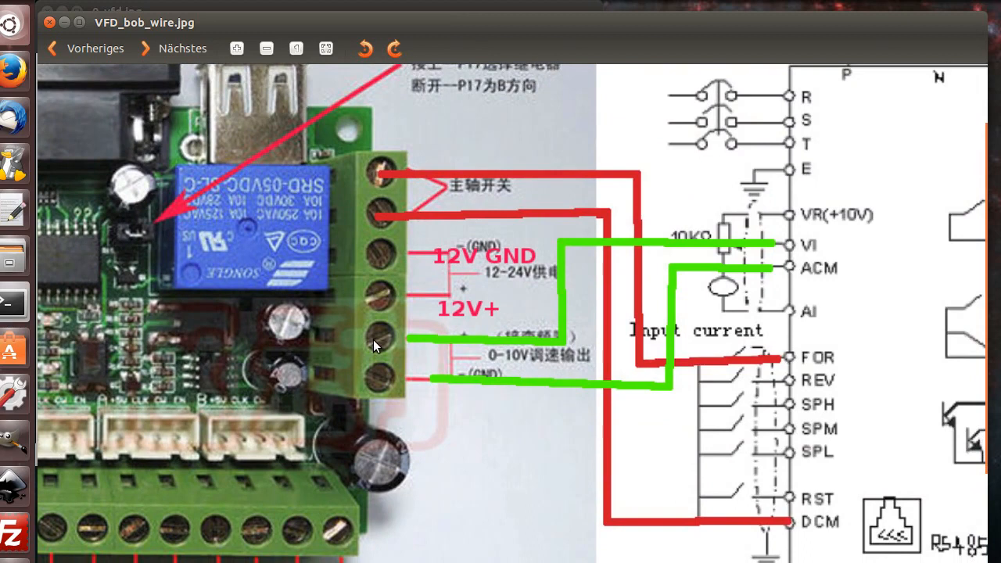
{"action": "mouse_move", "coordinate": [500, 368]}
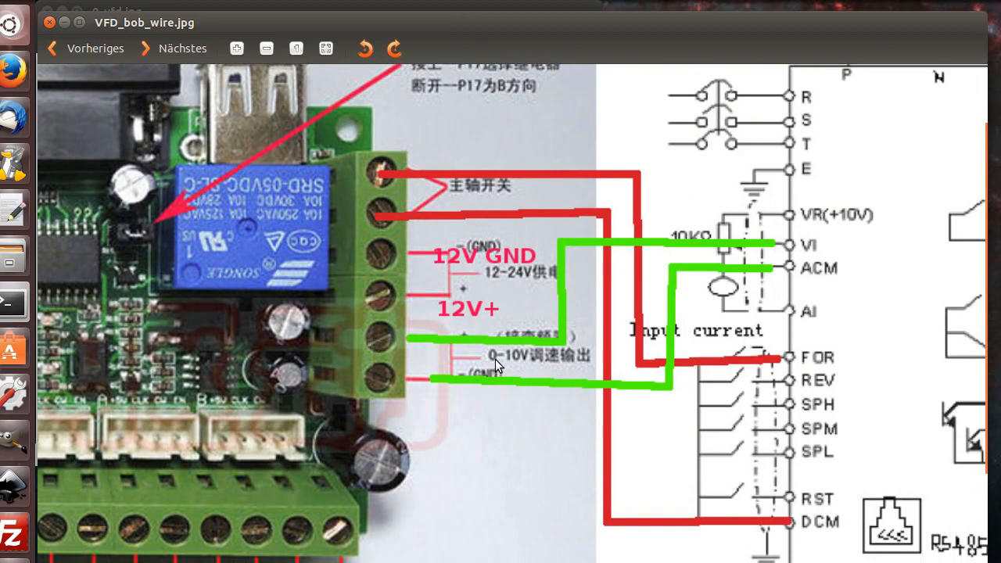
{"action": "mouse_move", "coordinate": [502, 362]}
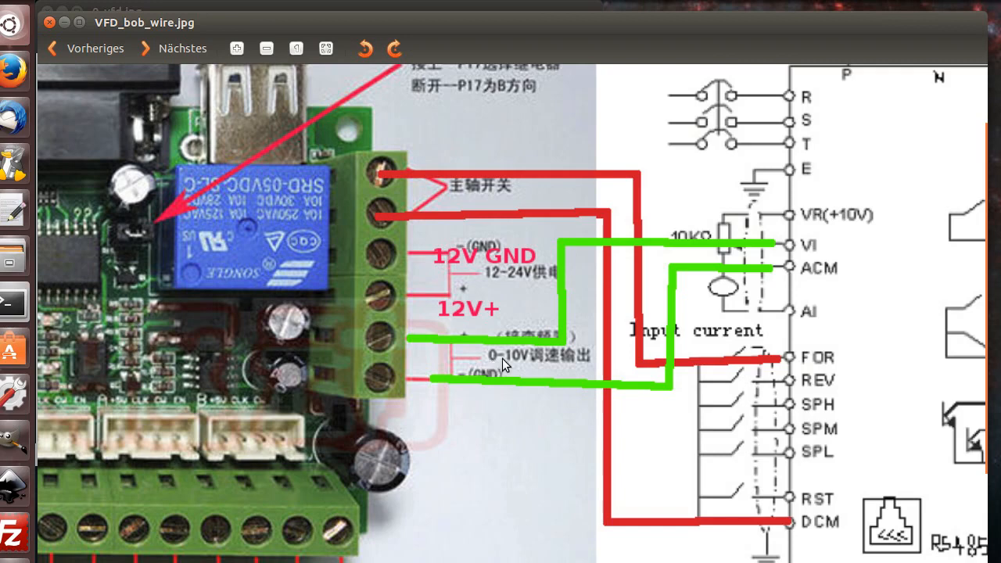
{"action": "mouse_move", "coordinate": [516, 363]}
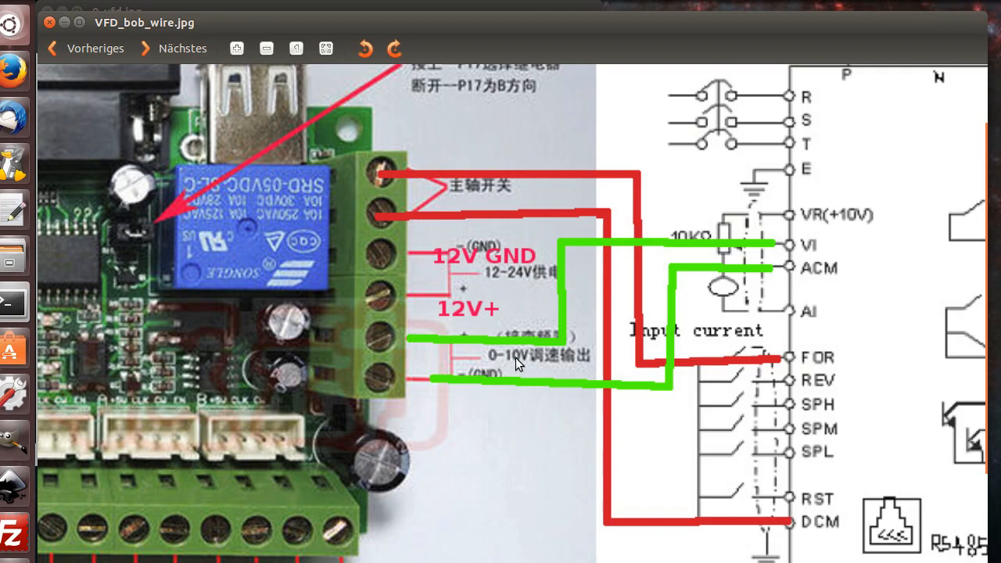
{"action": "mouse_move", "coordinate": [618, 331]}
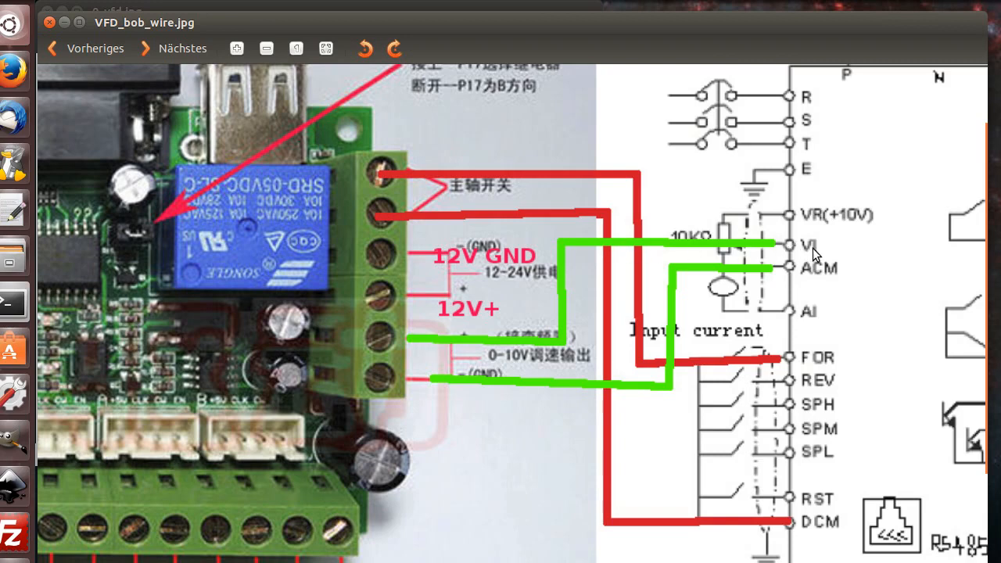
{"action": "mouse_move", "coordinate": [831, 250]}
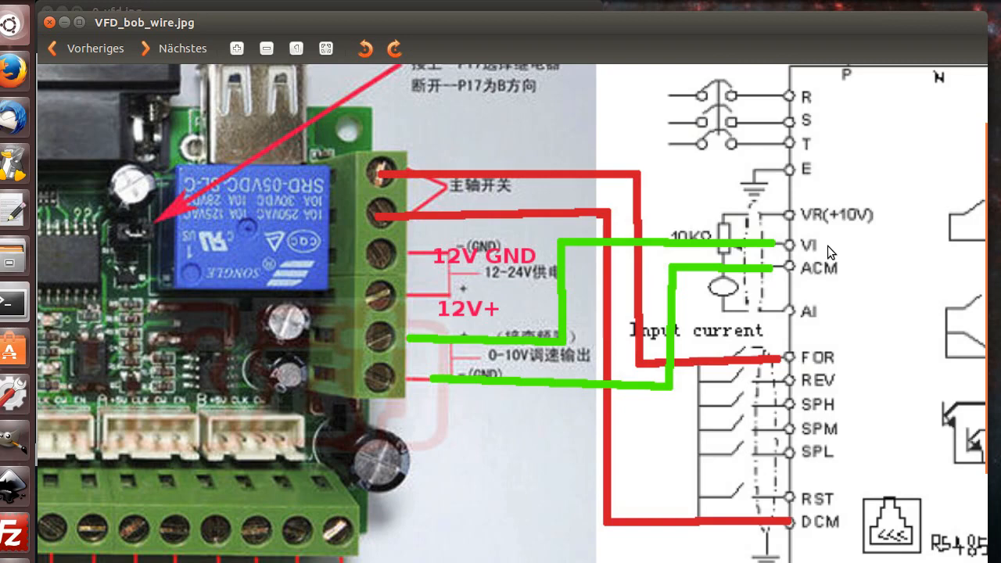
{"action": "mouse_move", "coordinate": [718, 233]}
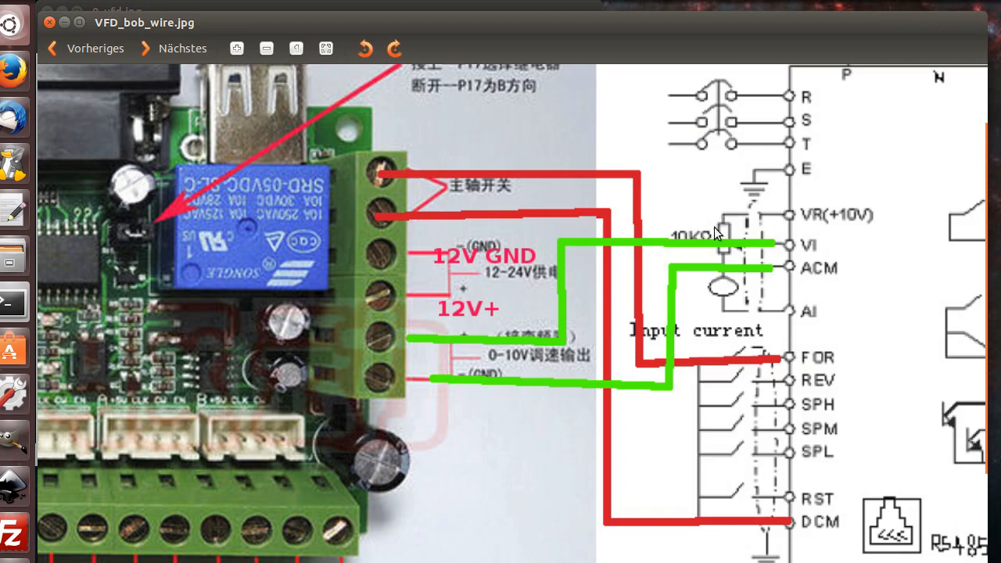
{"action": "mouse_move", "coordinate": [725, 249]}
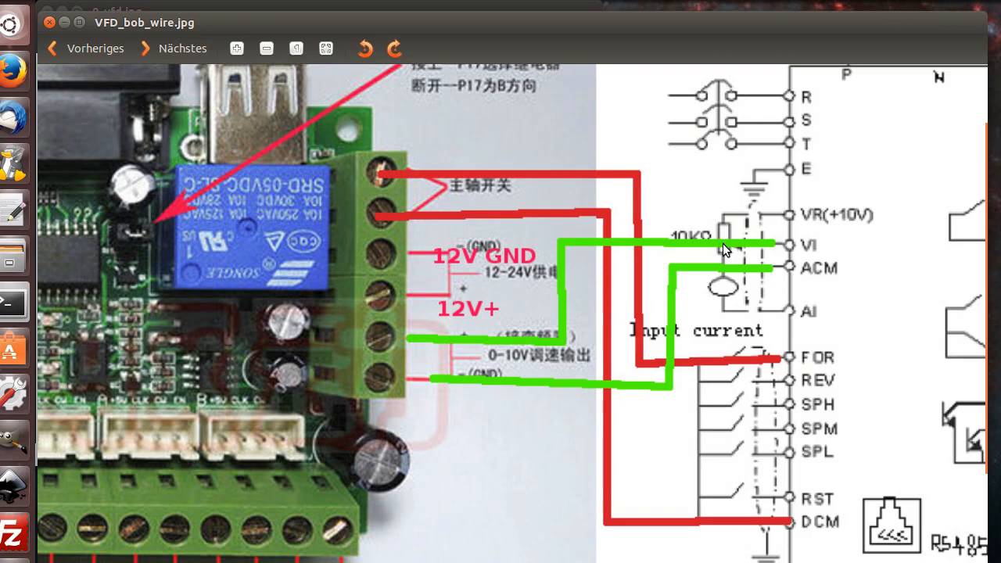
{"action": "mouse_move", "coordinate": [246, 332]}
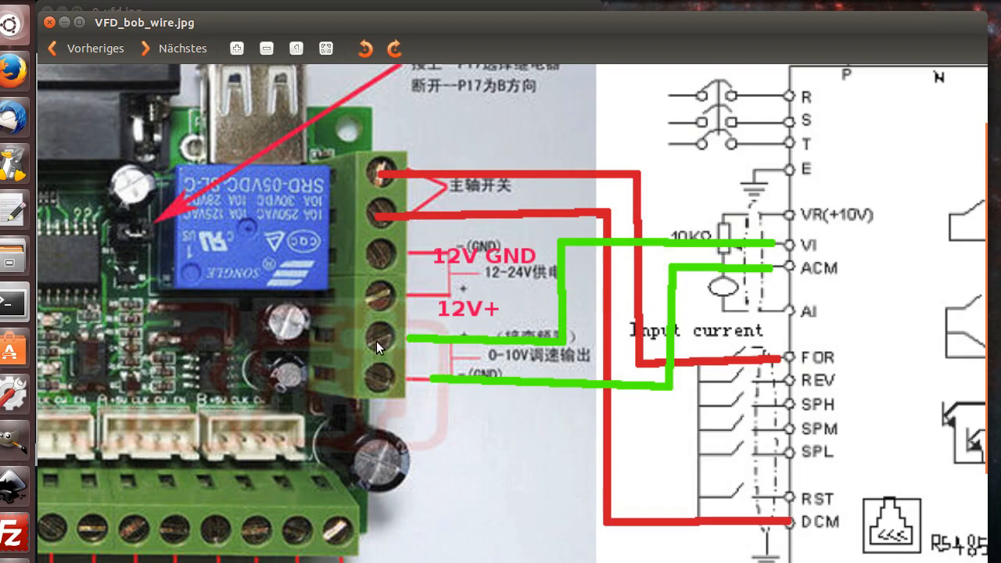
{"action": "mouse_move", "coordinate": [475, 342]}
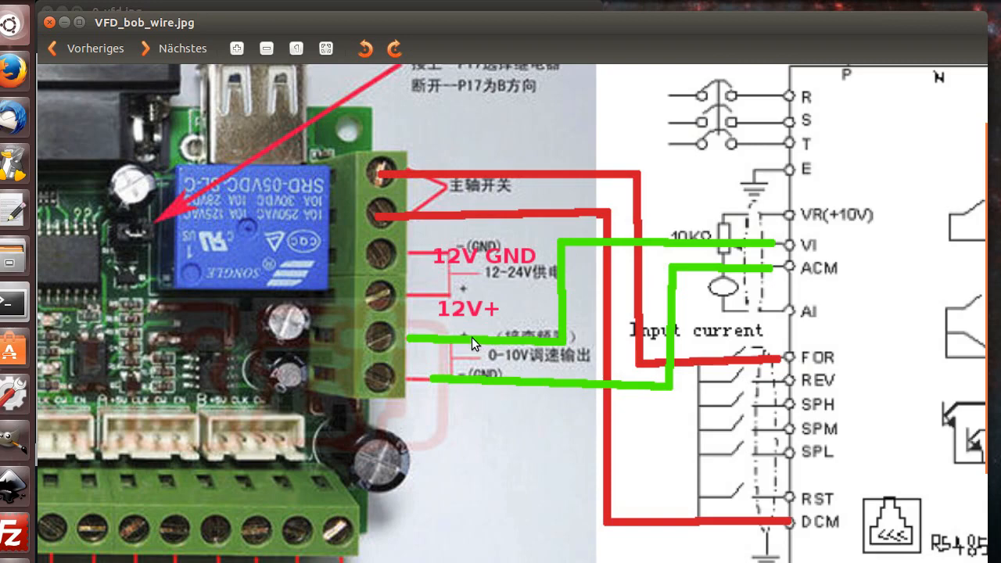
{"action": "mouse_move", "coordinate": [488, 381]}
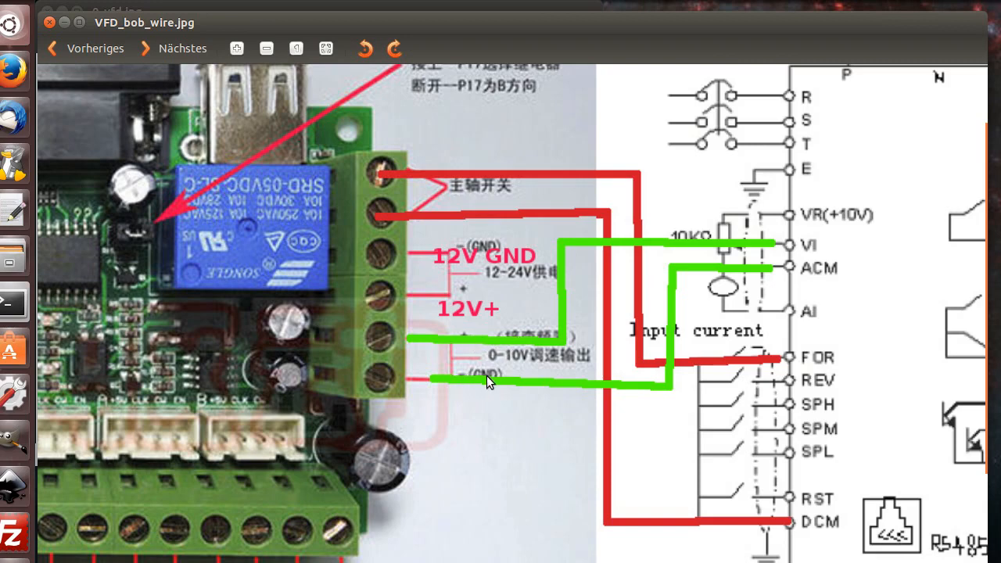
{"action": "mouse_move", "coordinate": [486, 383]}
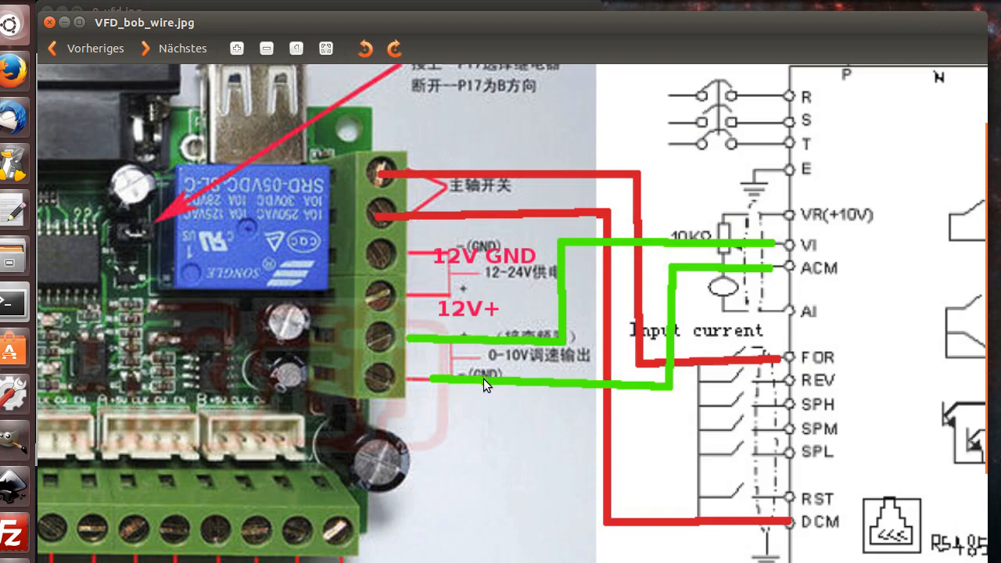
{"action": "mouse_move", "coordinate": [421, 389]}
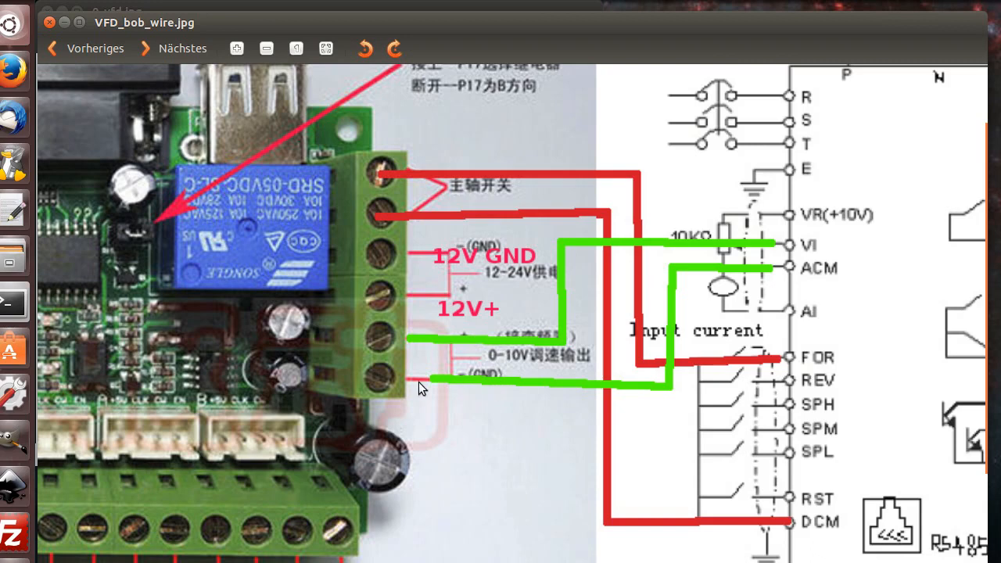
{"action": "mouse_move", "coordinate": [816, 276]}
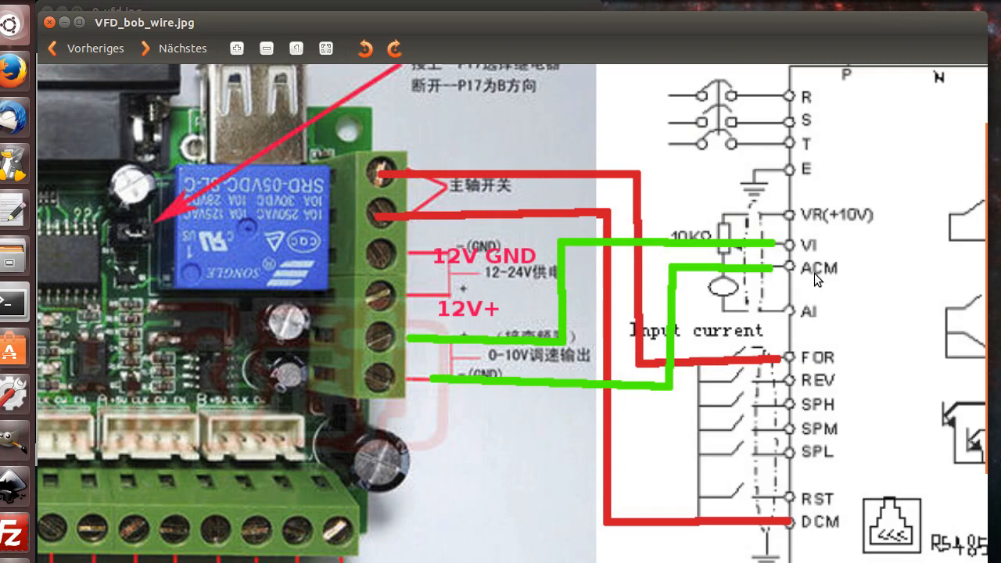
{"action": "mouse_move", "coordinate": [806, 251]}
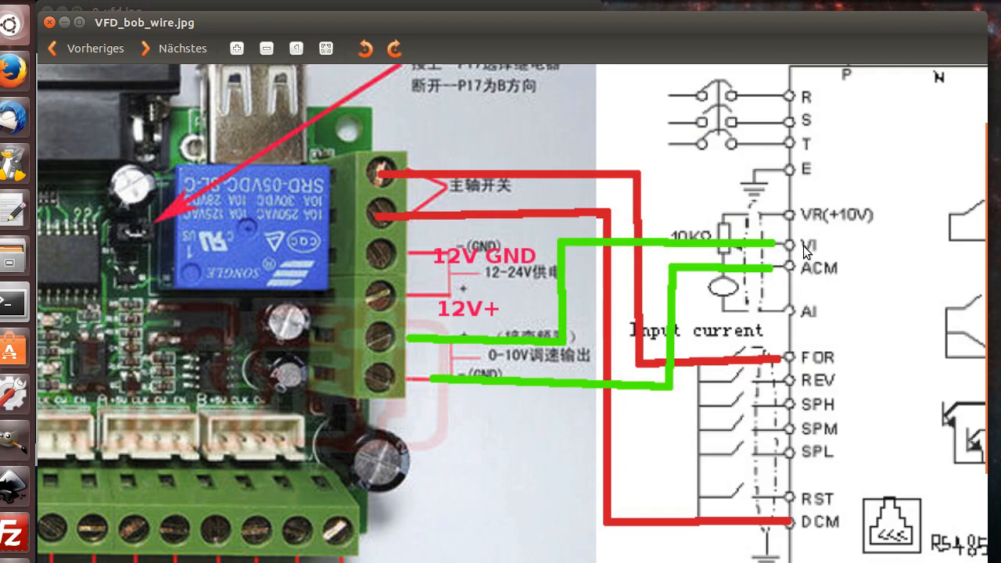
{"action": "mouse_move", "coordinate": [808, 252]}
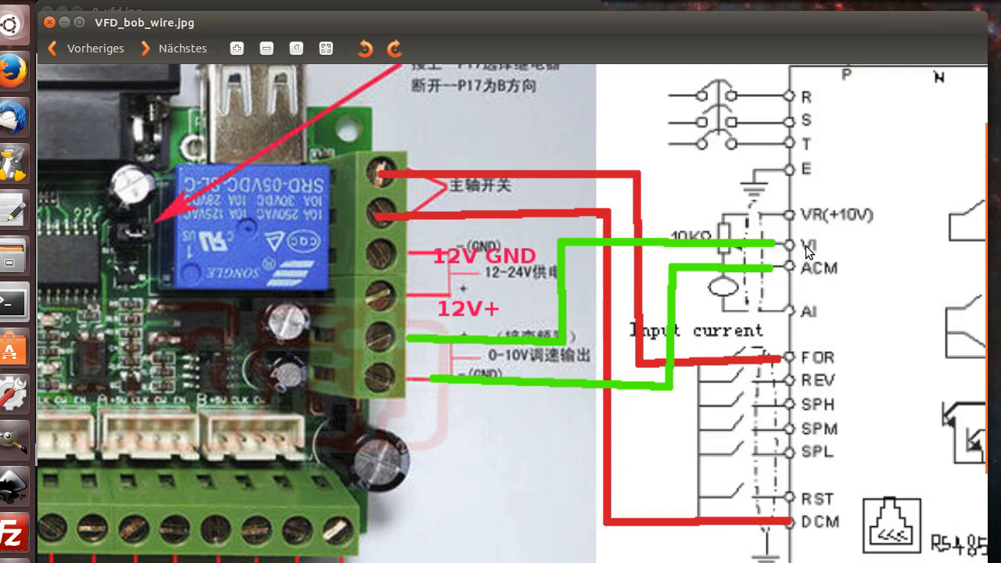
{"action": "mouse_move", "coordinate": [416, 352]}
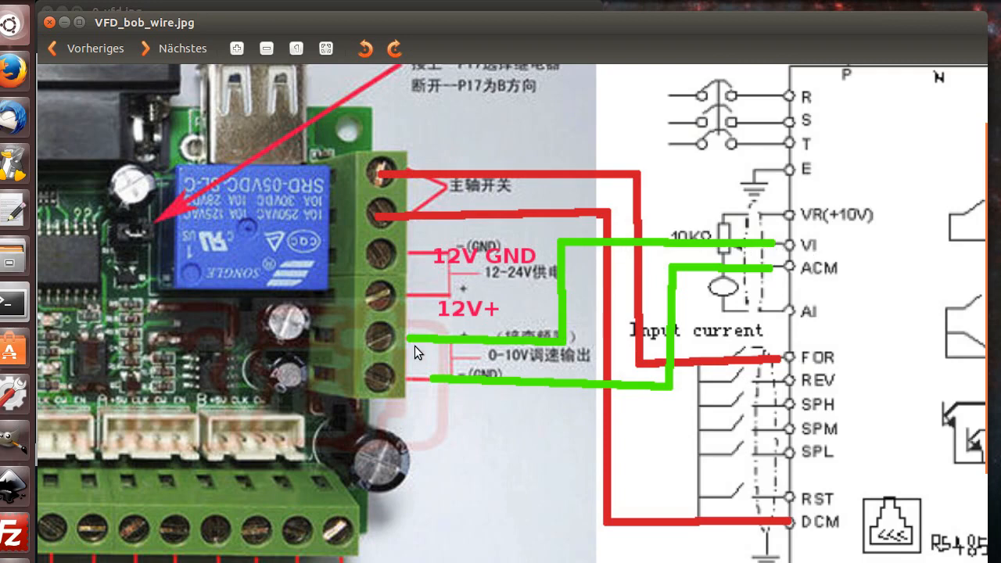
{"action": "mouse_move", "coordinate": [493, 366]}
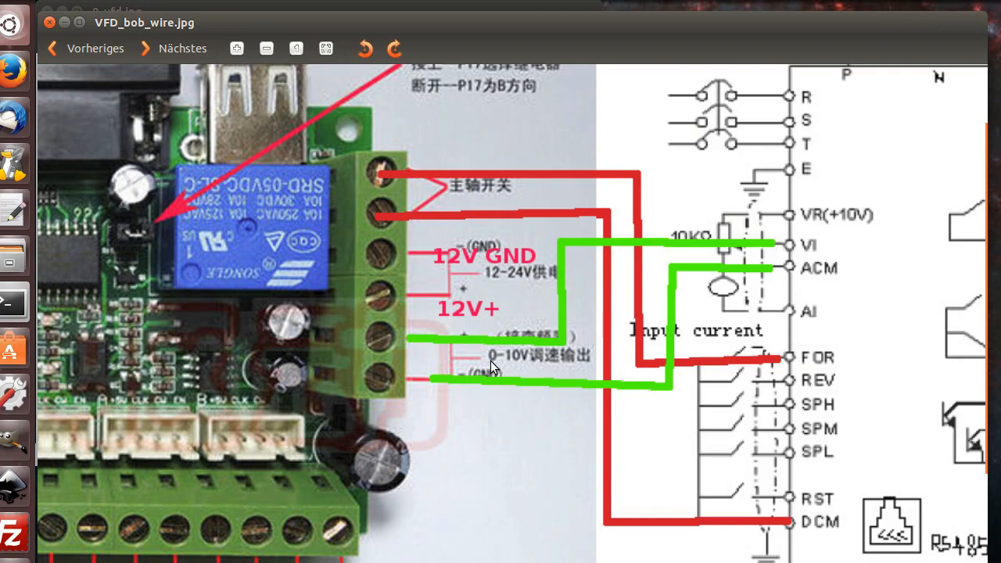
{"action": "mouse_move", "coordinate": [522, 367]}
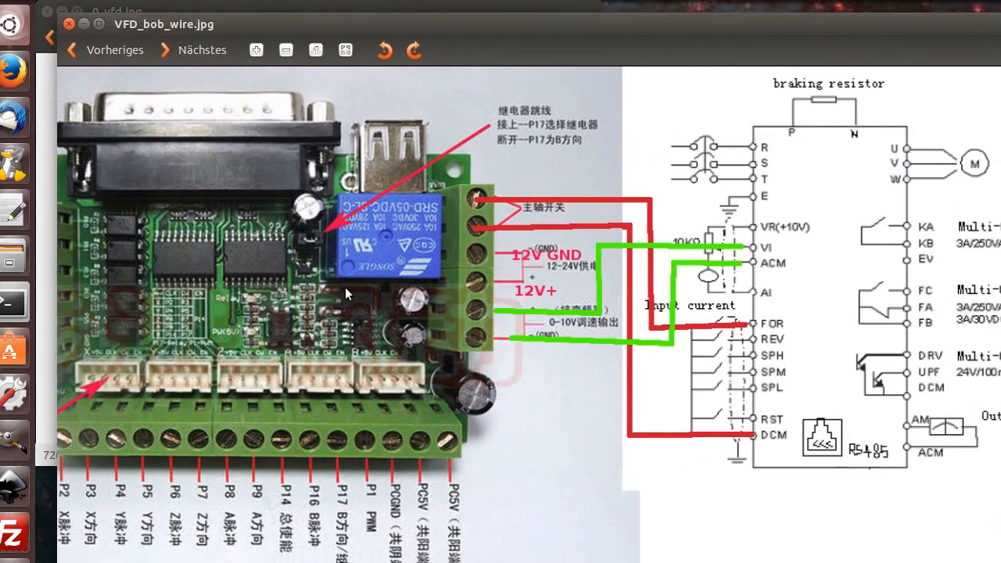
{"action": "mouse_move", "coordinate": [381, 252]}
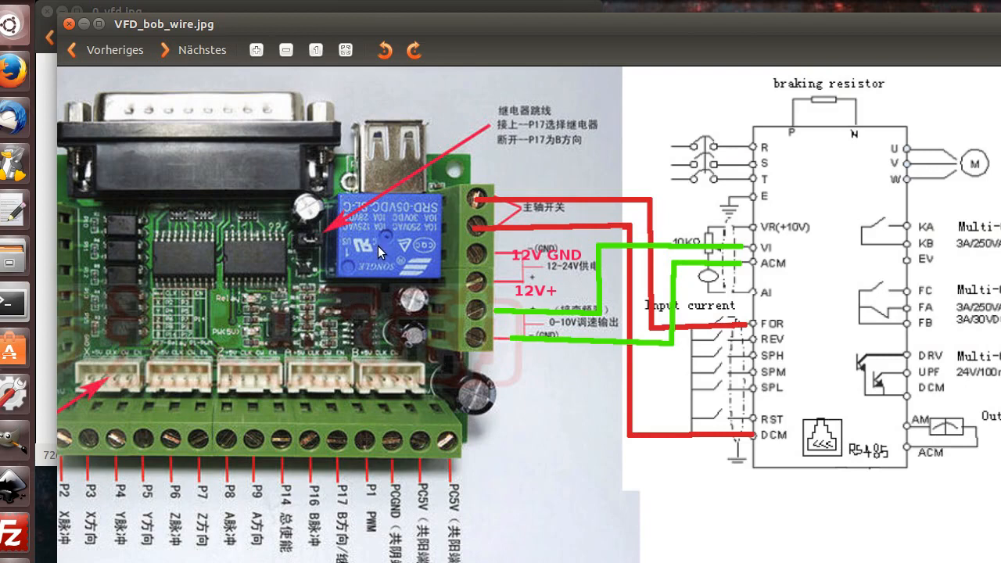
{"action": "mouse_move", "coordinate": [381, 254]}
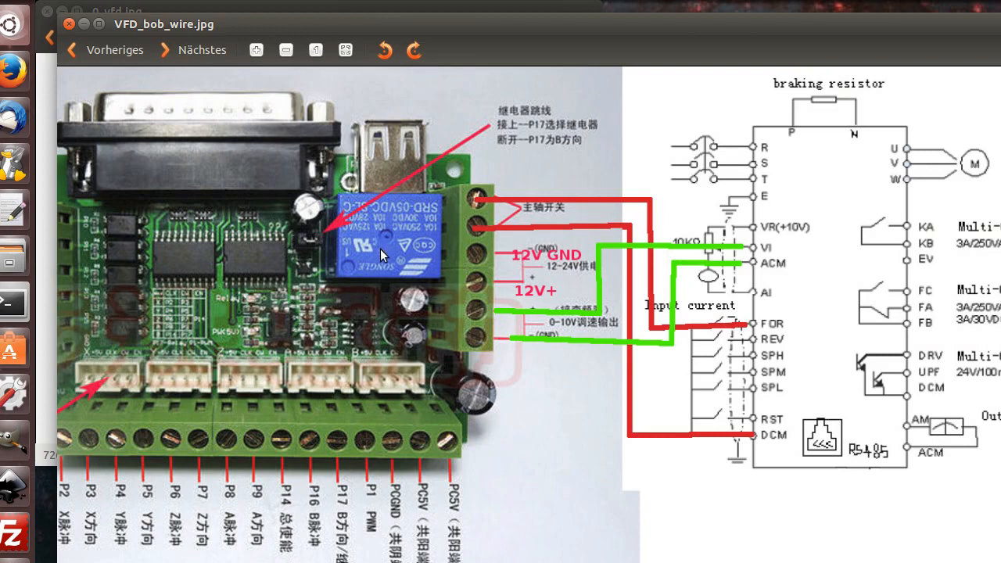
{"action": "mouse_move", "coordinate": [277, 293]}
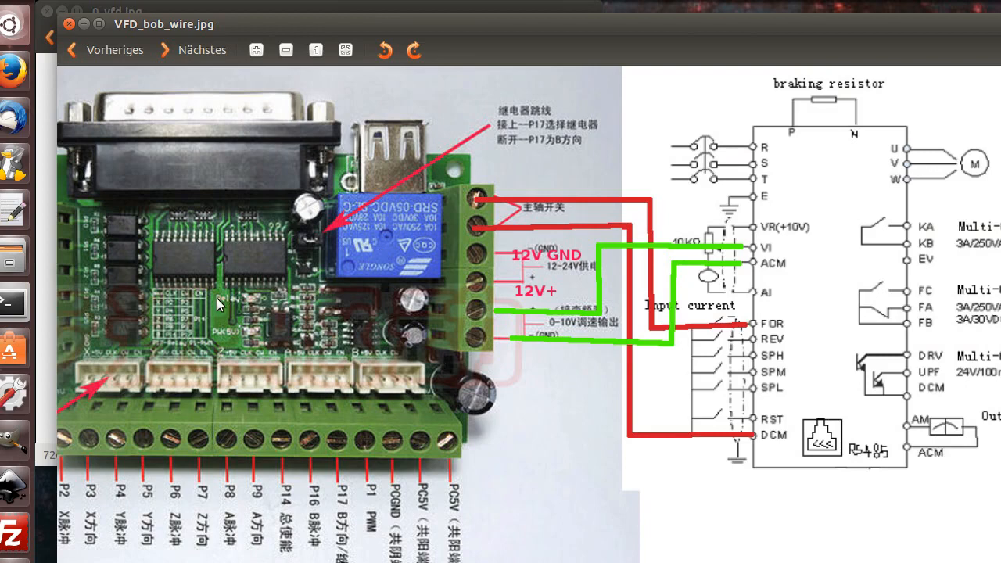
{"action": "mouse_move", "coordinate": [383, 165]}
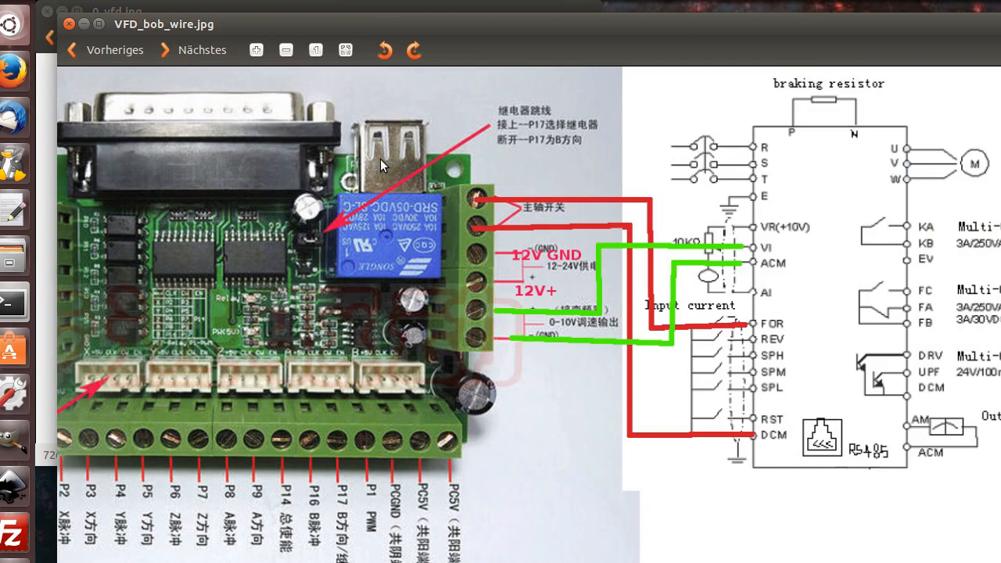
{"action": "mouse_move", "coordinate": [267, 115]}
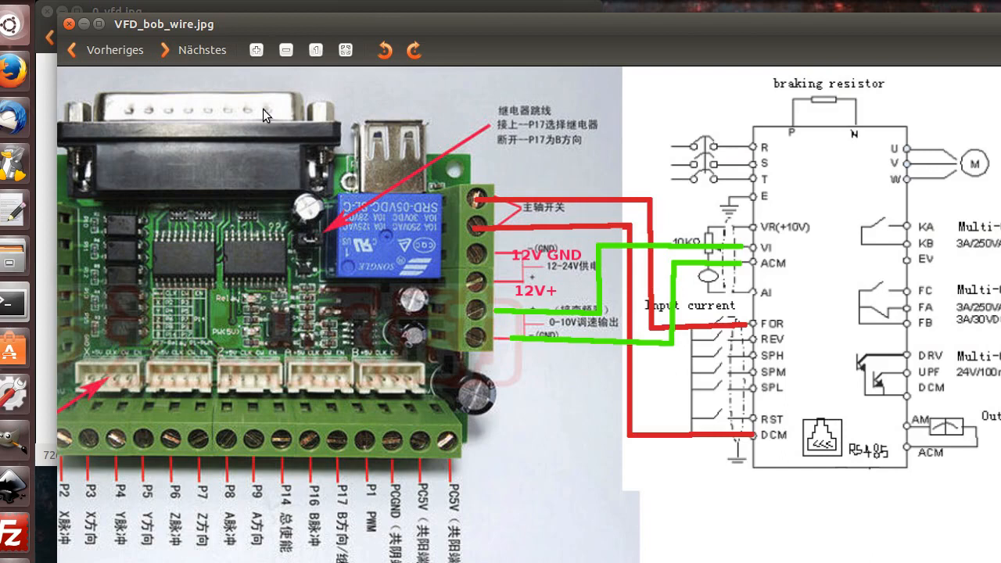
{"action": "mouse_move", "coordinate": [225, 125]}
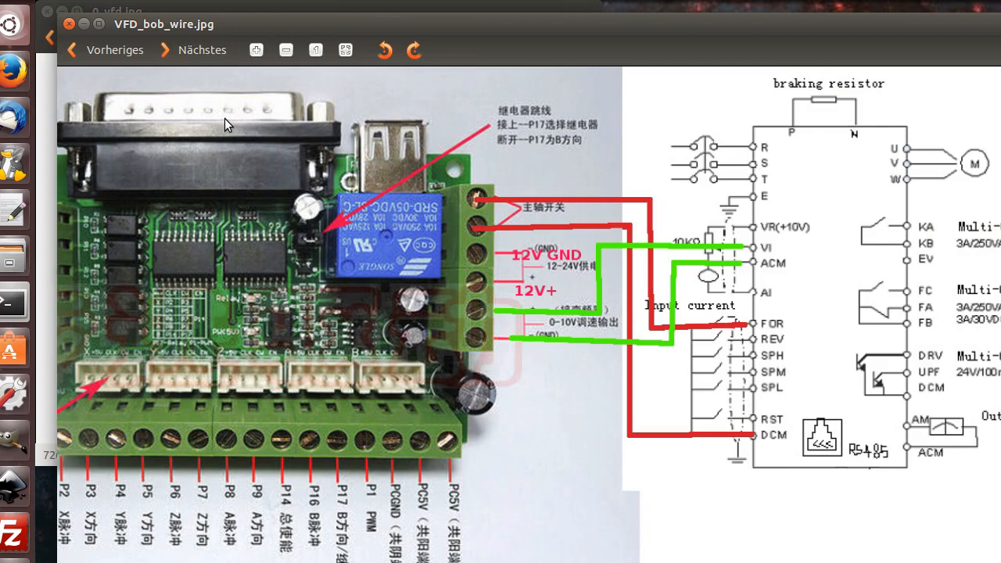
{"action": "mouse_move", "coordinate": [195, 396]}
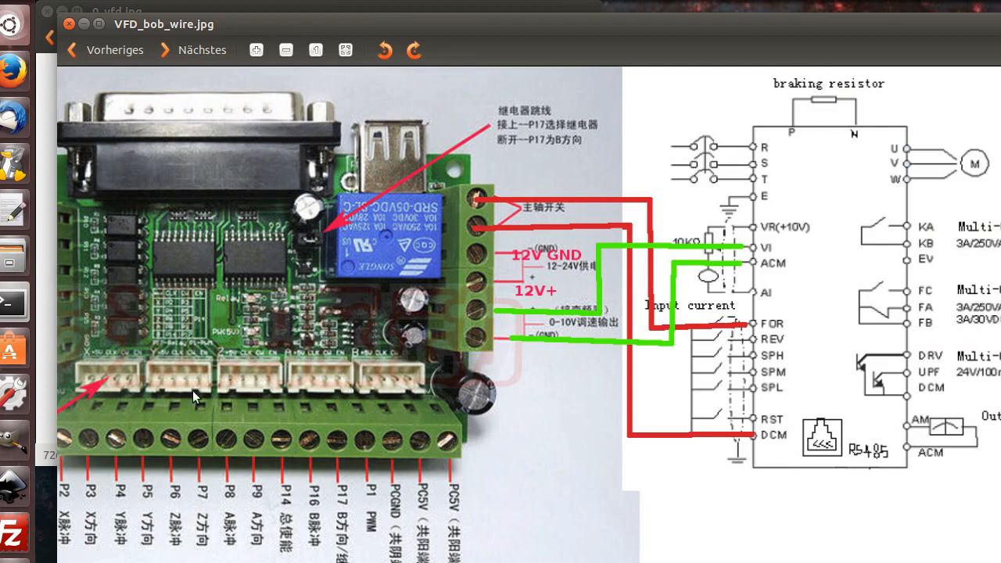
{"action": "mouse_move", "coordinate": [266, 299]}
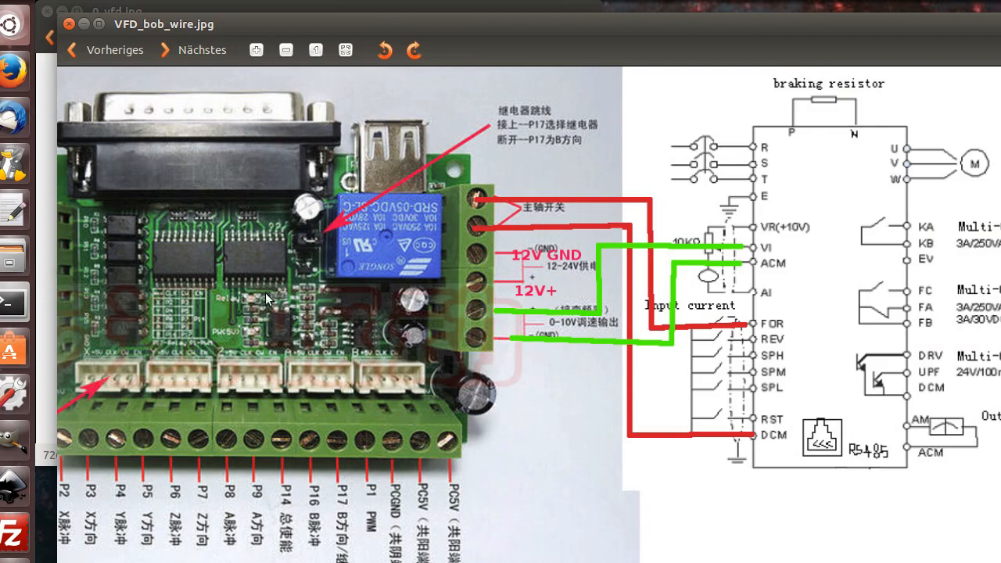
{"action": "mouse_move", "coordinate": [391, 241]}
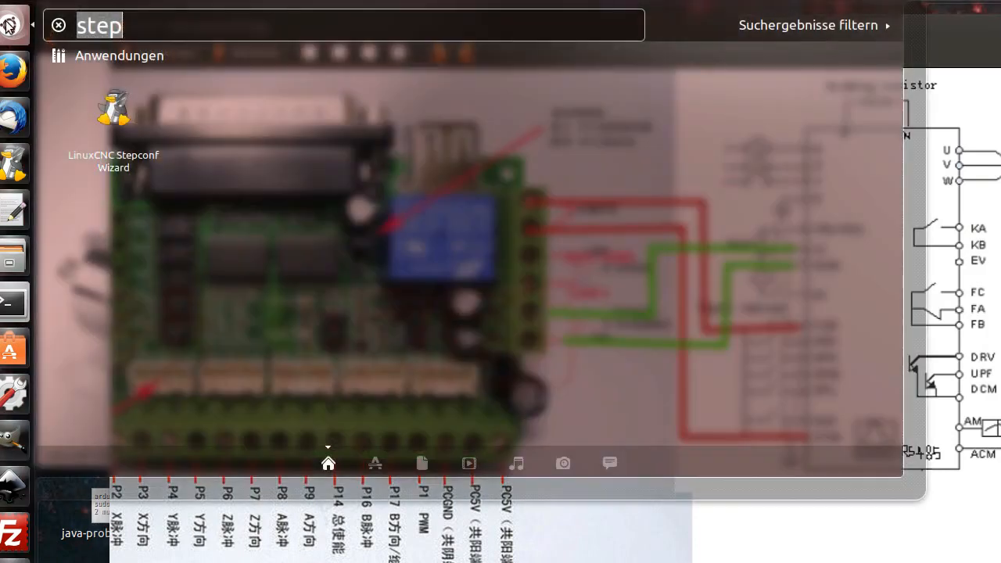
{"action": "mouse_move", "coordinate": [148, 29]}
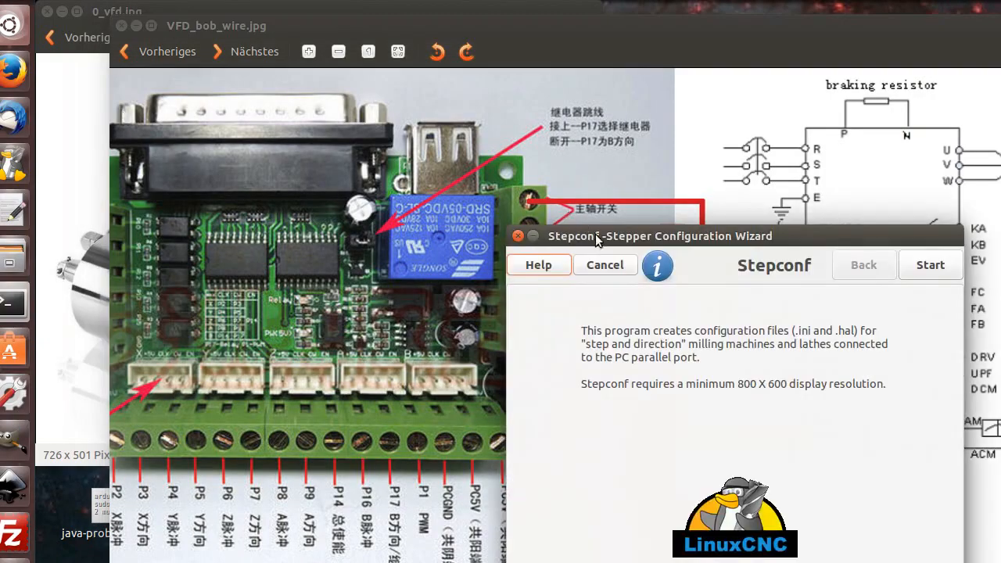
Move past the Stepconf intro to the Start page with 'Create a new configuration' selected.
{"action": "left_click", "coordinate": [930, 264]}
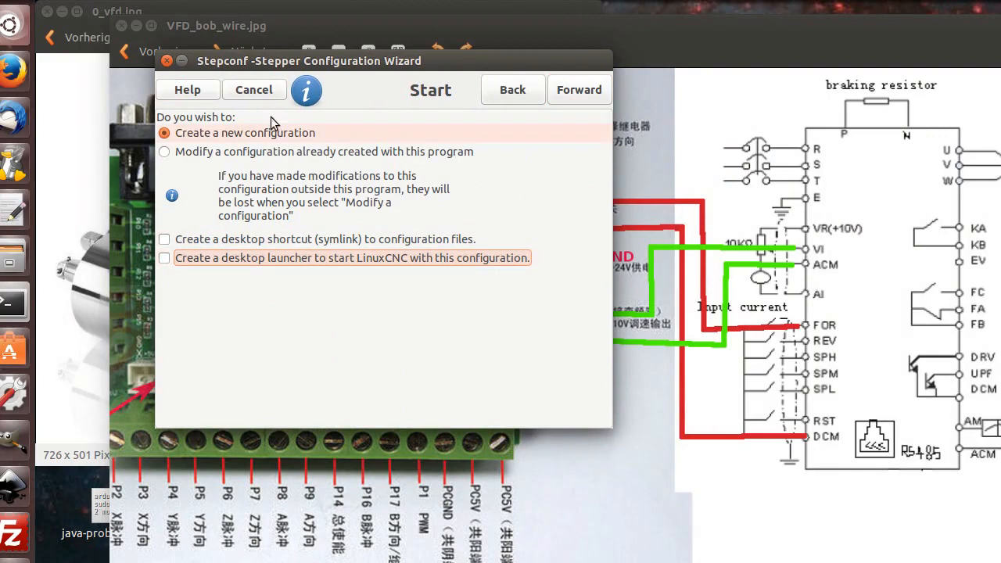
Create configuration 'vfd_test' with XYZ axes, MM units, custom timings and 25000 ns jitter.
{"action": "left_click", "coordinate": [578, 89]}
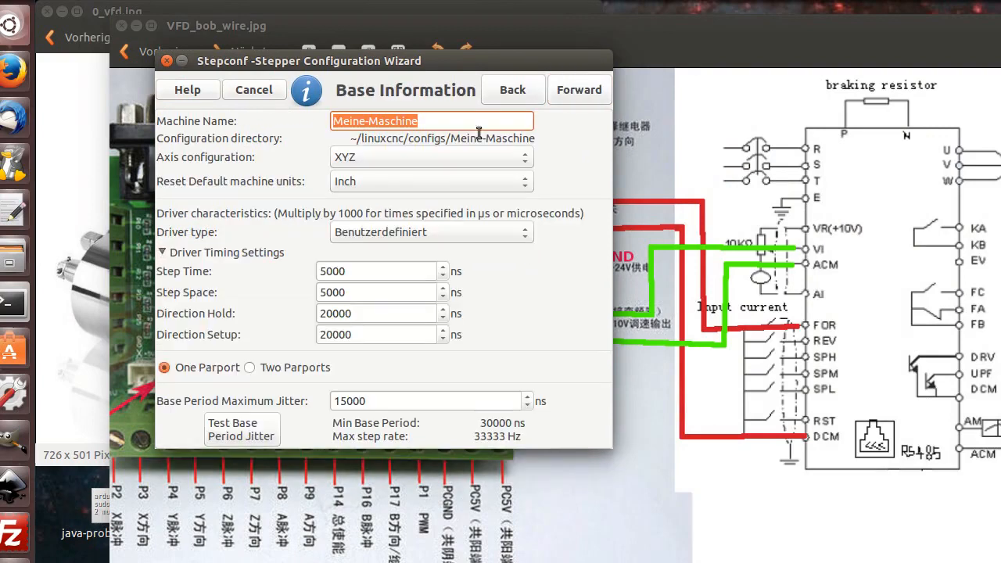
{"action": "type", "text": "vfd_test"}
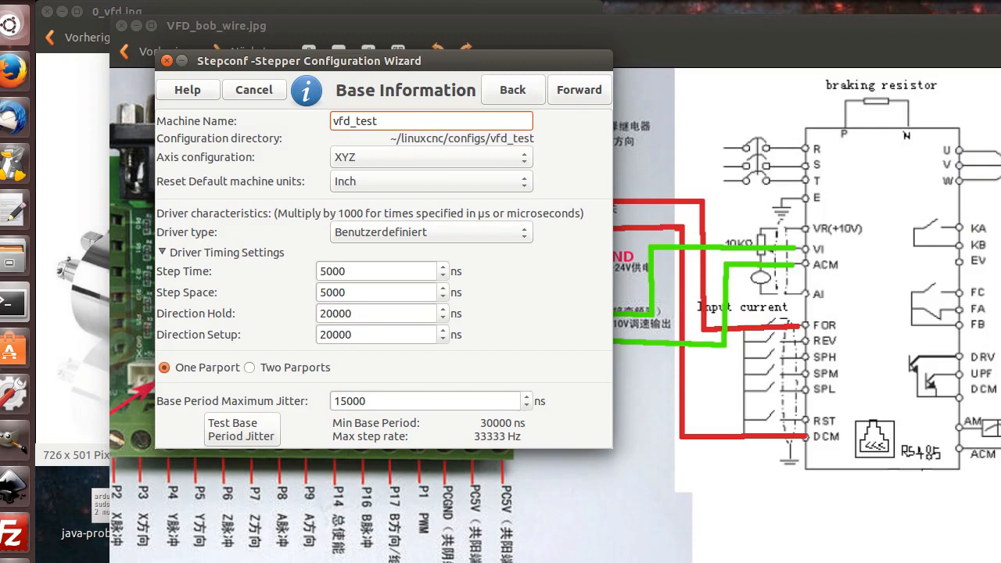
{"action": "left_click", "coordinate": [430, 156]}
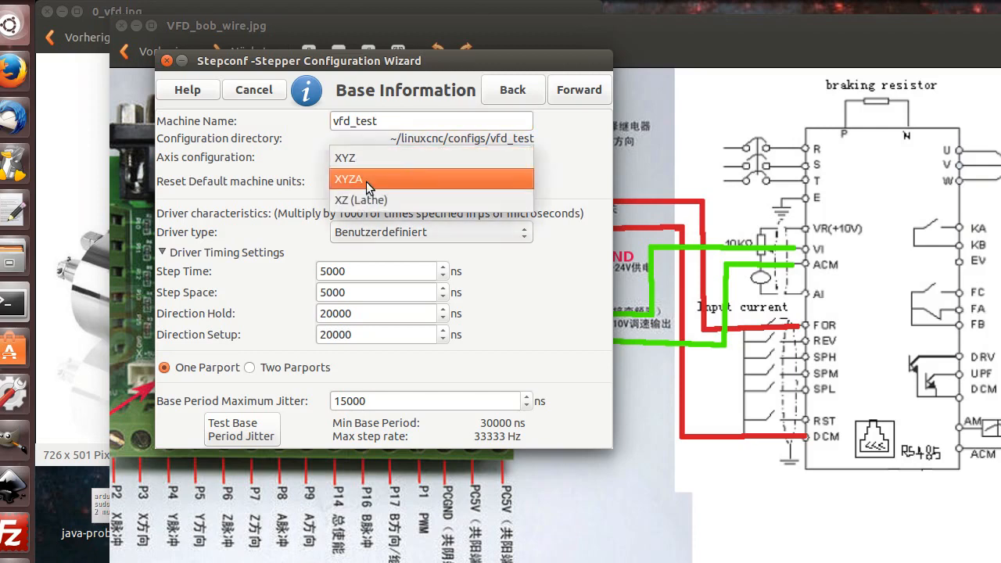
{"action": "left_click", "coordinate": [345, 158]}
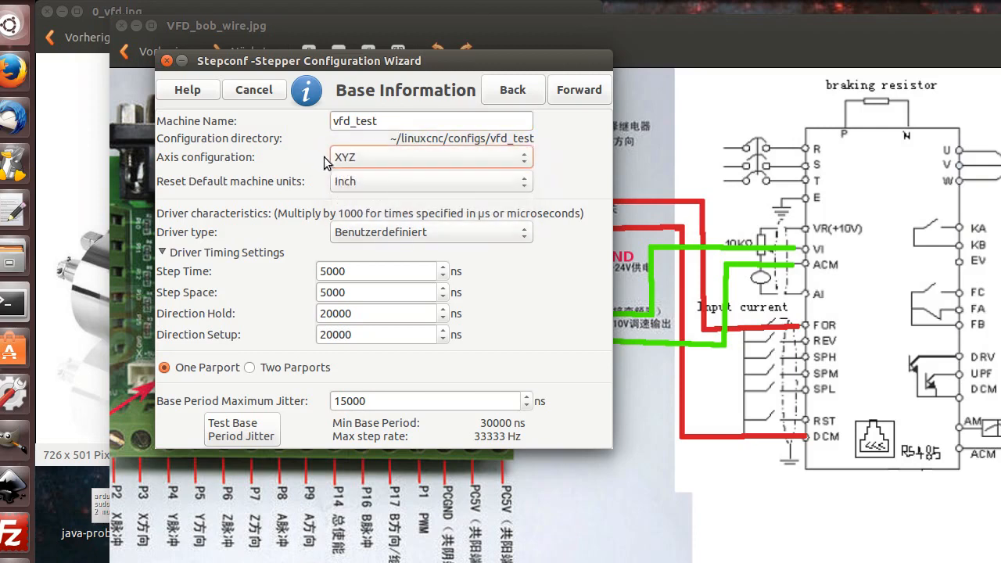
{"action": "mouse_move", "coordinate": [389, 188]}
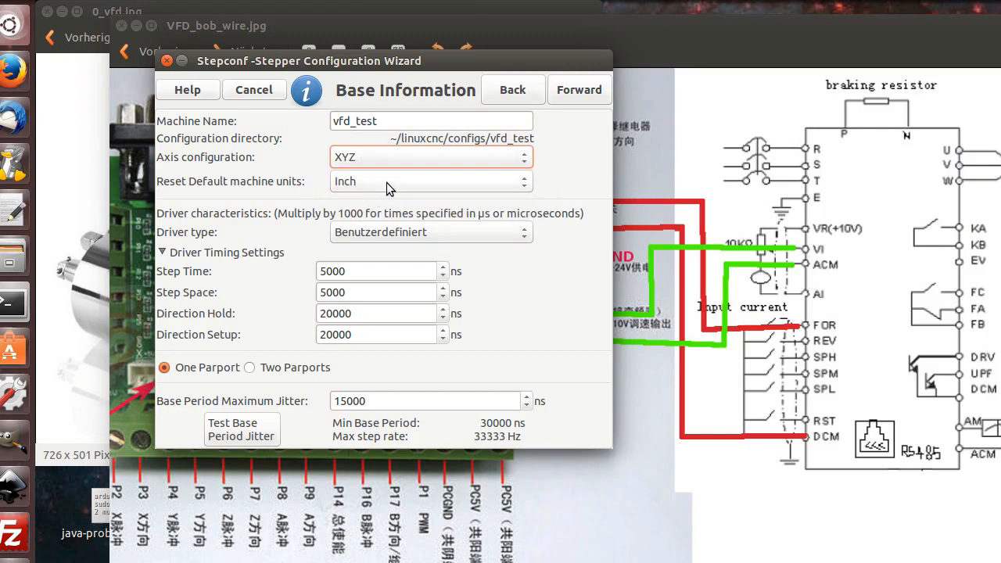
{"action": "left_click", "coordinate": [430, 181]}
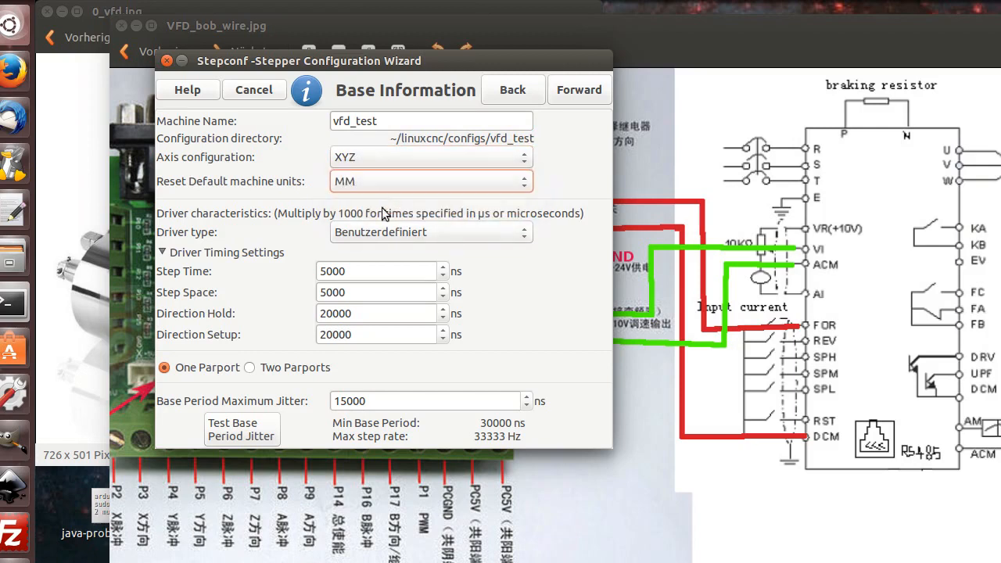
{"action": "mouse_move", "coordinate": [215, 337]}
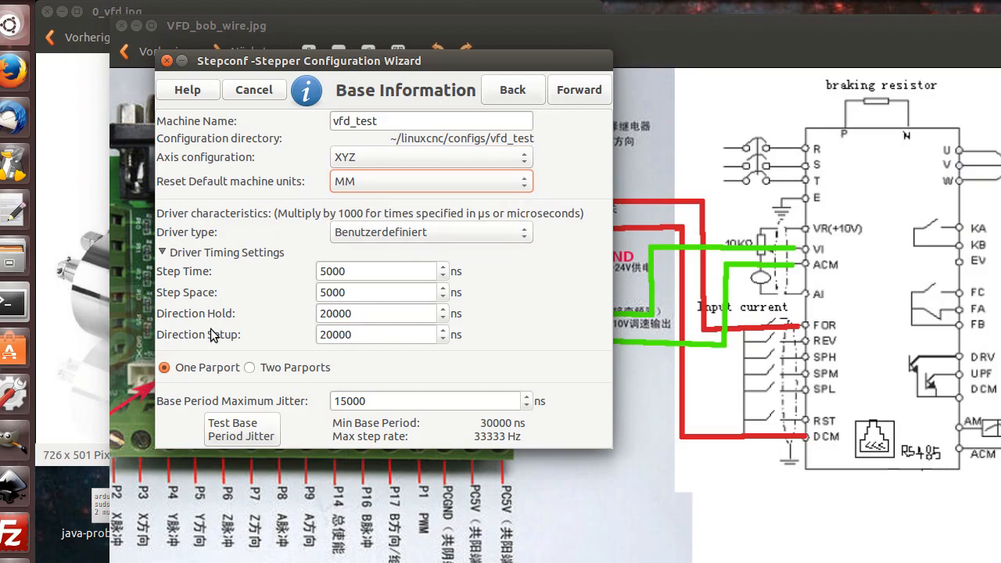
{"action": "mouse_move", "coordinate": [301, 302]}
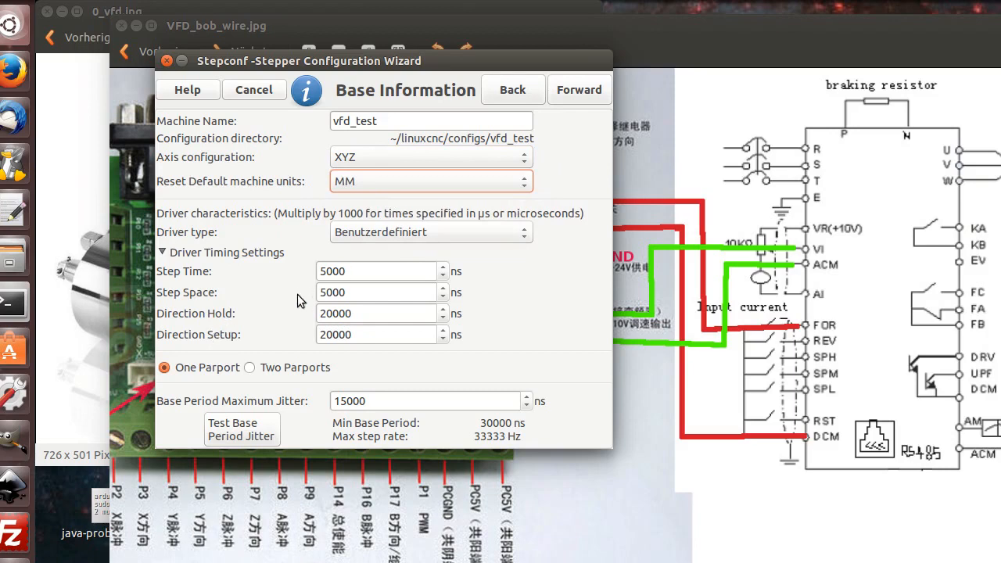
{"action": "mouse_move", "coordinate": [321, 469]}
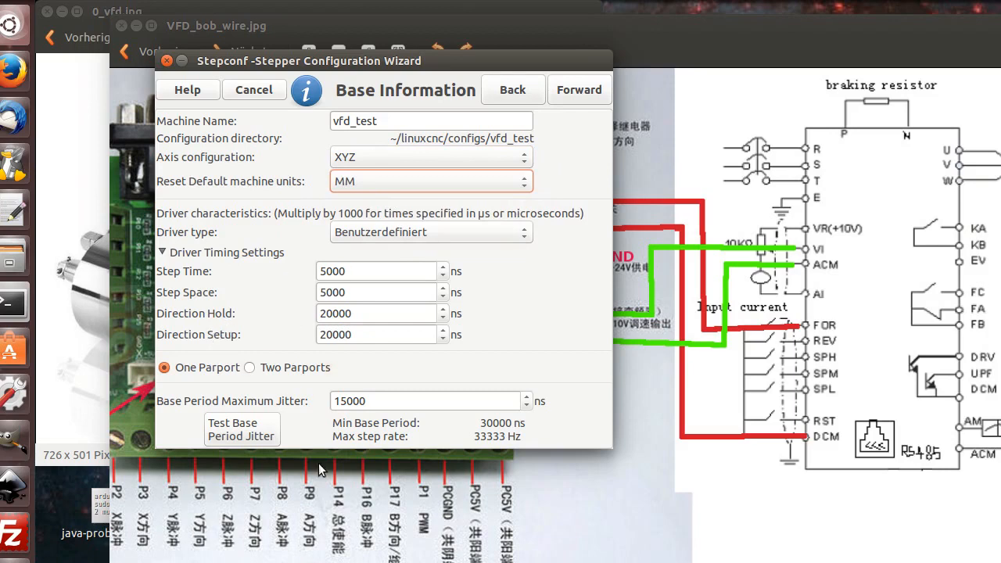
{"action": "mouse_move", "coordinate": [613, 439]}
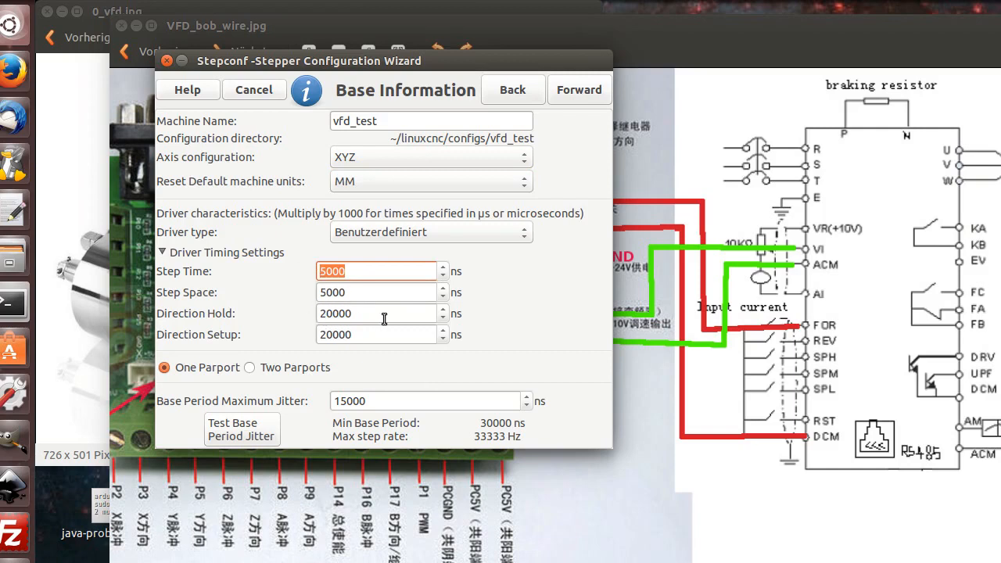
{"action": "mouse_move", "coordinate": [369, 313]}
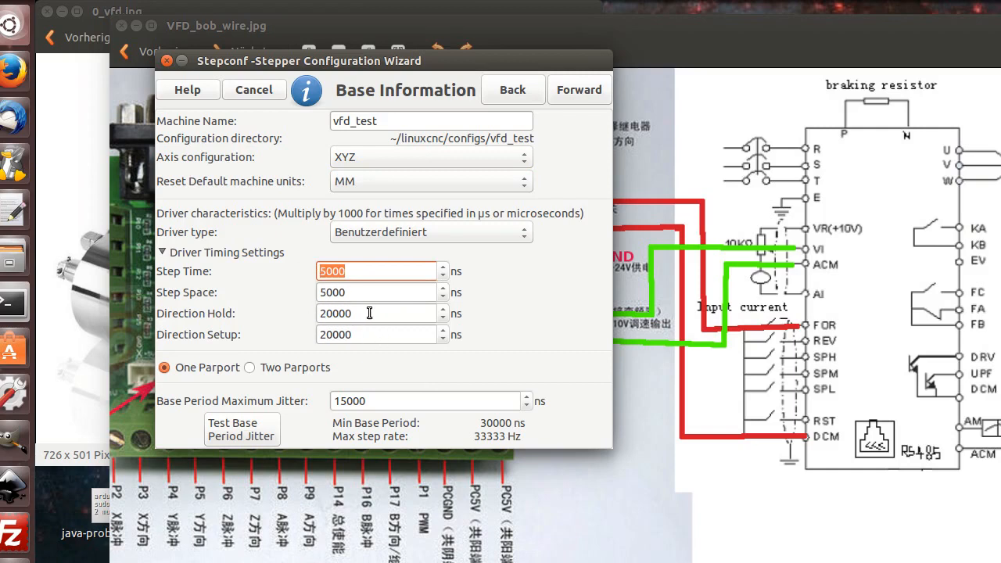
{"action": "left_click", "coordinate": [373, 271]}
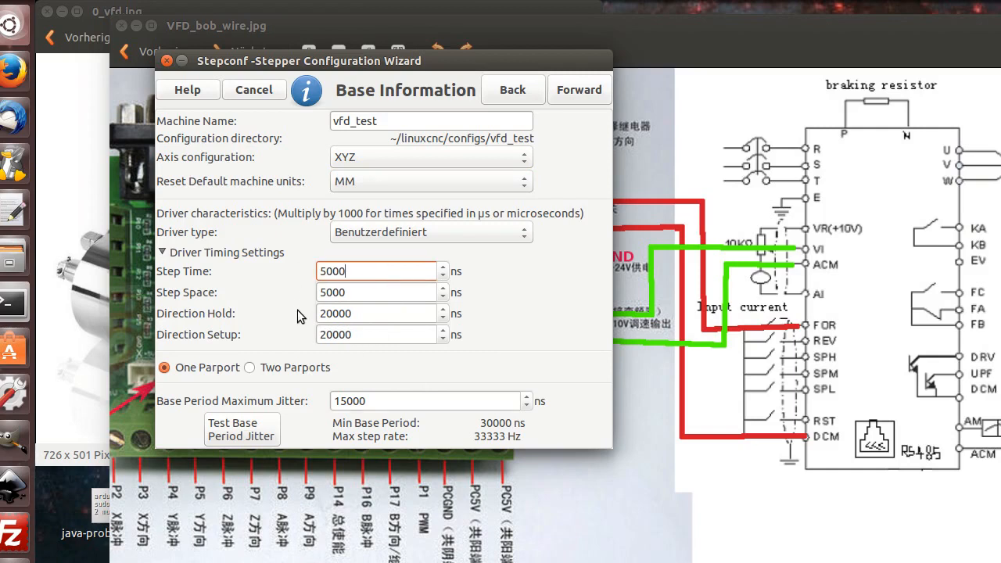
{"action": "mouse_move", "coordinate": [395, 401]}
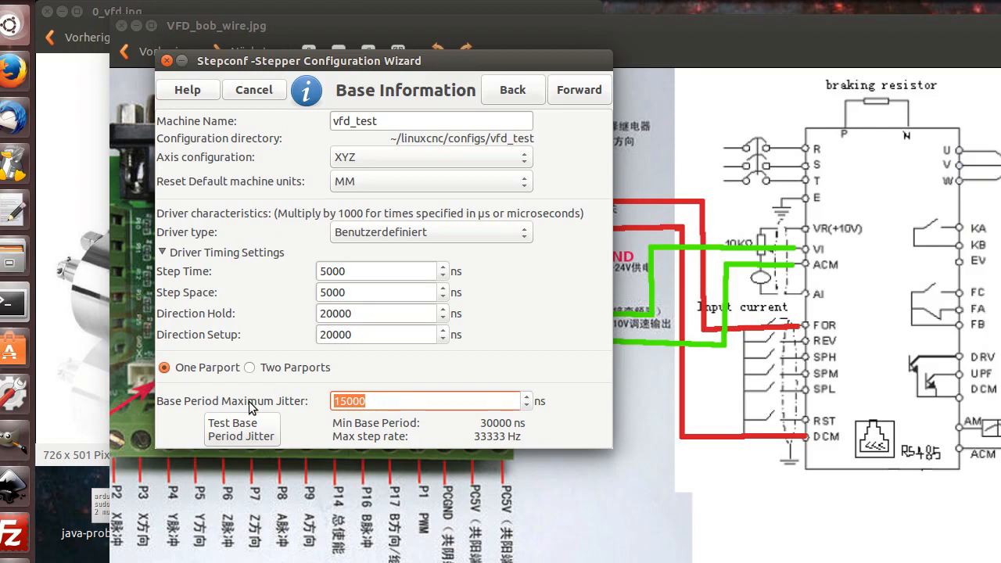
{"action": "type", "text": "25000"}
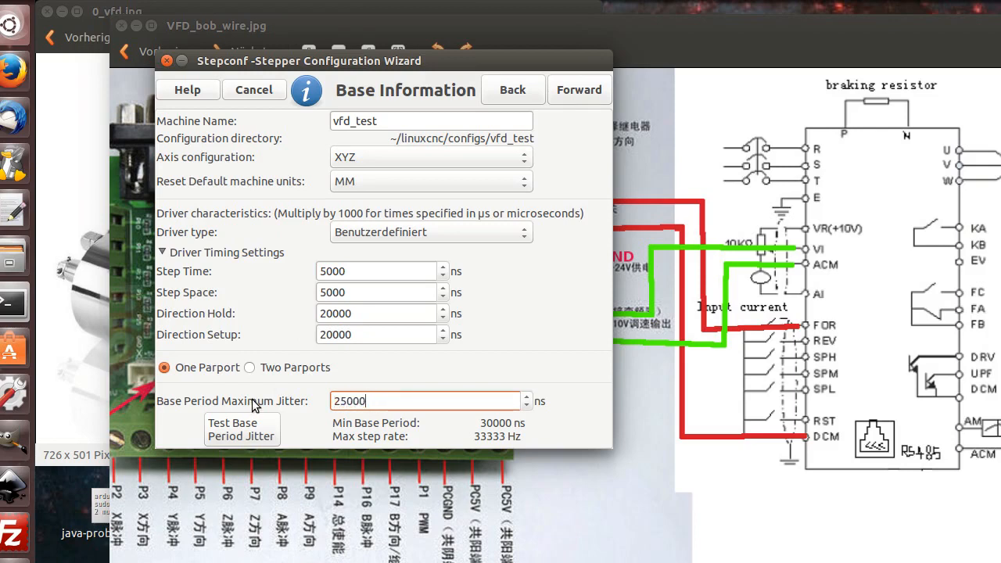
{"action": "mouse_move", "coordinate": [419, 367]}
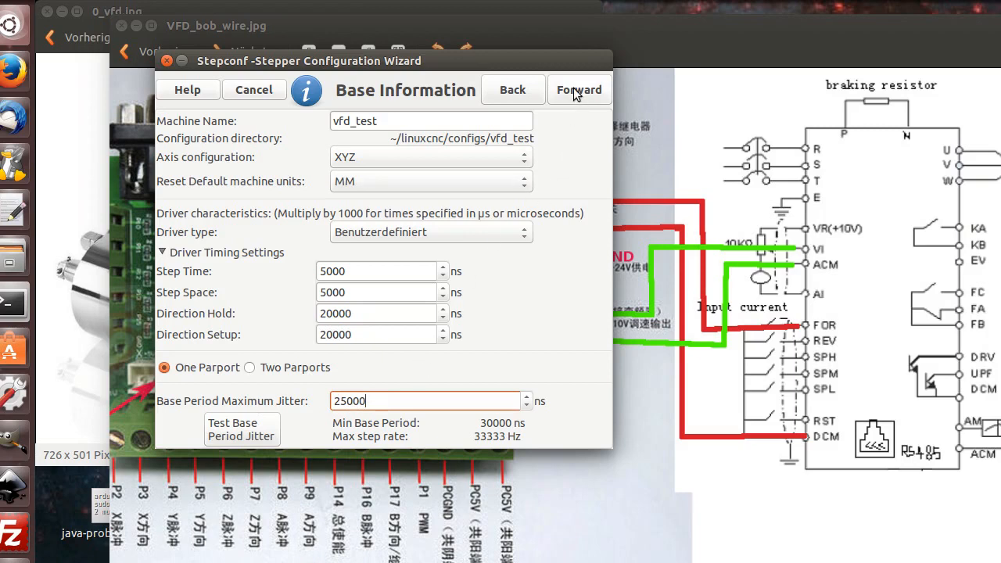
{"action": "left_click", "coordinate": [579, 89]}
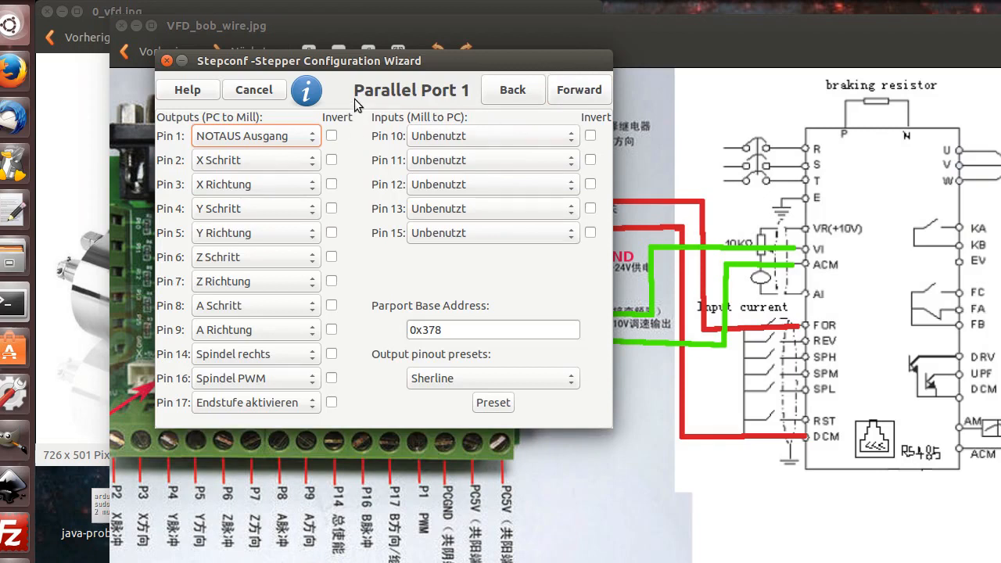
{"action": "mouse_move", "coordinate": [375, 61]}
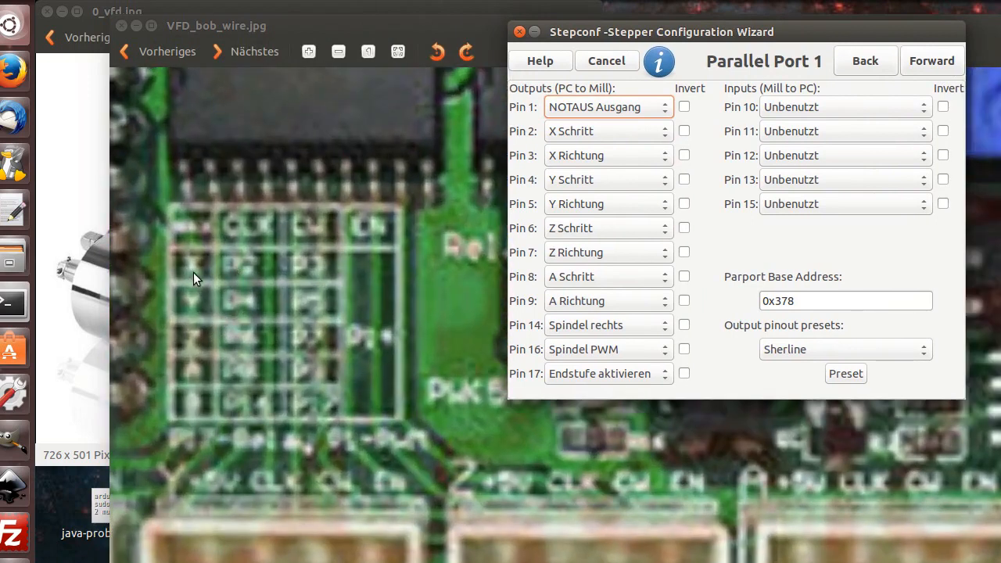
{"action": "mouse_move", "coordinate": [237, 279]}
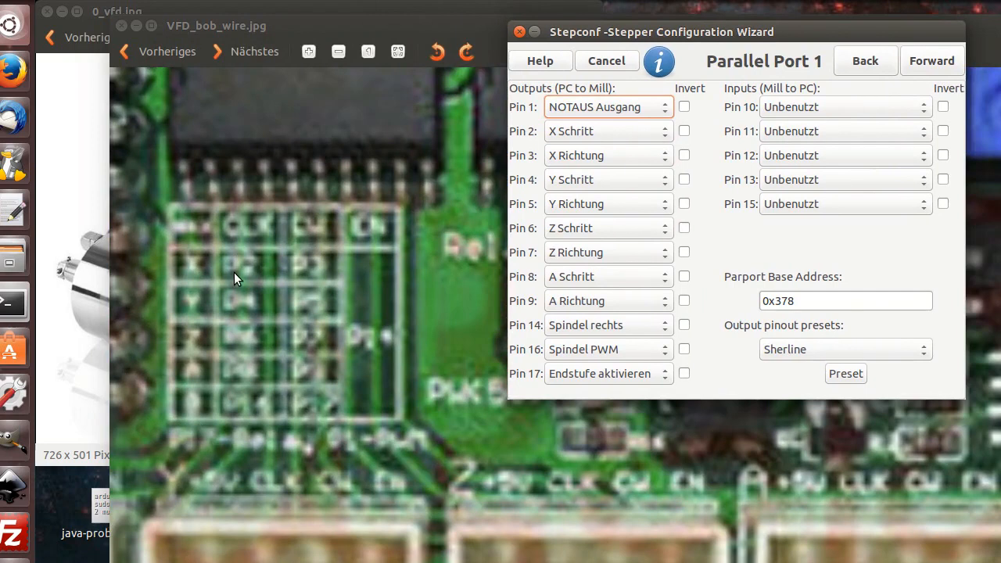
{"action": "mouse_move", "coordinate": [326, 230]}
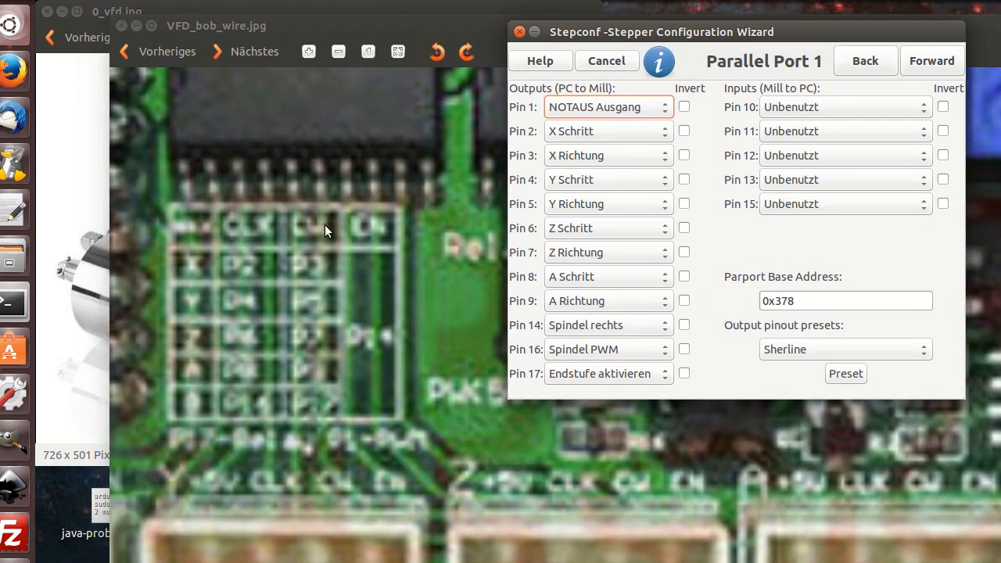
{"action": "mouse_move", "coordinate": [223, 307]}
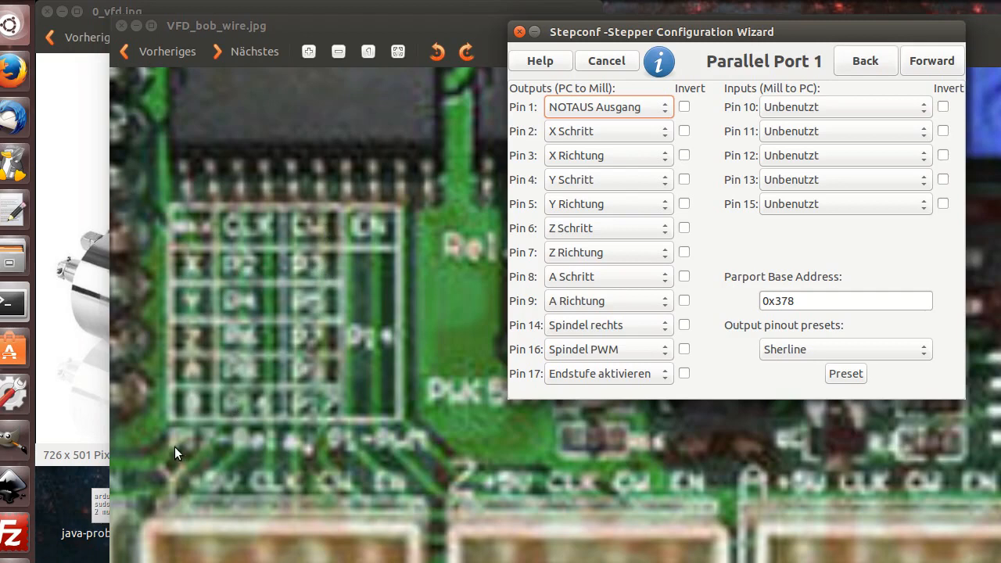
{"action": "mouse_move", "coordinate": [205, 452]}
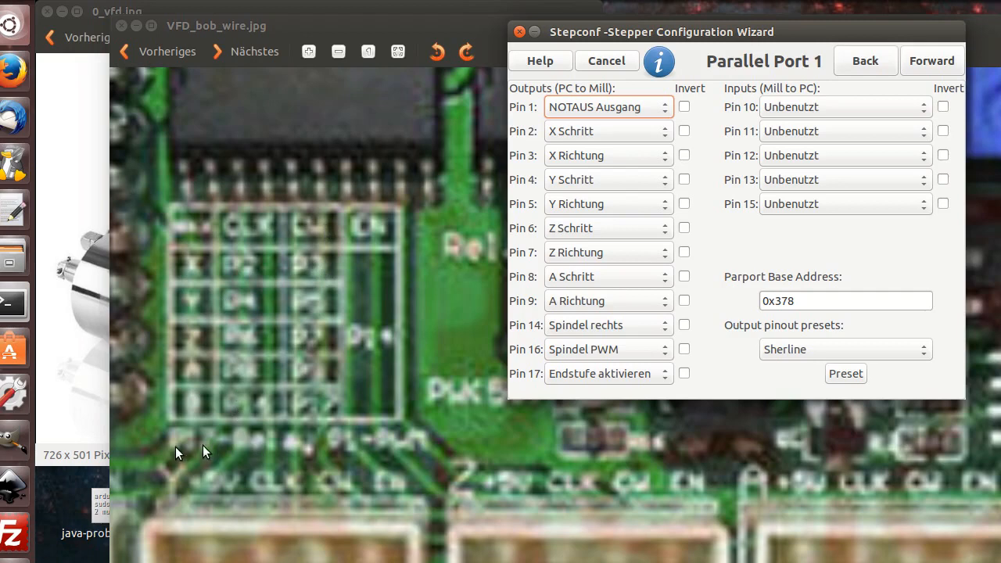
{"action": "mouse_move", "coordinate": [350, 268]}
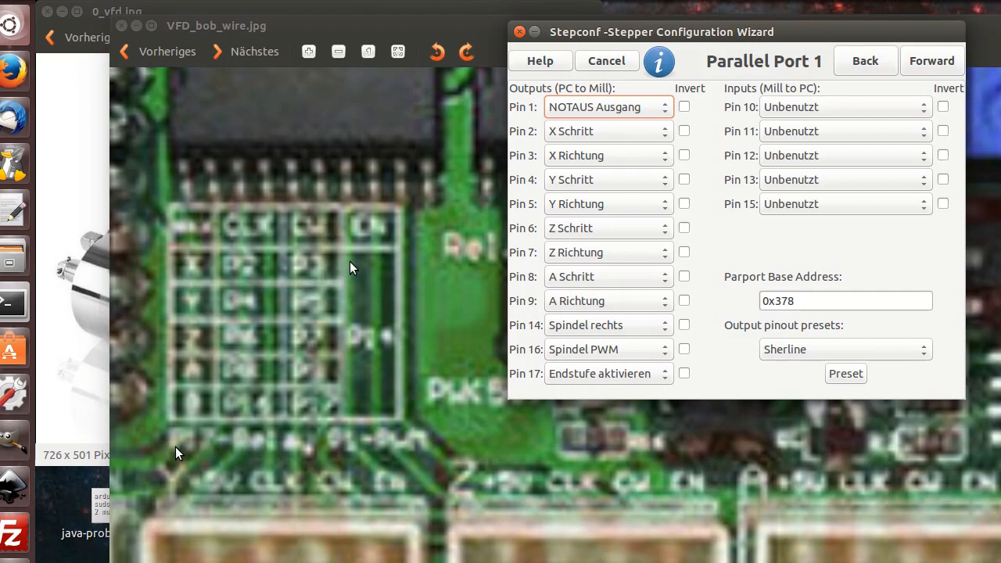
{"action": "mouse_move", "coordinate": [377, 359]}
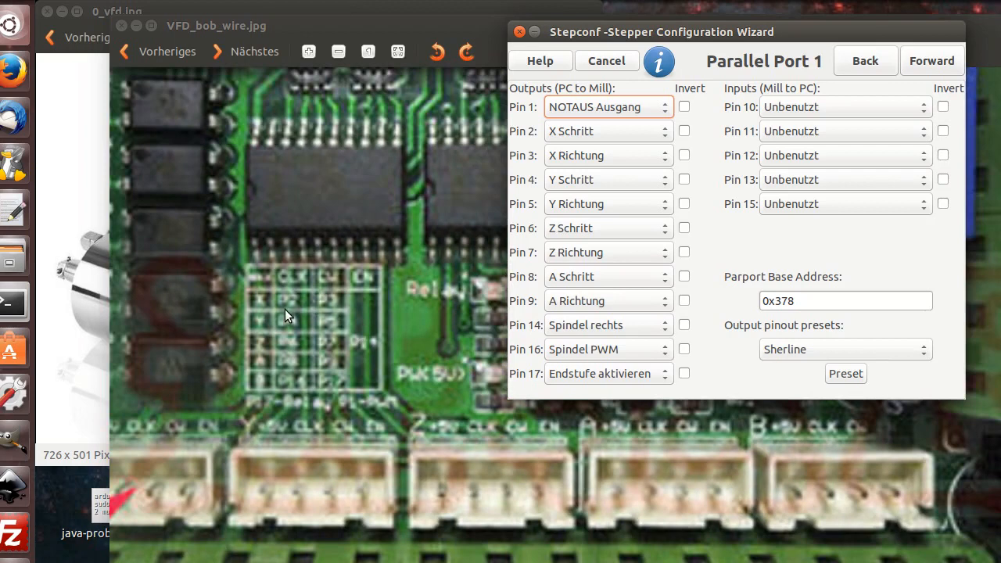
{"action": "mouse_move", "coordinate": [336, 278]}
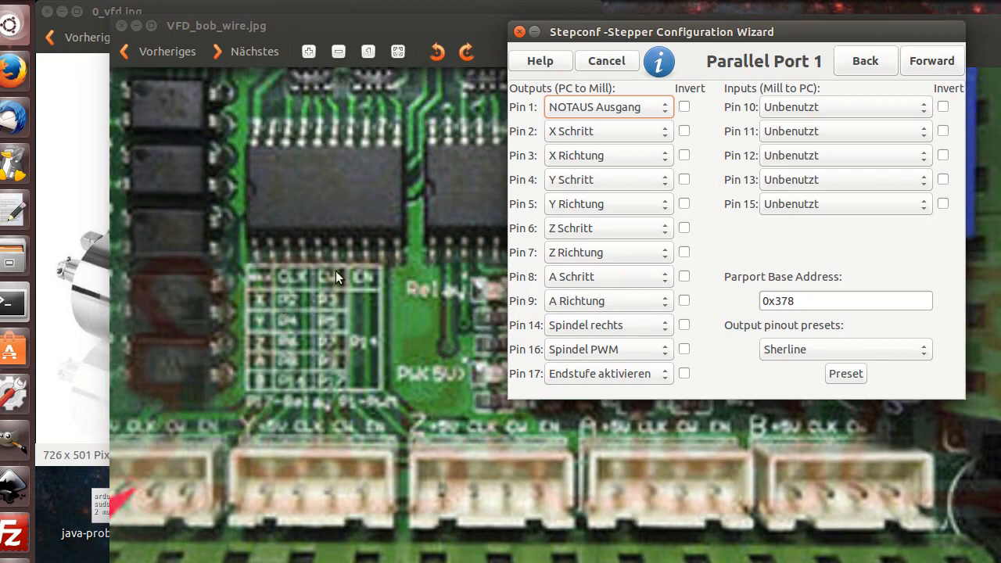
{"action": "mouse_move", "coordinate": [563, 137]}
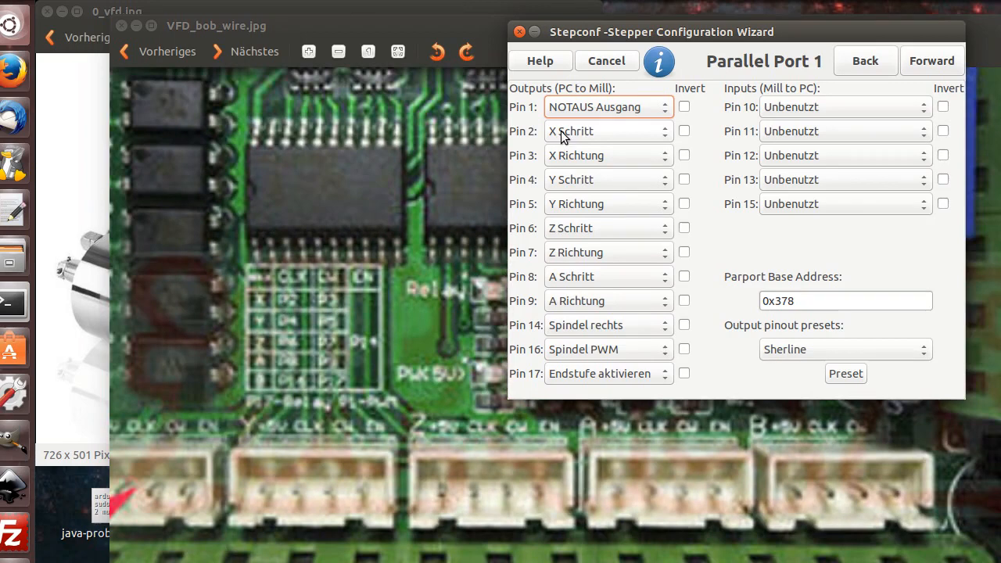
{"action": "left_click_drag", "start_coordinate": [660, 32], "coordinate": [462, 36]}
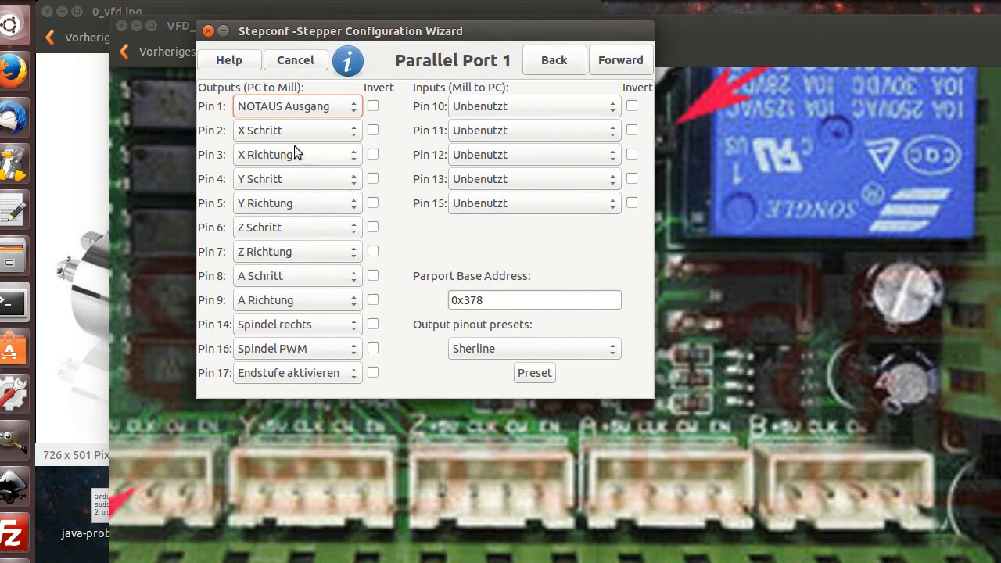
{"action": "mouse_move", "coordinate": [489, 368]}
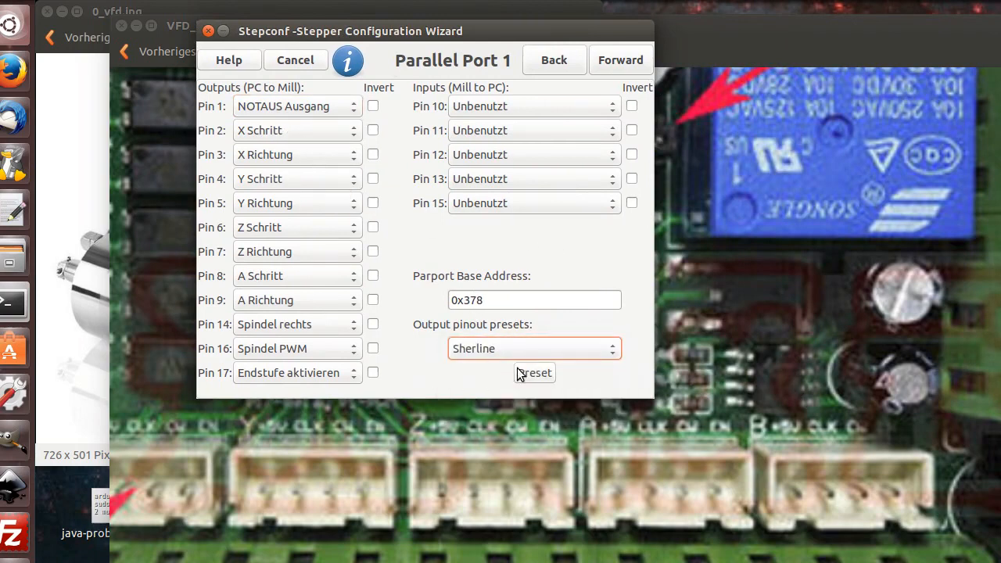
Replace the Sherline output pinout preset with the Xylotex preset on Parallel Port 1.
{"action": "left_click", "coordinate": [534, 372]}
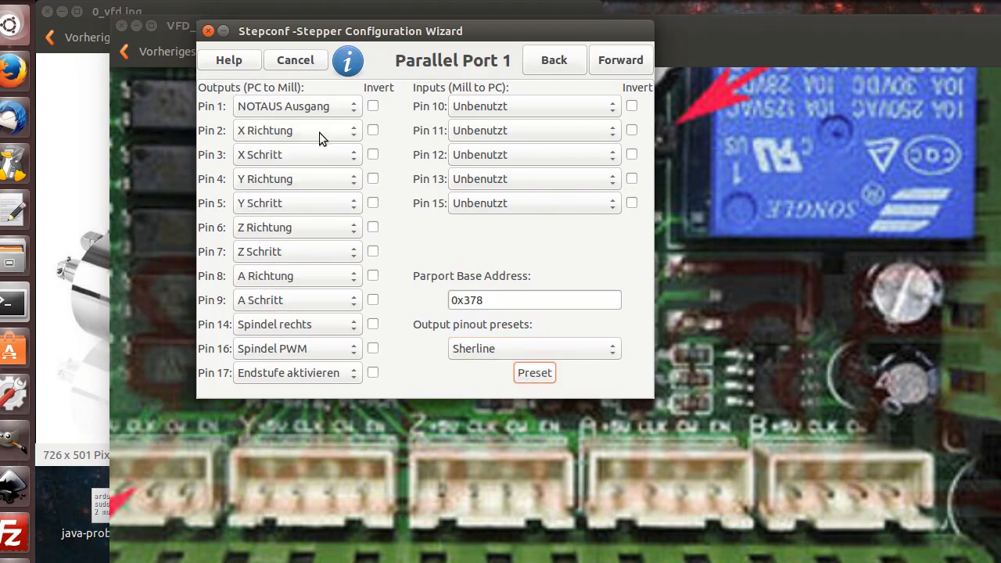
{"action": "left_click", "coordinate": [534, 348]}
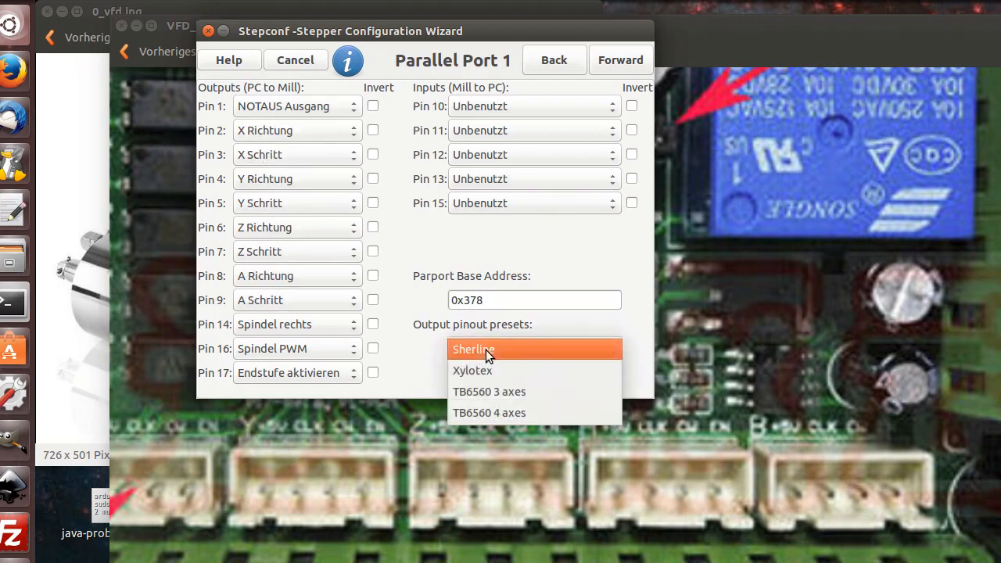
{"action": "left_click", "coordinate": [472, 369]}
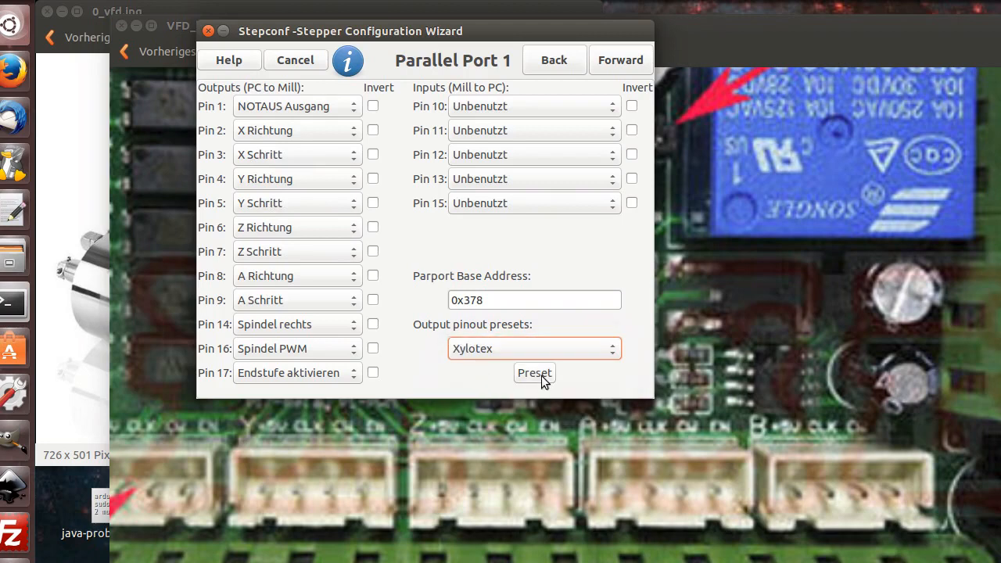
{"action": "left_click", "coordinate": [534, 372]}
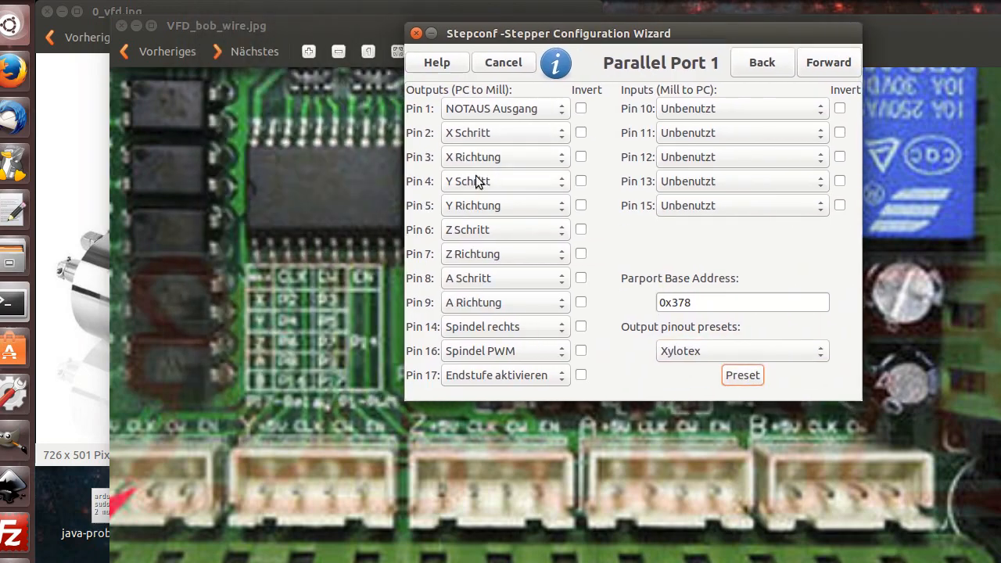
{"action": "mouse_move", "coordinate": [297, 313]}
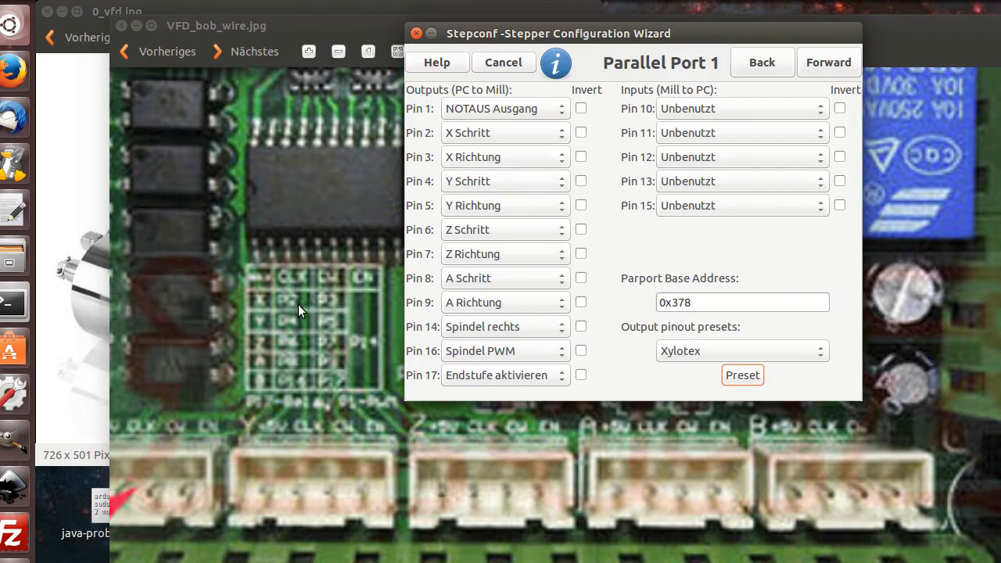
{"action": "mouse_move", "coordinate": [340, 307]}
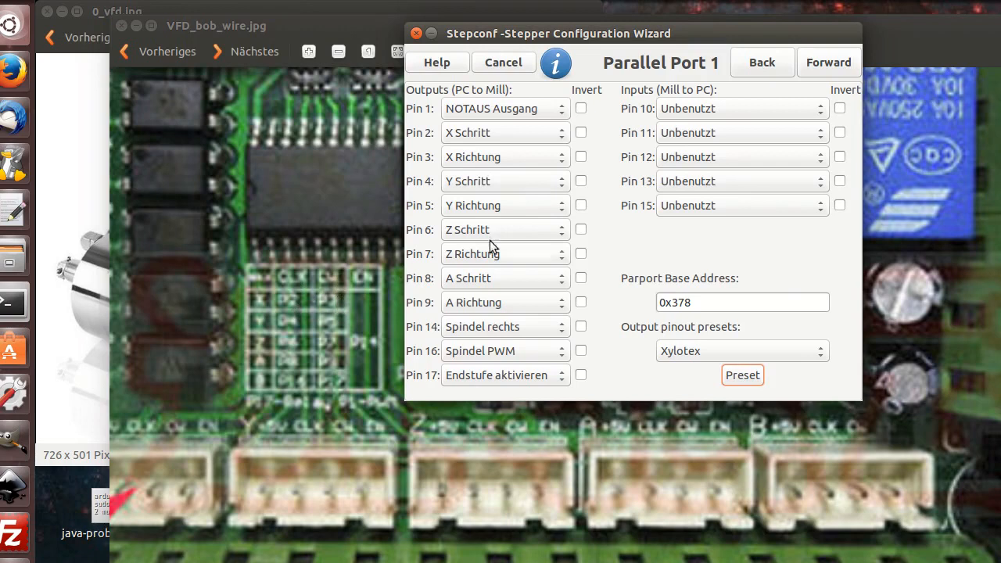
{"action": "mouse_move", "coordinate": [437, 118]}
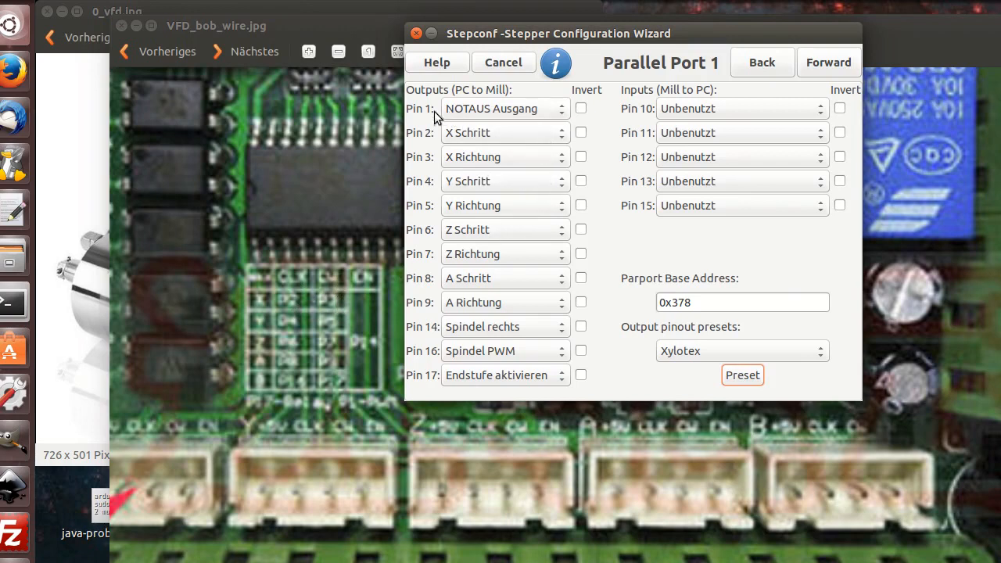
Map pins 1, 14, 16, 17 to Spindel PWM, Endstufe aktivieren, NOTAUS Ausgang, Spindel ein.
{"action": "left_click", "coordinate": [504, 107]}
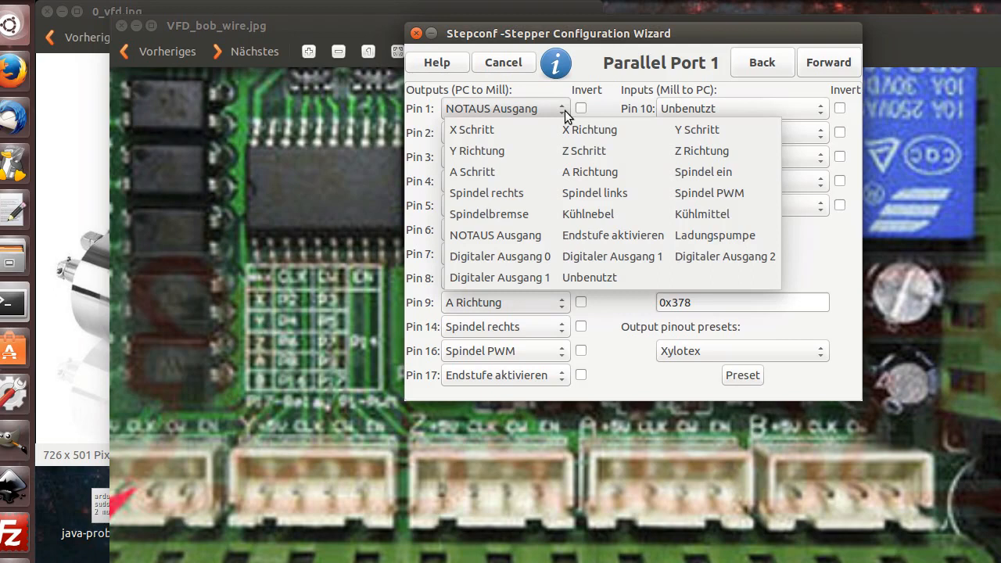
{"action": "mouse_move", "coordinate": [708, 193]}
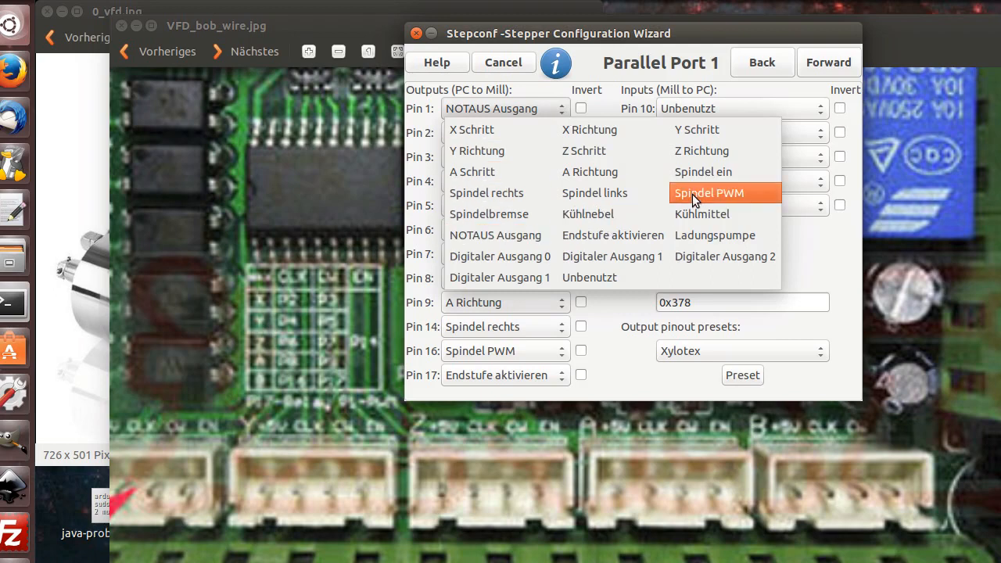
{"action": "left_click", "coordinate": [708, 192]}
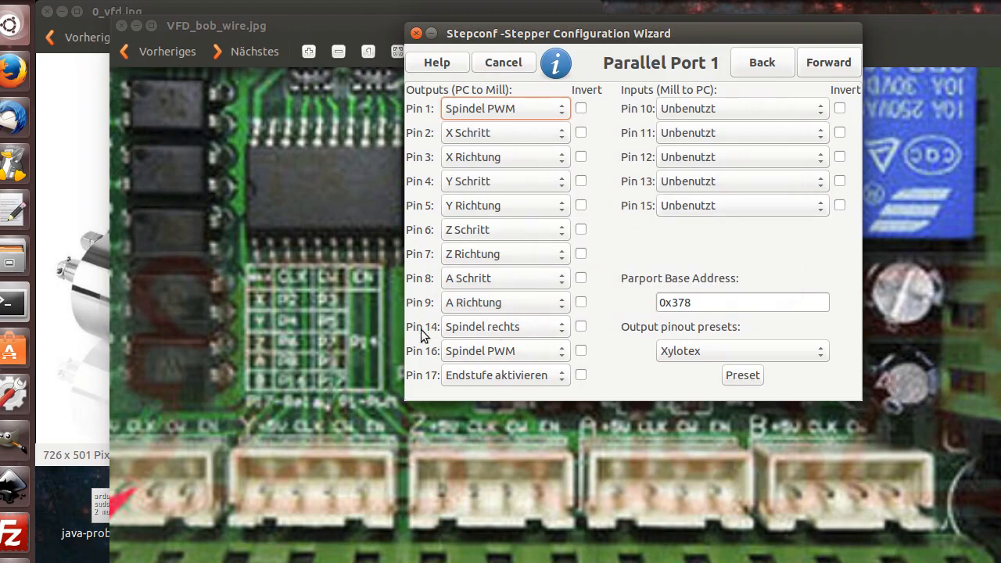
{"action": "mouse_move", "coordinate": [551, 335]}
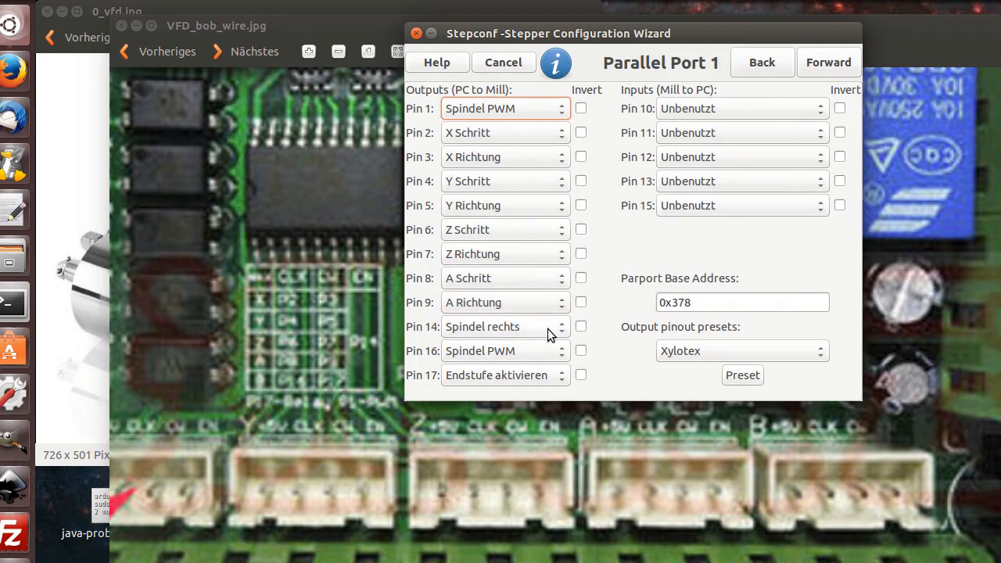
{"action": "left_click", "coordinate": [505, 326]}
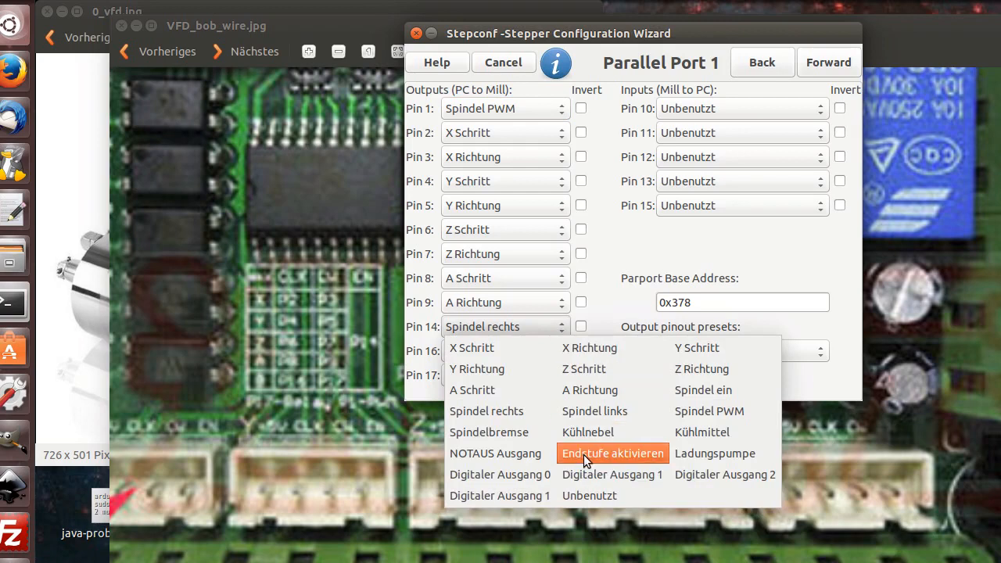
{"action": "left_click", "coordinate": [613, 453]}
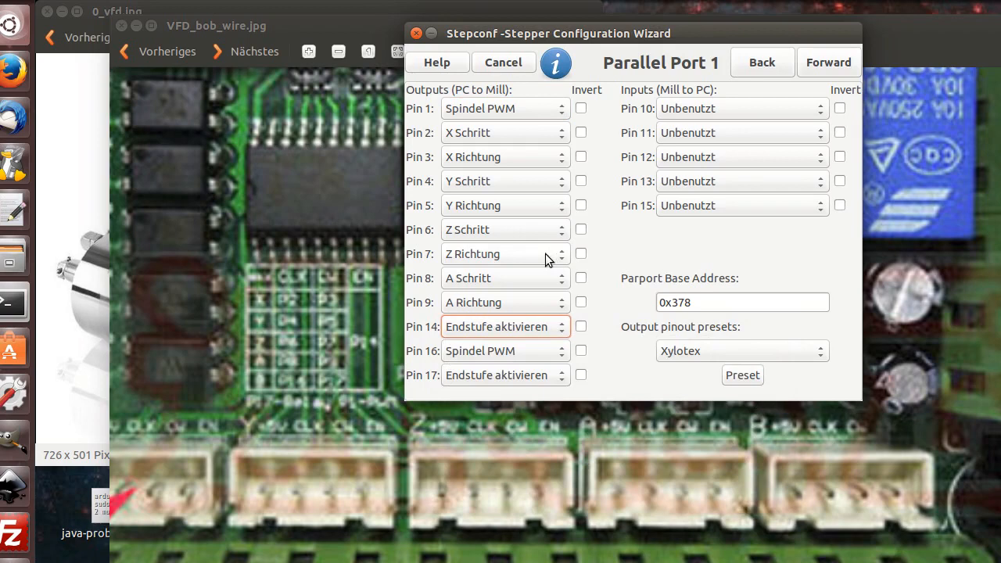
{"action": "left_click", "coordinate": [505, 351]}
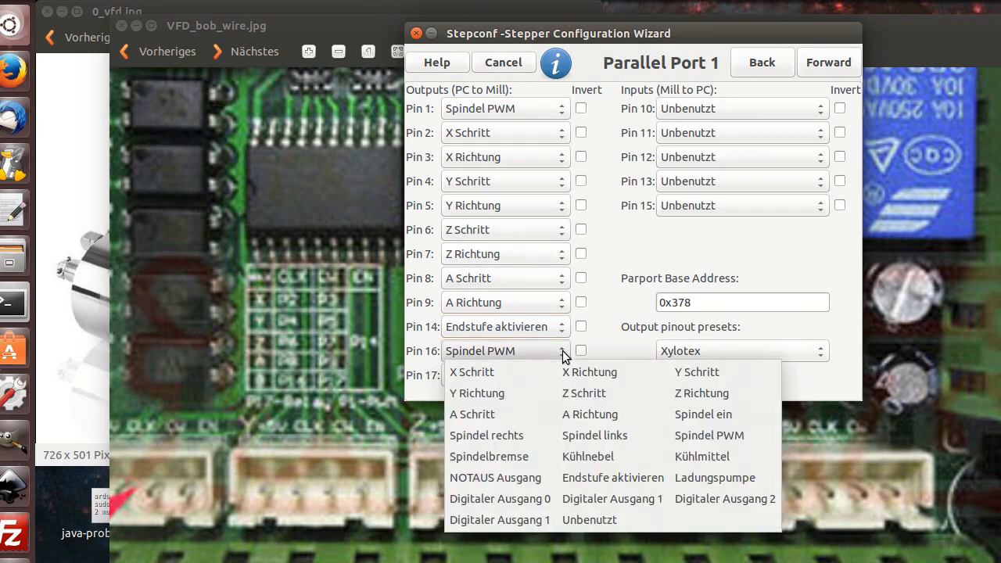
{"action": "mouse_move", "coordinate": [495, 477]}
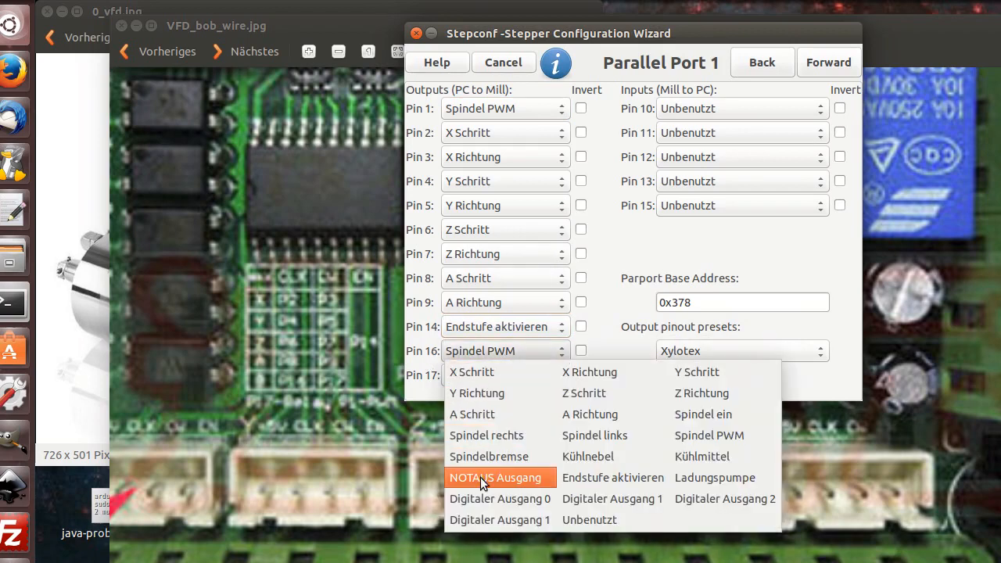
{"action": "left_click", "coordinate": [494, 477]}
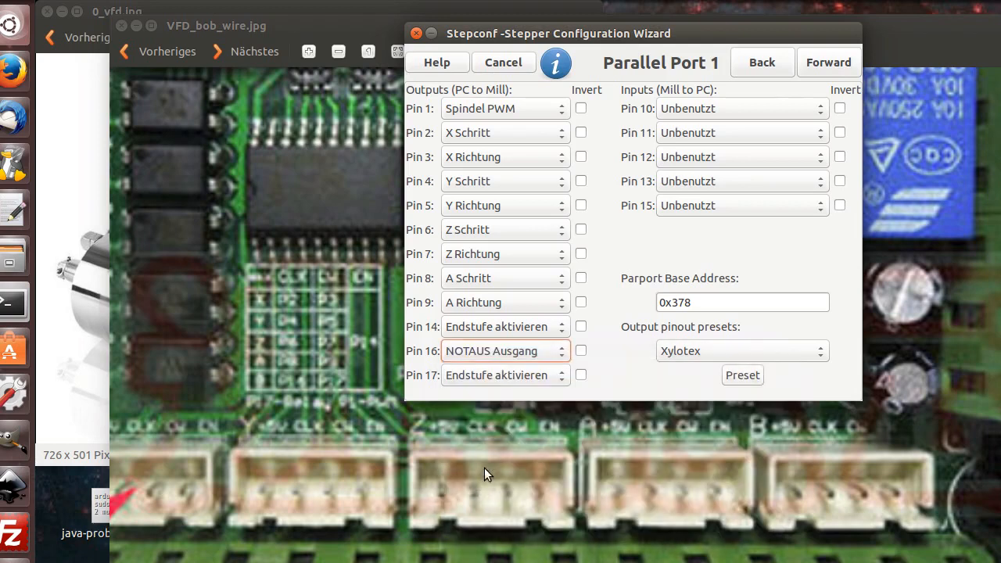
{"action": "mouse_move", "coordinate": [493, 450]}
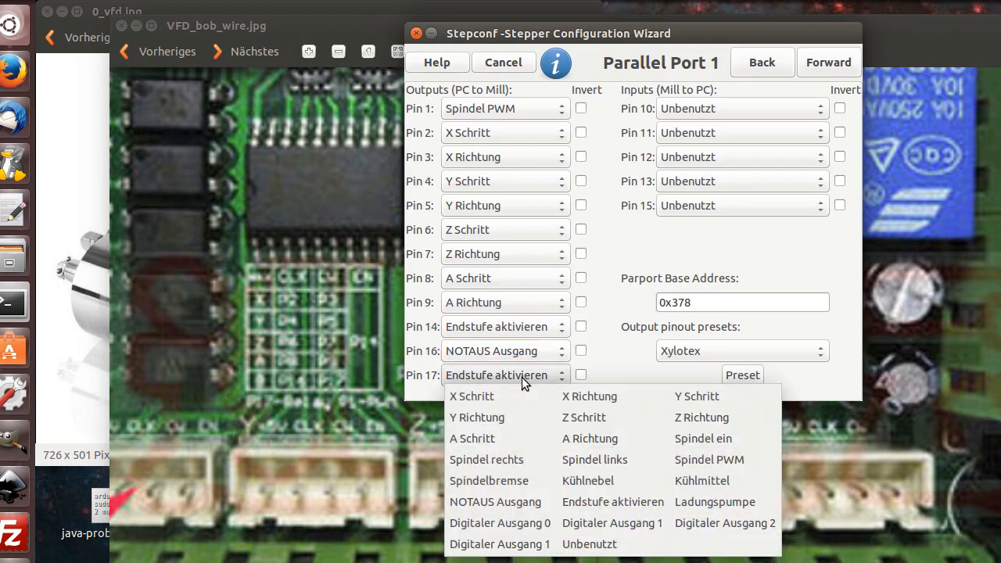
{"action": "mouse_move", "coordinate": [594, 459]}
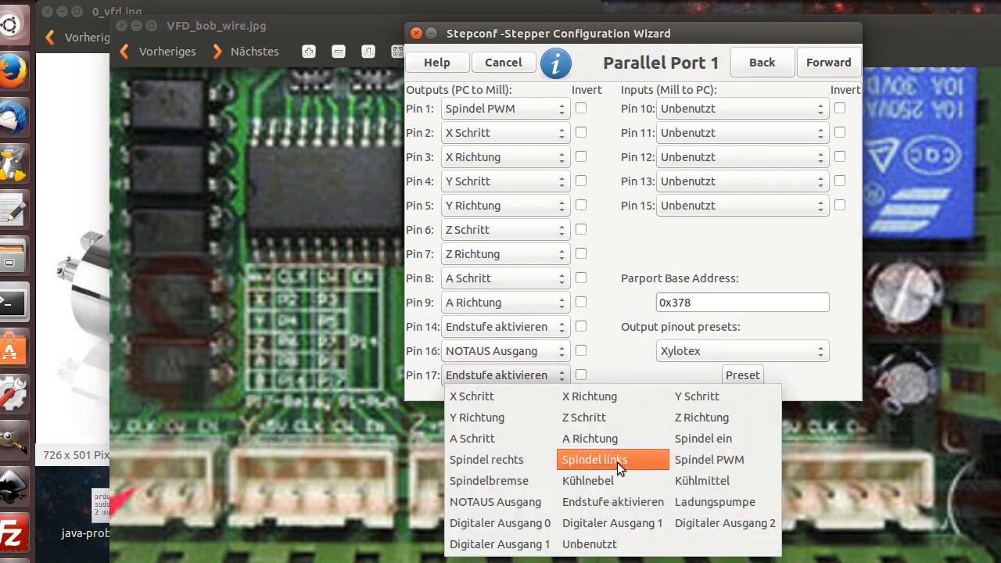
{"action": "mouse_move", "coordinate": [708, 459]}
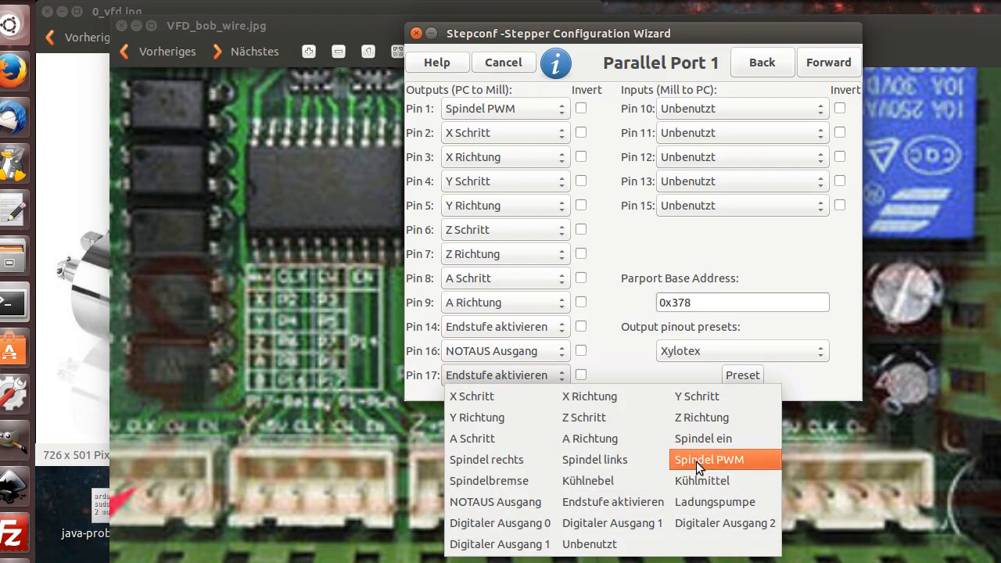
{"action": "left_click", "coordinate": [695, 438]}
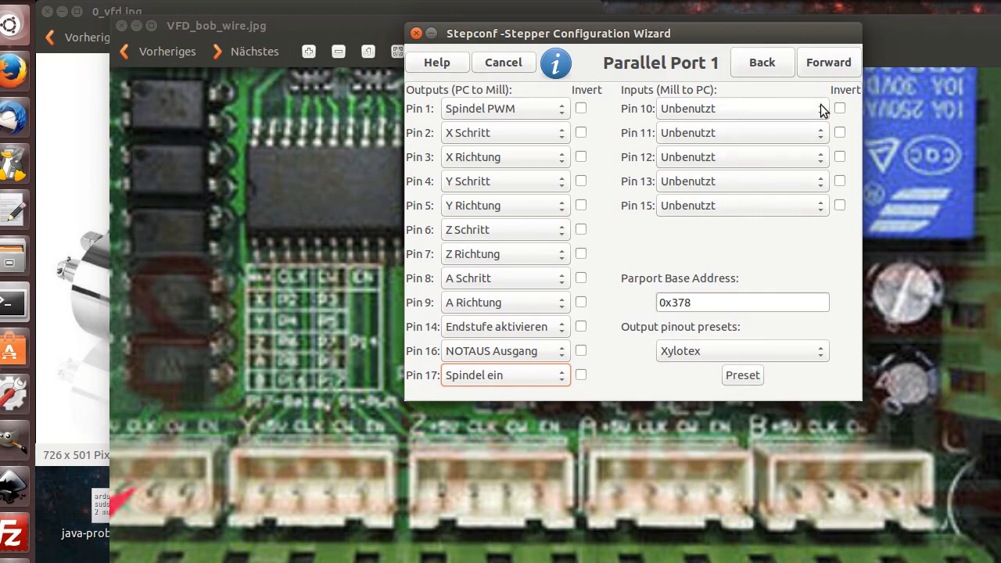
{"action": "left_click", "coordinate": [735, 108]}
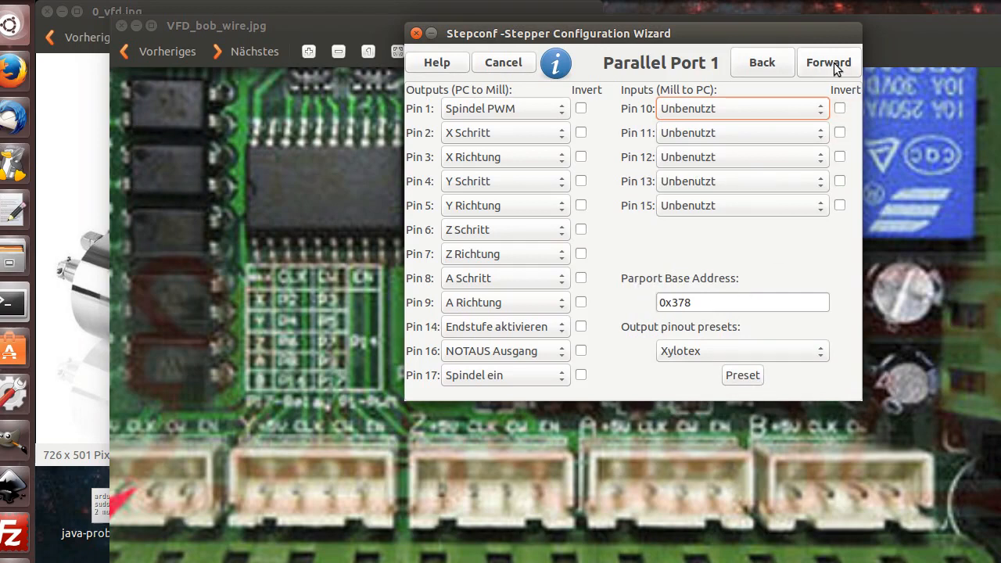
Enable Halui and a PyVCP spindle speed display panel, then proceed to Axis X.
{"action": "left_click", "coordinate": [828, 61]}
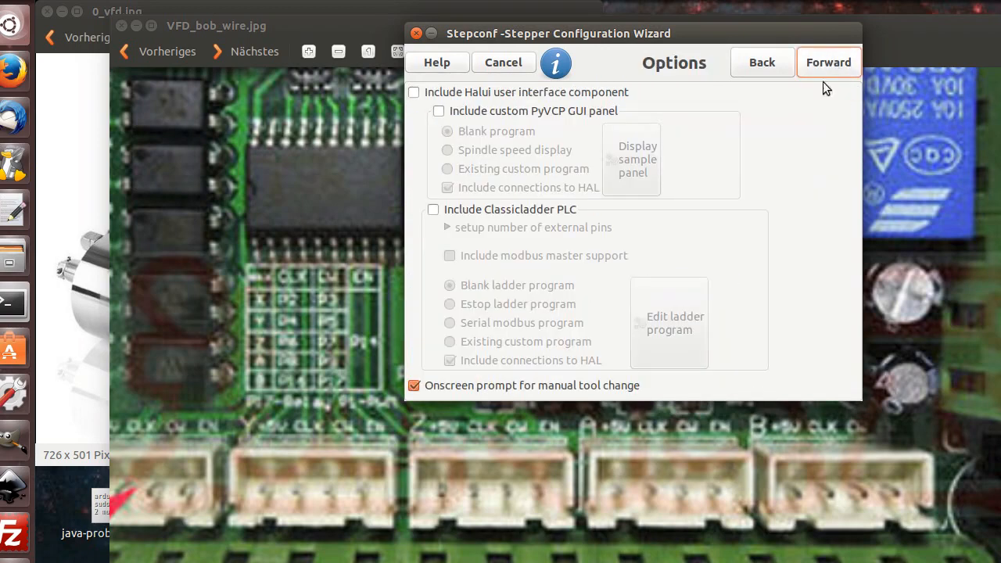
{"action": "left_click", "coordinate": [414, 92]}
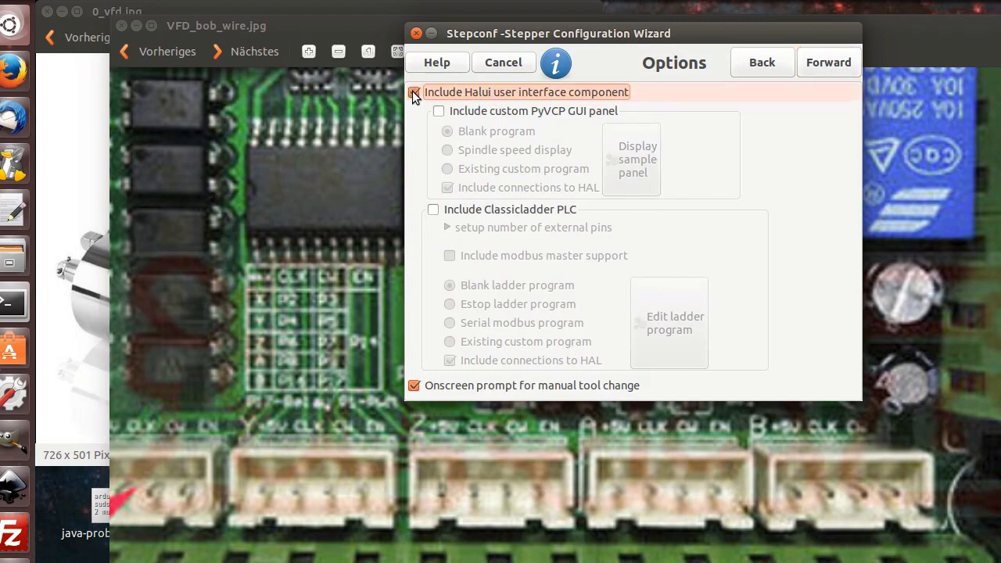
{"action": "left_click", "coordinate": [414, 92]}
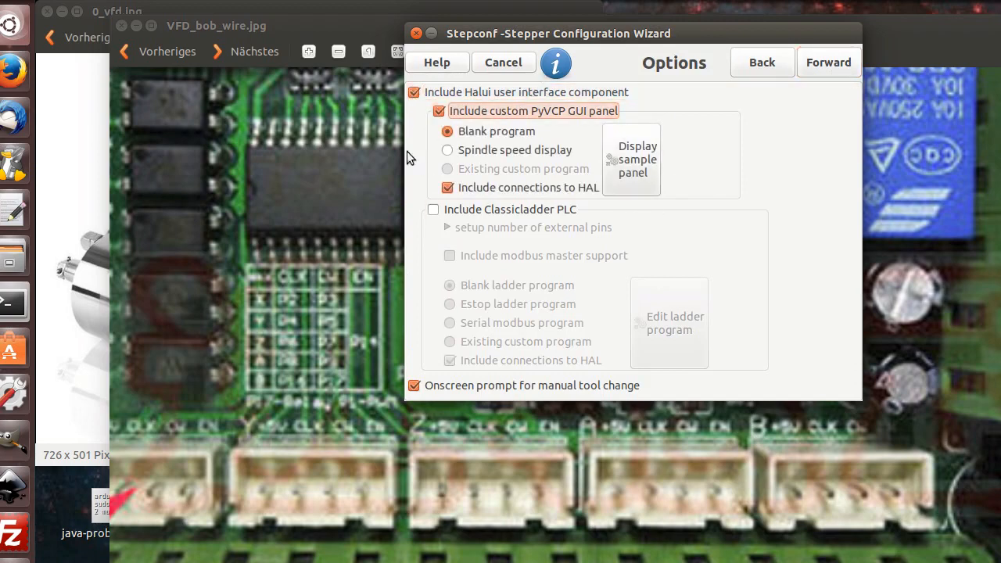
{"action": "left_click", "coordinate": [448, 149]}
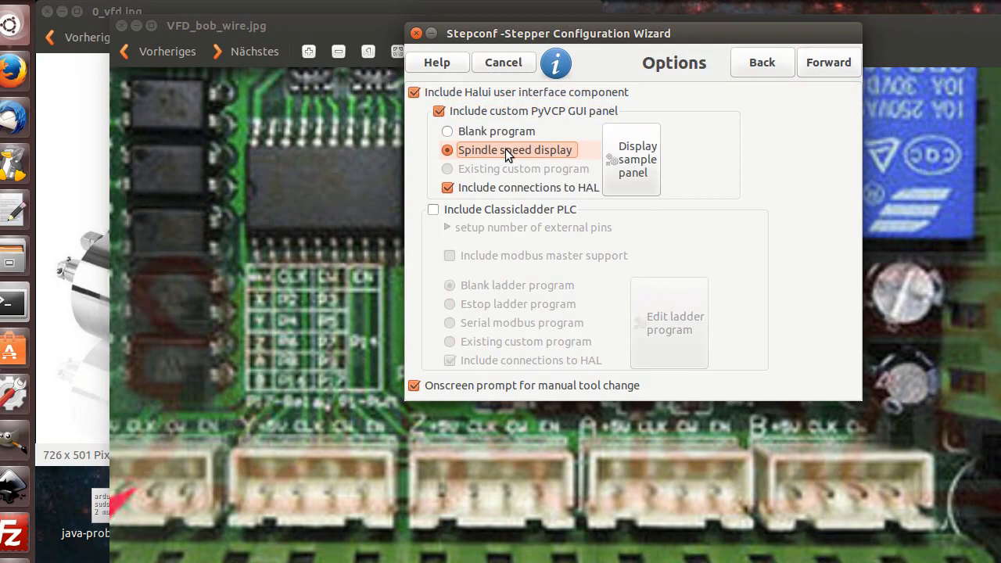
{"action": "mouse_move", "coordinate": [806, 167]}
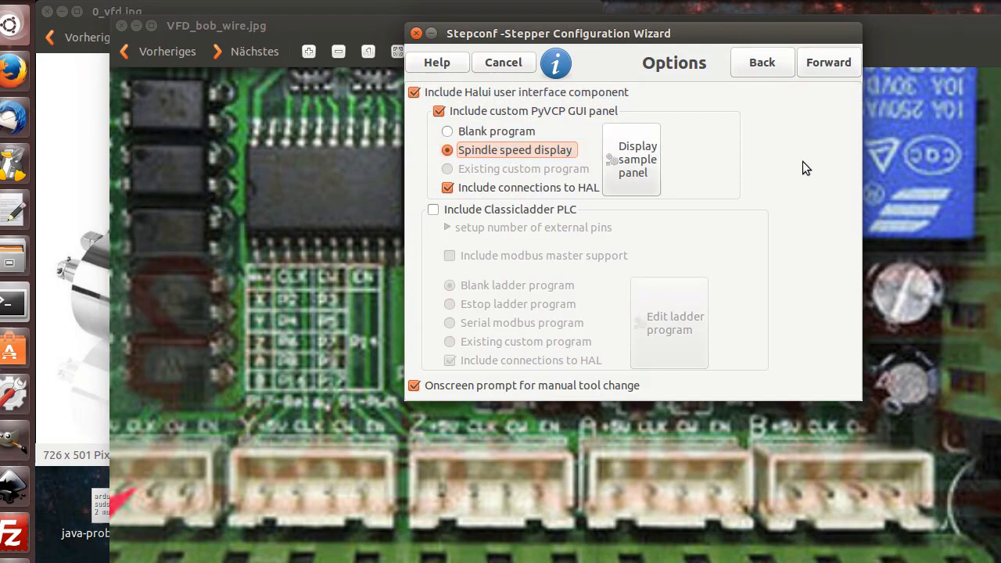
{"action": "mouse_move", "coordinate": [606, 162]}
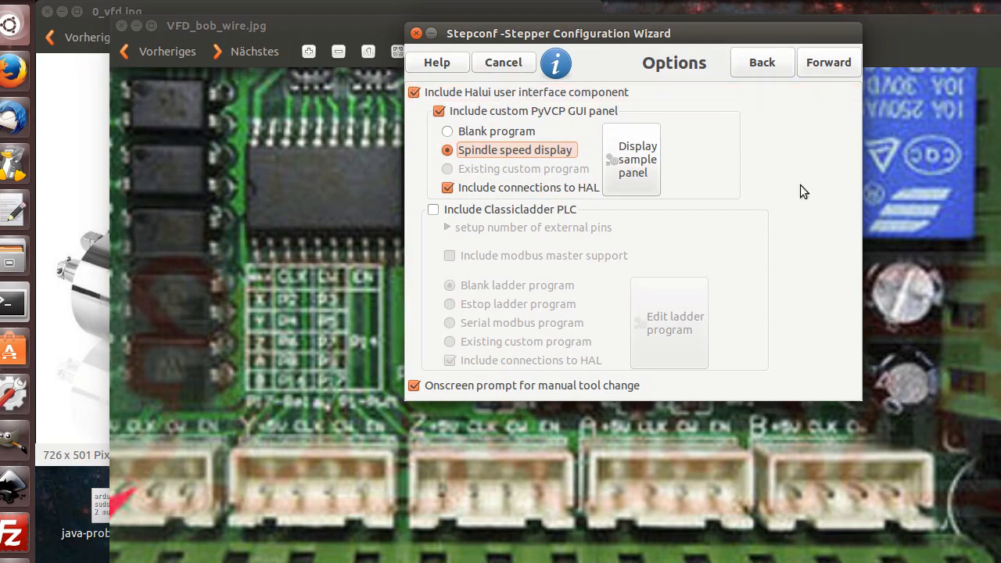
{"action": "mouse_move", "coordinate": [751, 164]}
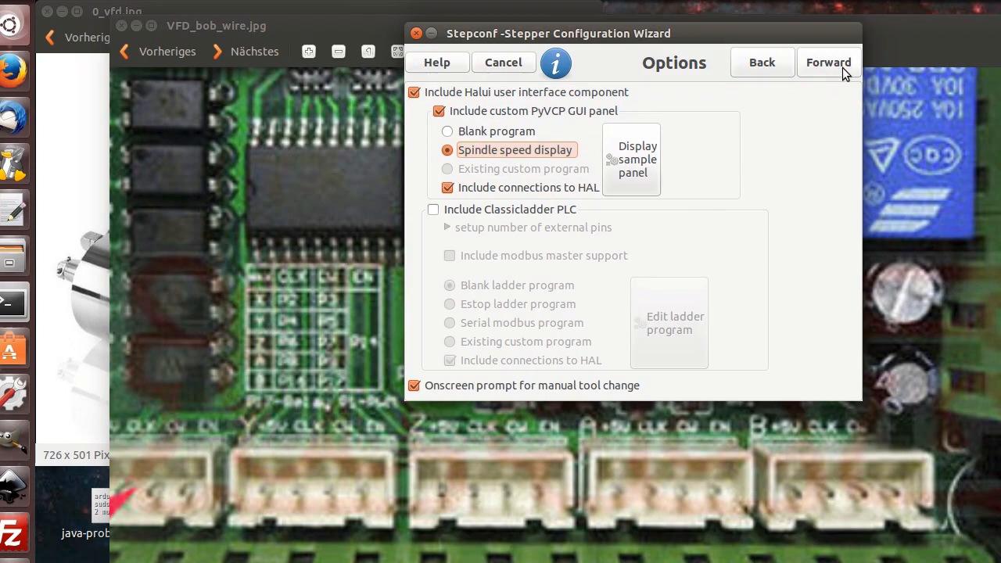
{"action": "left_click", "coordinate": [828, 62]}
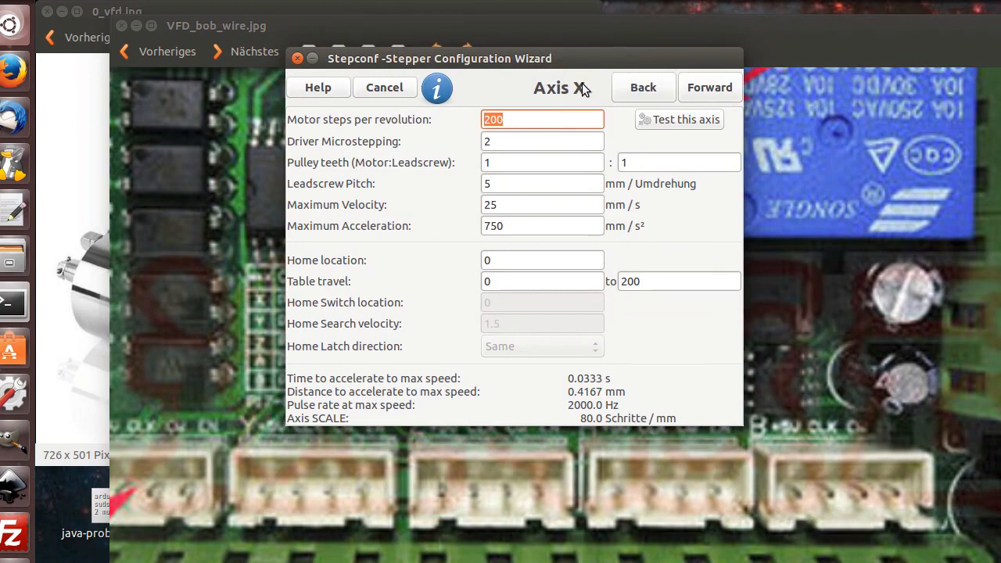
Give Axis X 20:25 pulley teeth, 40 mm/s maximum velocity and 120 mm/s² acceleration.
{"action": "left_click", "coordinate": [540, 119]}
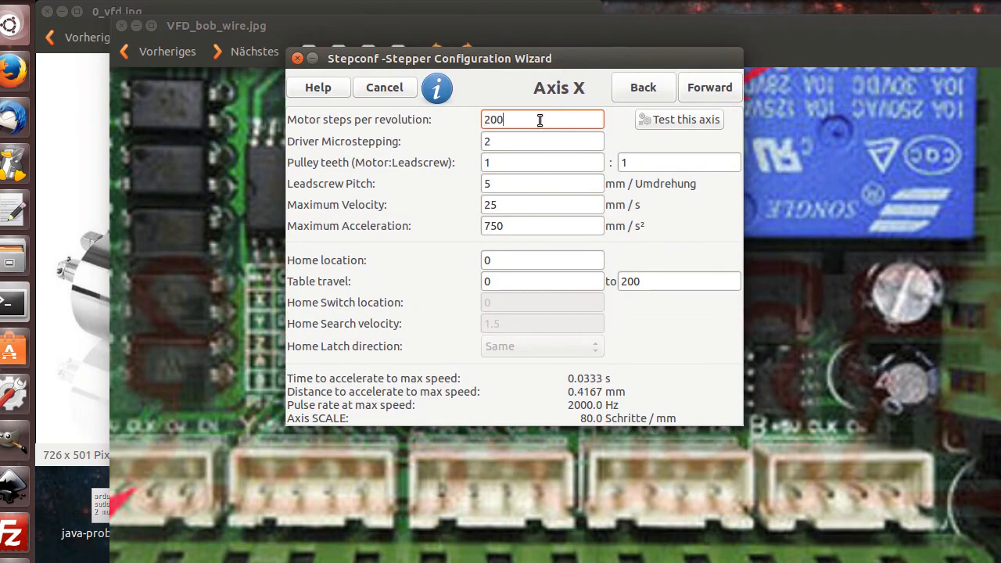
{"action": "mouse_move", "coordinate": [512, 141]}
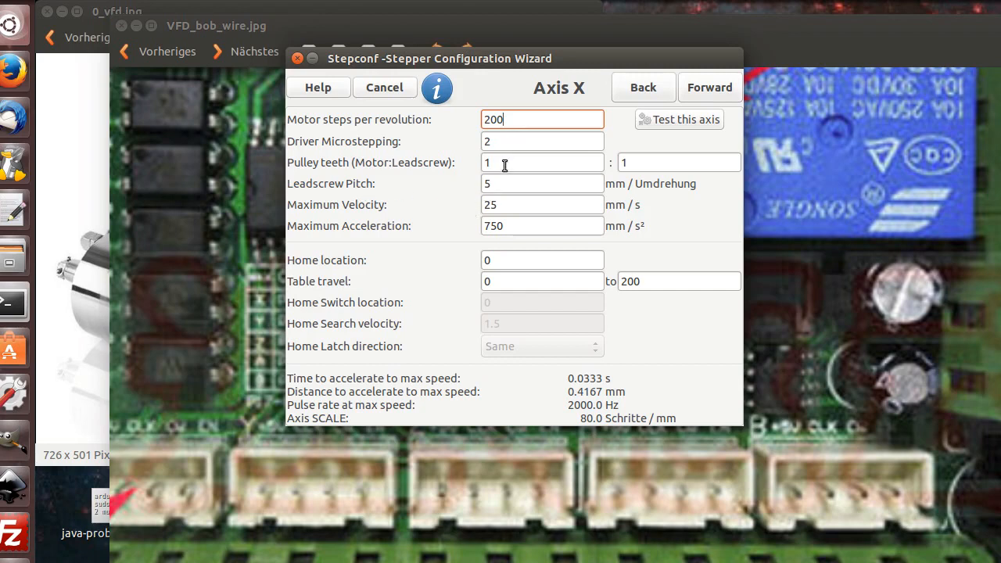
{"action": "left_click", "coordinate": [542, 161]}
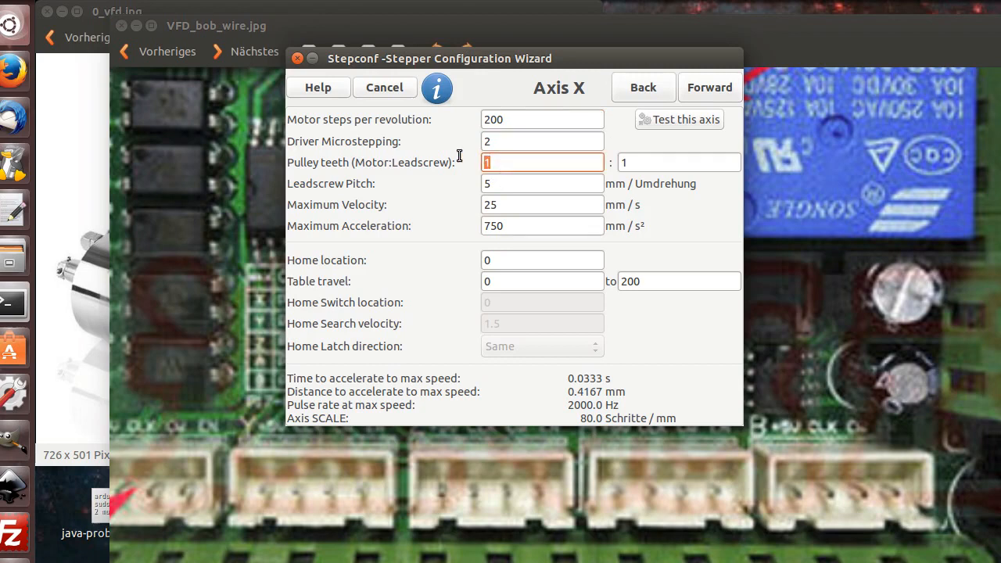
{"action": "mouse_move", "coordinate": [613, 429]}
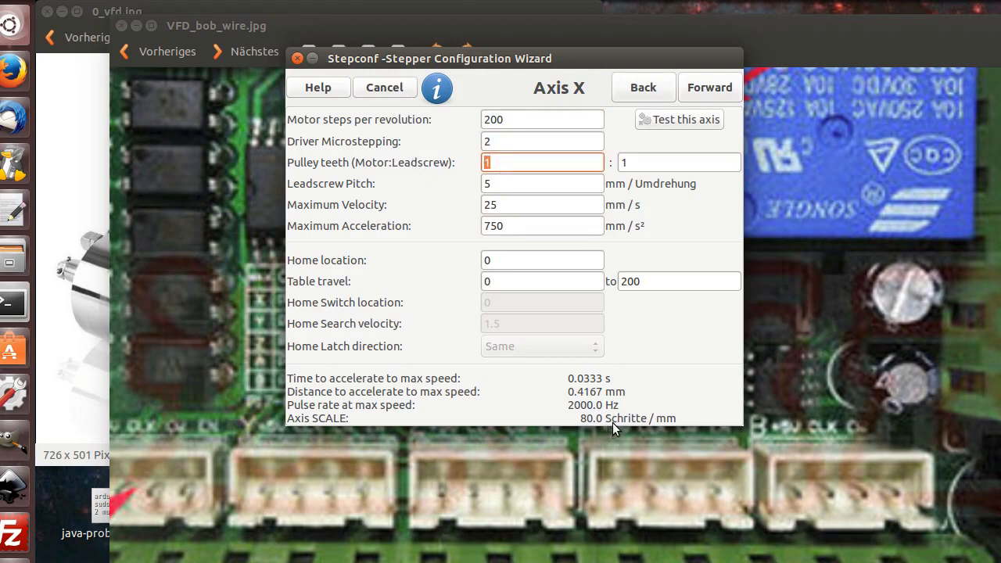
{"action": "mouse_move", "coordinate": [684, 424]}
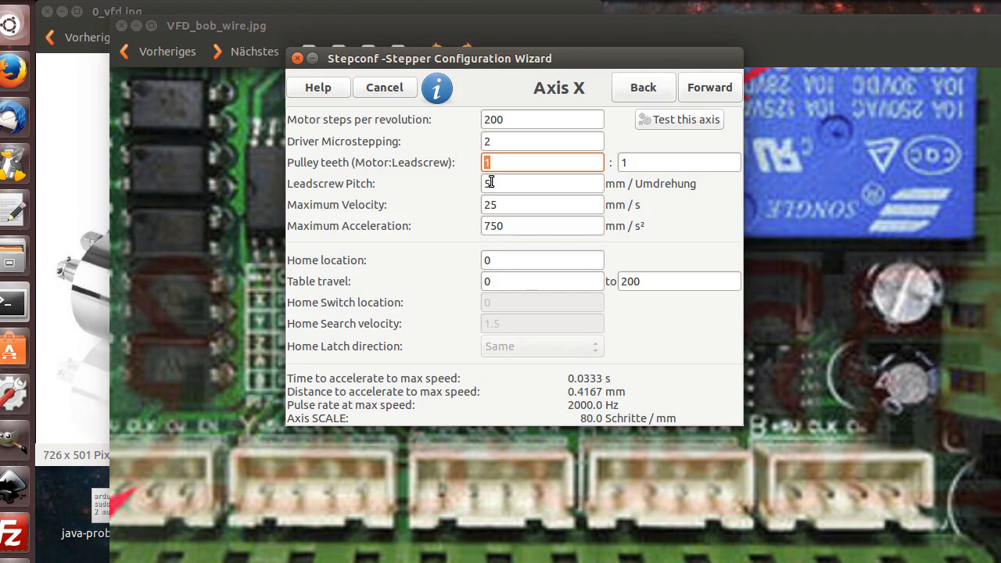
{"action": "type", "text": "0"}
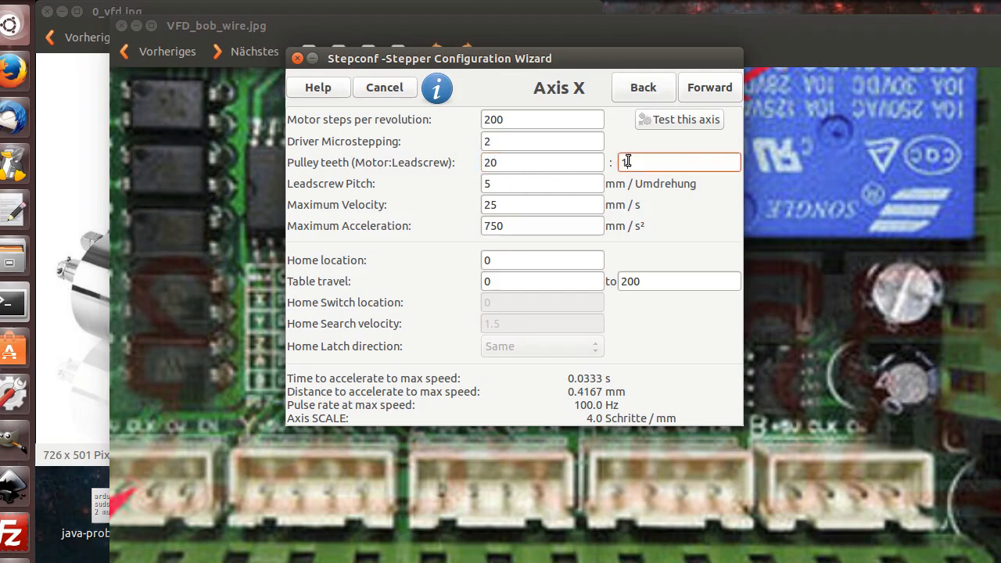
{"action": "type", "text": "25"}
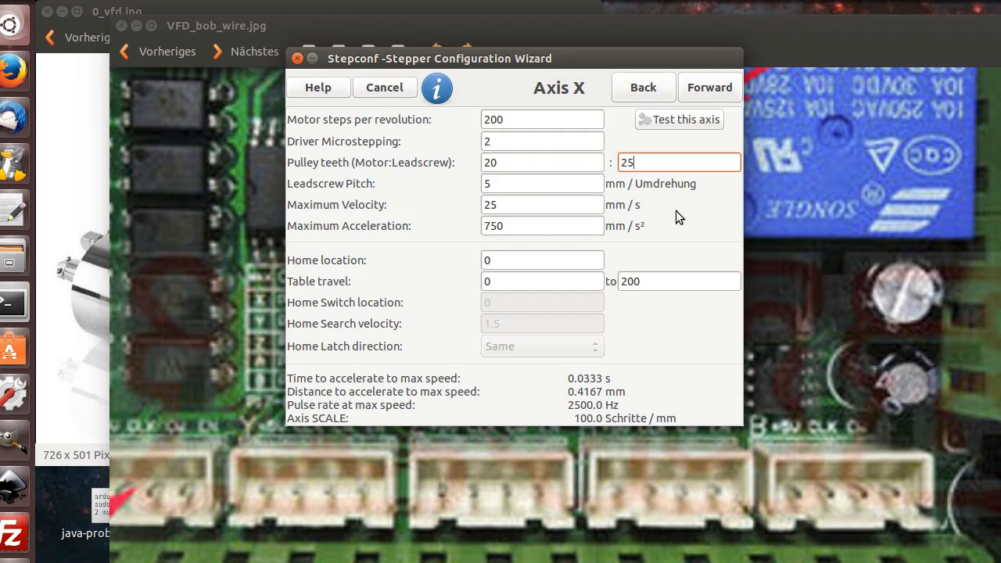
{"action": "mouse_move", "coordinate": [680, 217]}
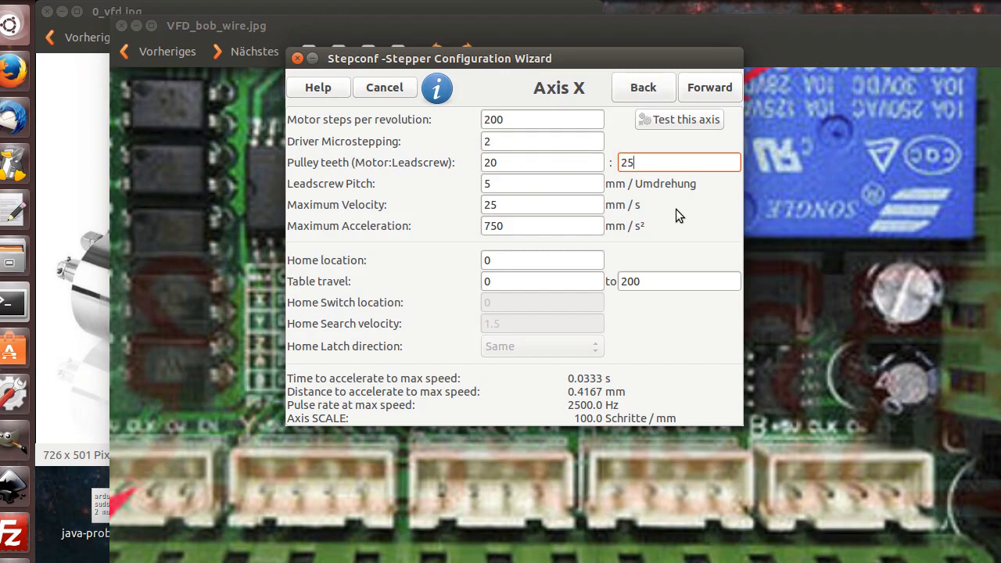
{"action": "mouse_move", "coordinate": [564, 386]}
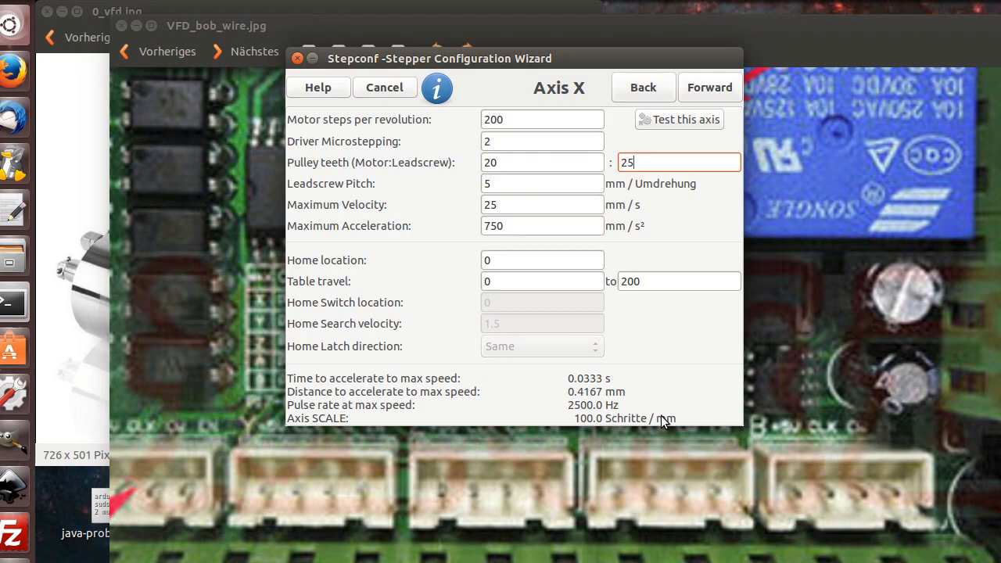
{"action": "mouse_move", "coordinate": [661, 338]}
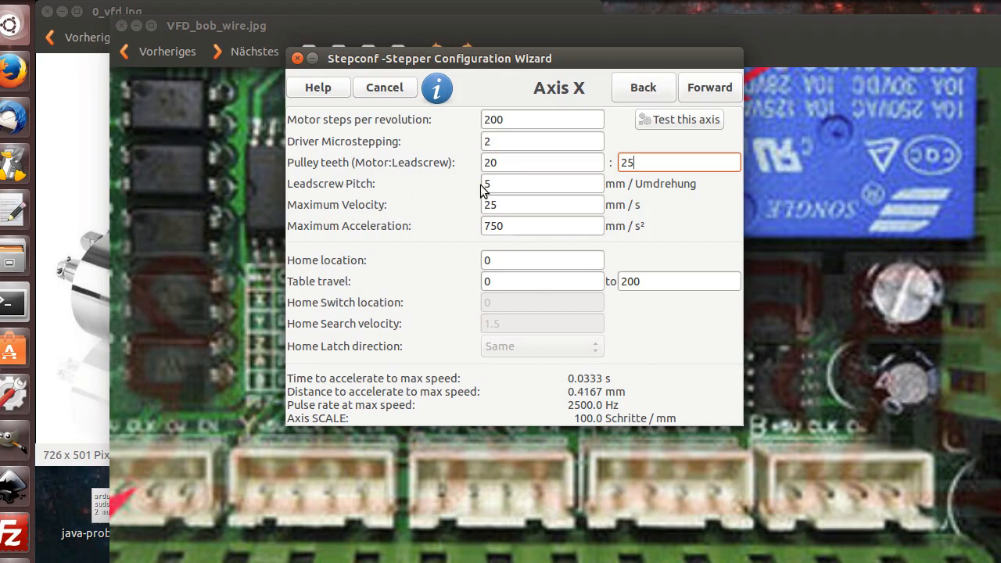
{"action": "mouse_move", "coordinate": [655, 193]}
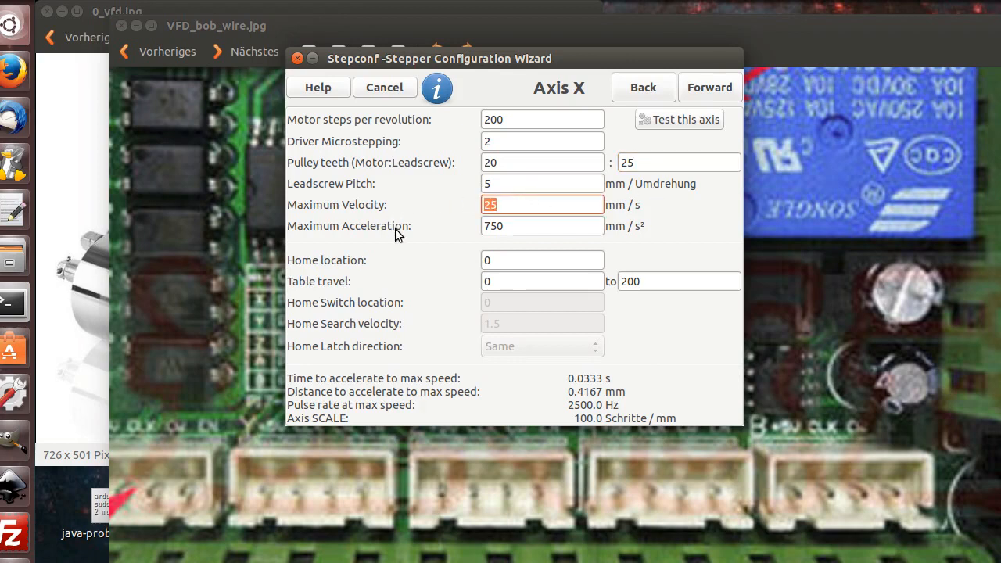
{"action": "type", "text": "40"}
{"action": "left_click", "coordinate": [542, 225]}
{"action": "type", "text": "120"}
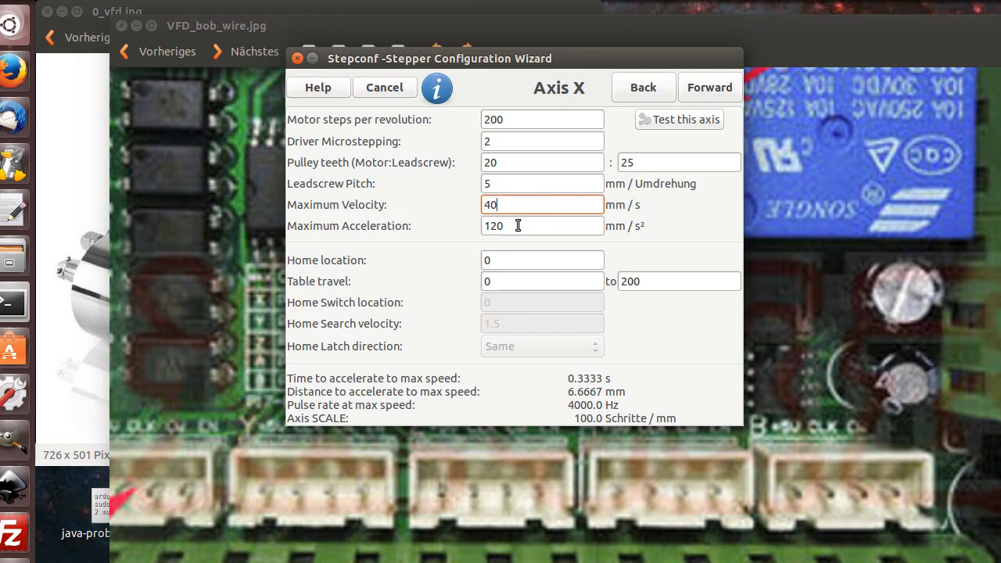
{"action": "mouse_move", "coordinate": [418, 256]}
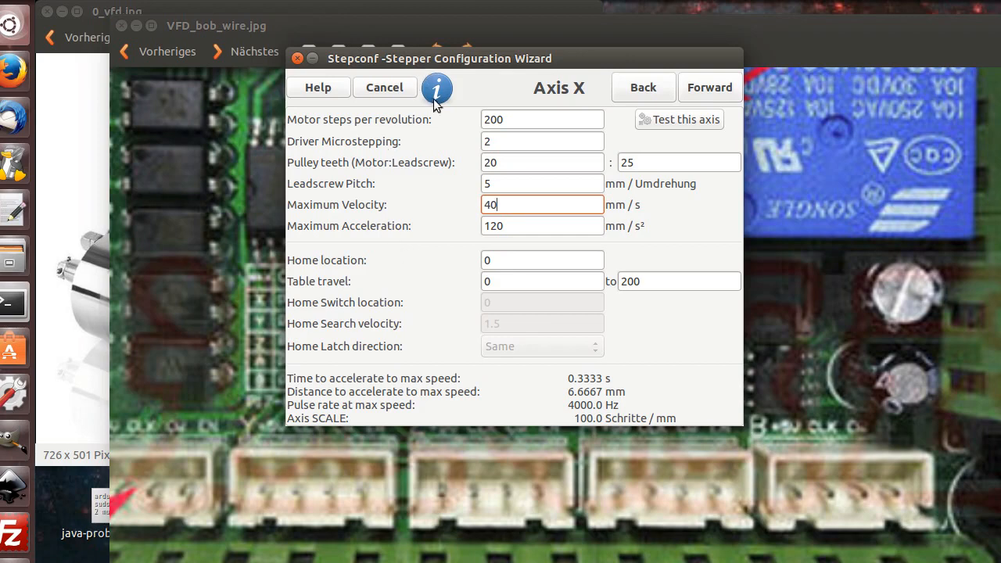
{"action": "mouse_move", "coordinate": [447, 200]}
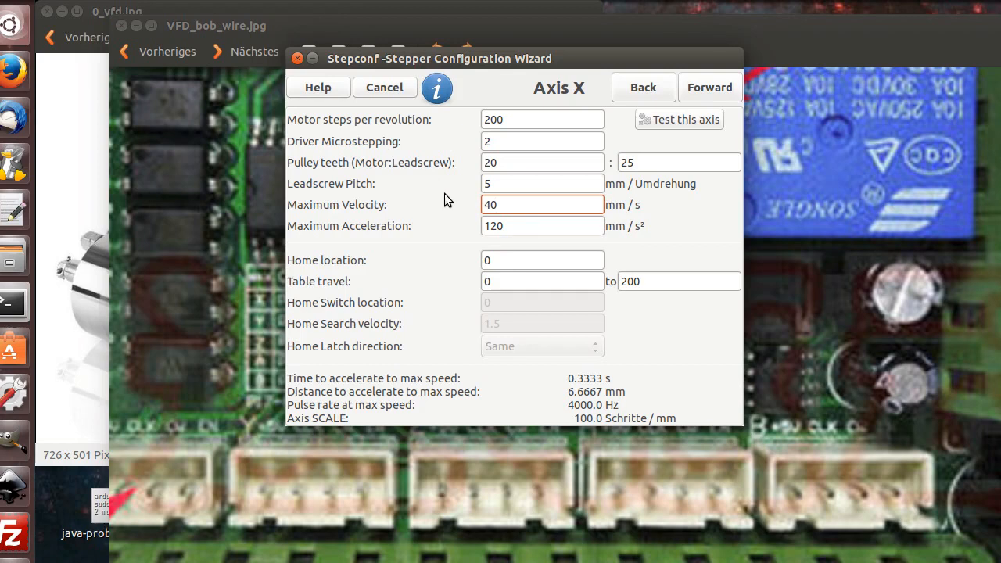
{"action": "mouse_move", "coordinate": [448, 202]}
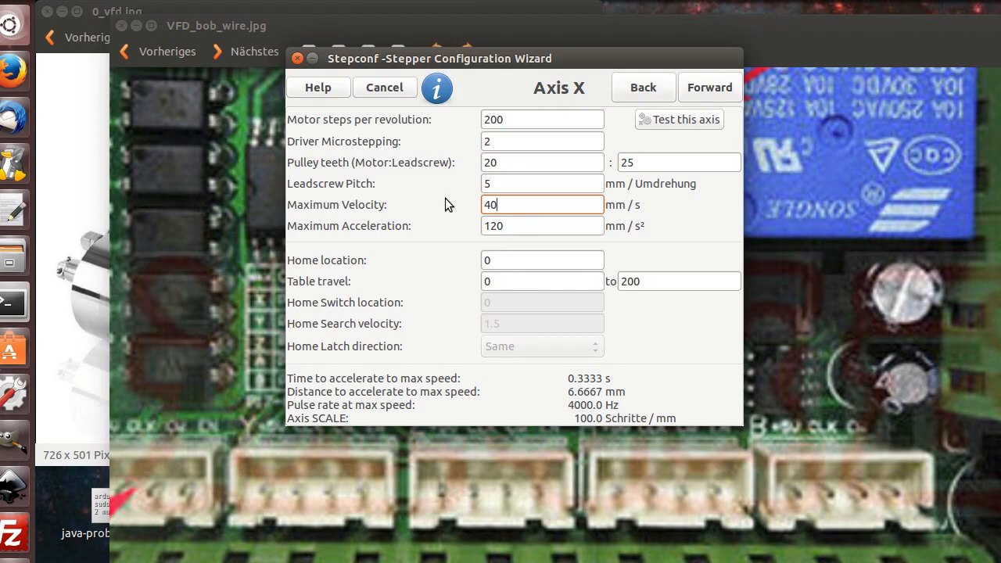
On Axis Y enter pulley teeth 25 and acceleration 120, try 250, then restore 120.
{"action": "left_click", "coordinate": [708, 87]}
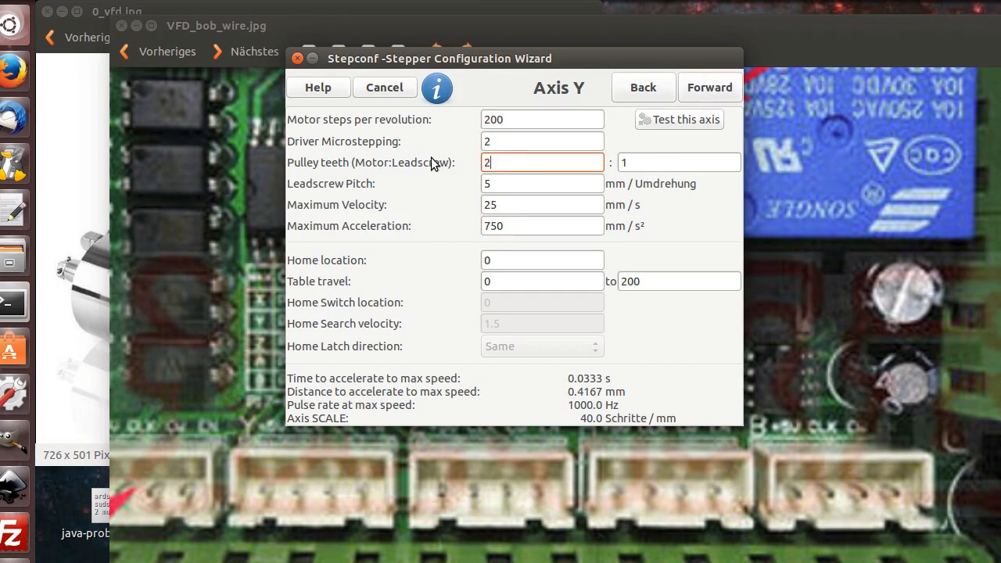
{"action": "type", "text": "25"}
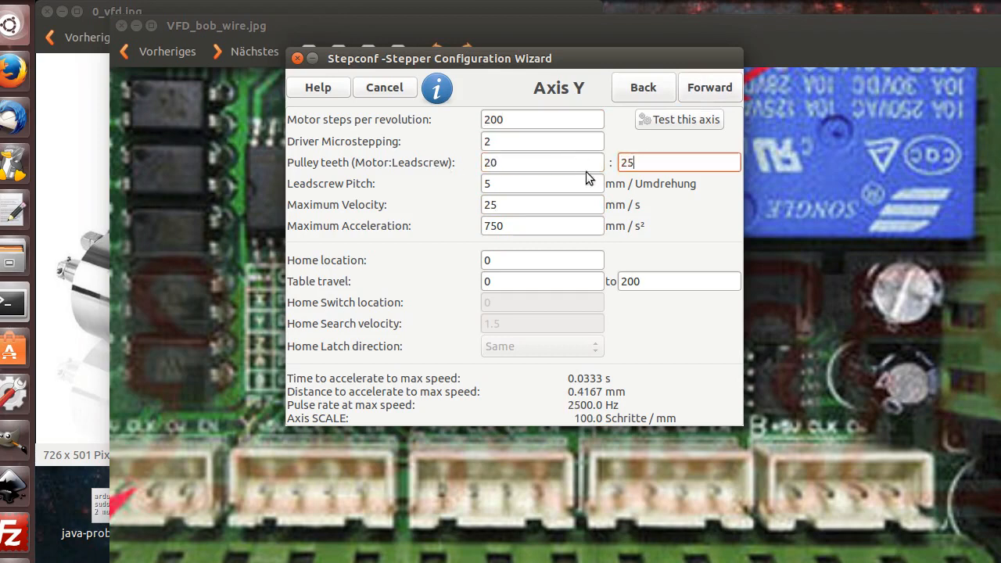
{"action": "left_click", "coordinate": [542, 183]}
{"action": "type", "text": "40"}
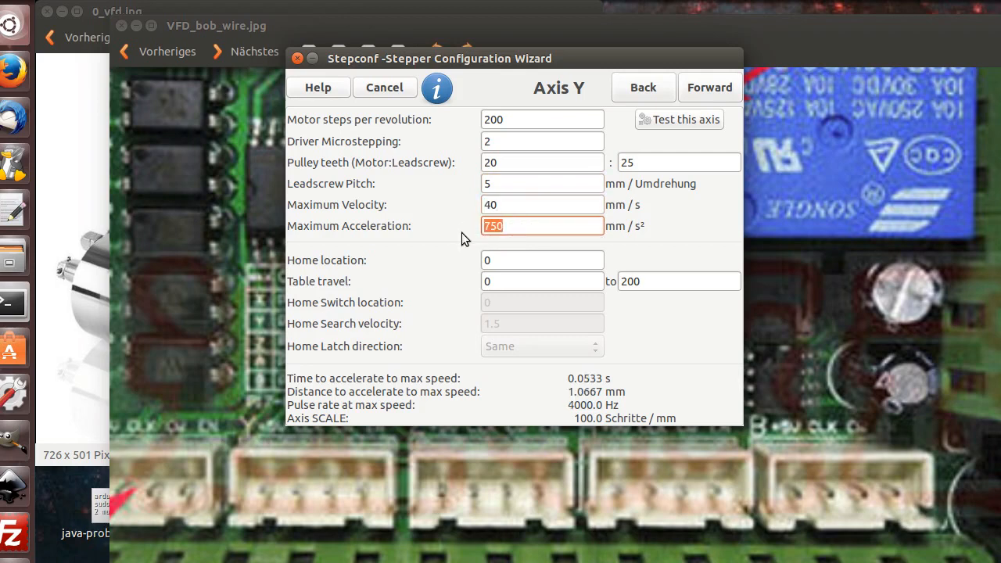
{"action": "type", "text": "120"}
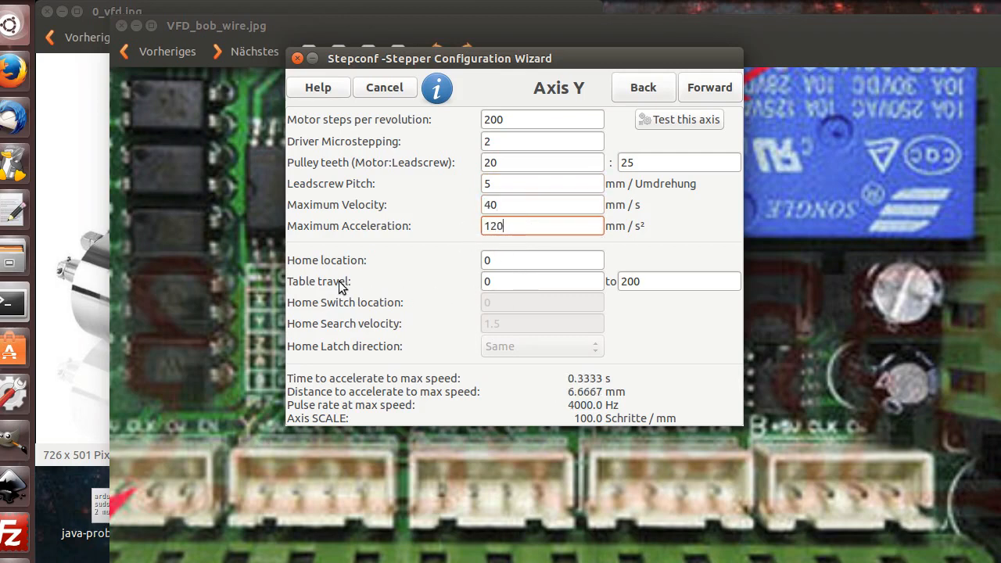
{"action": "mouse_move", "coordinate": [618, 291]}
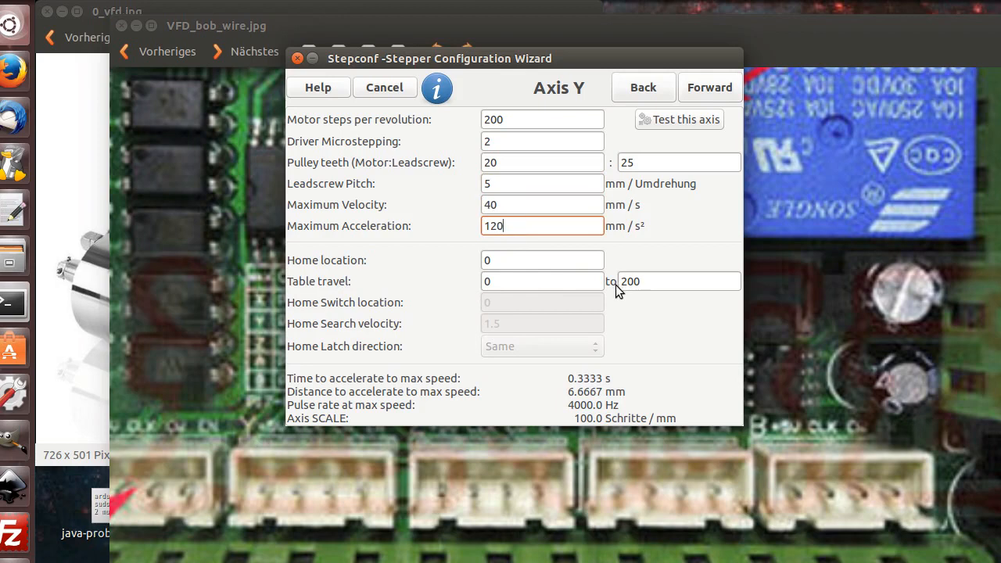
{"action": "mouse_move", "coordinate": [671, 212]}
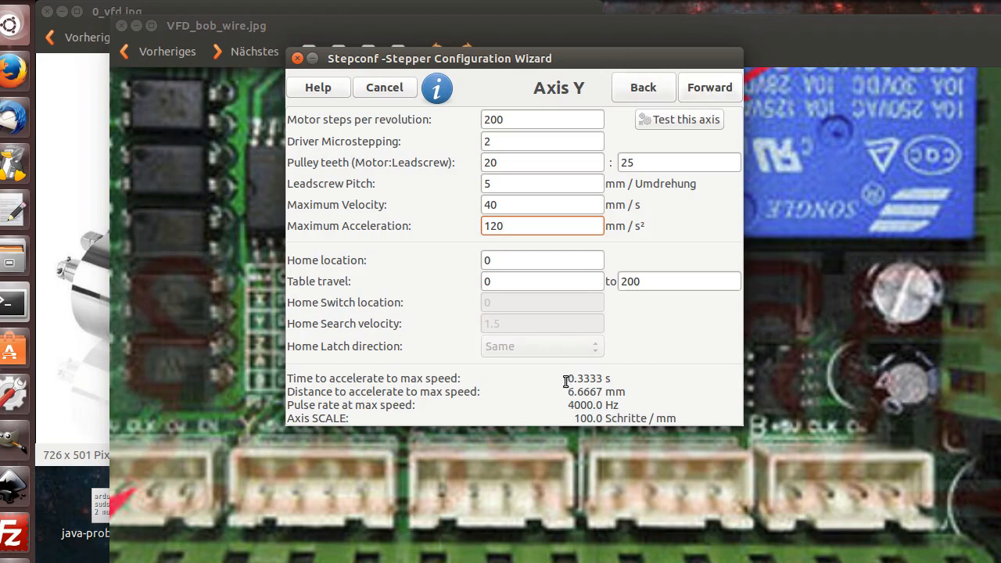
{"action": "left_click", "coordinate": [542, 225]}
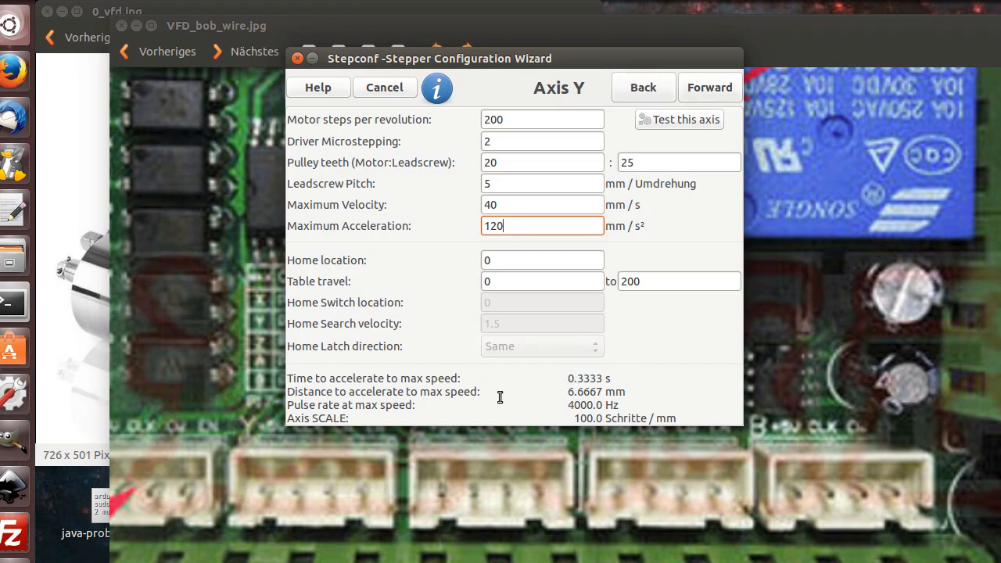
{"action": "mouse_move", "coordinate": [565, 396]}
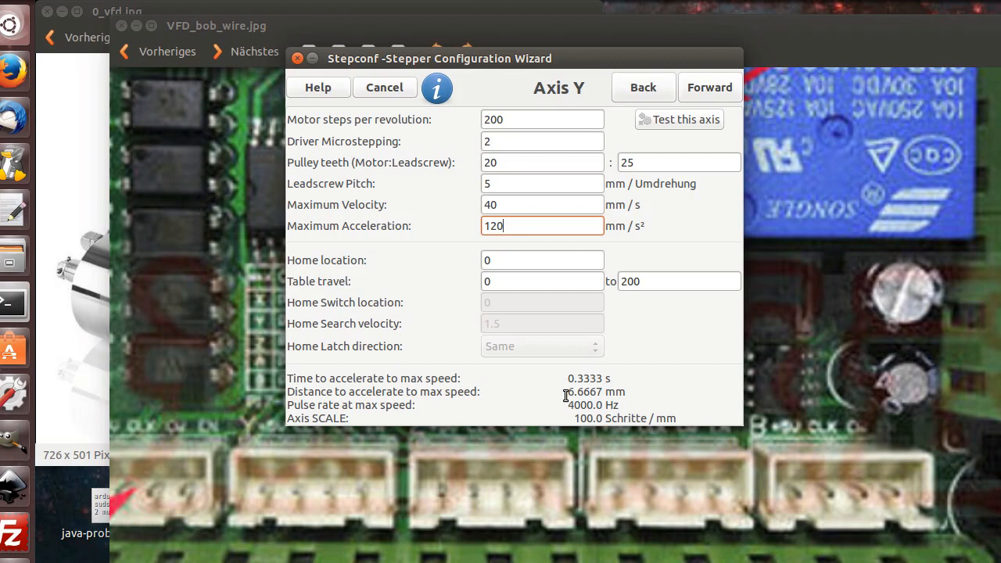
{"action": "mouse_move", "coordinate": [572, 410]}
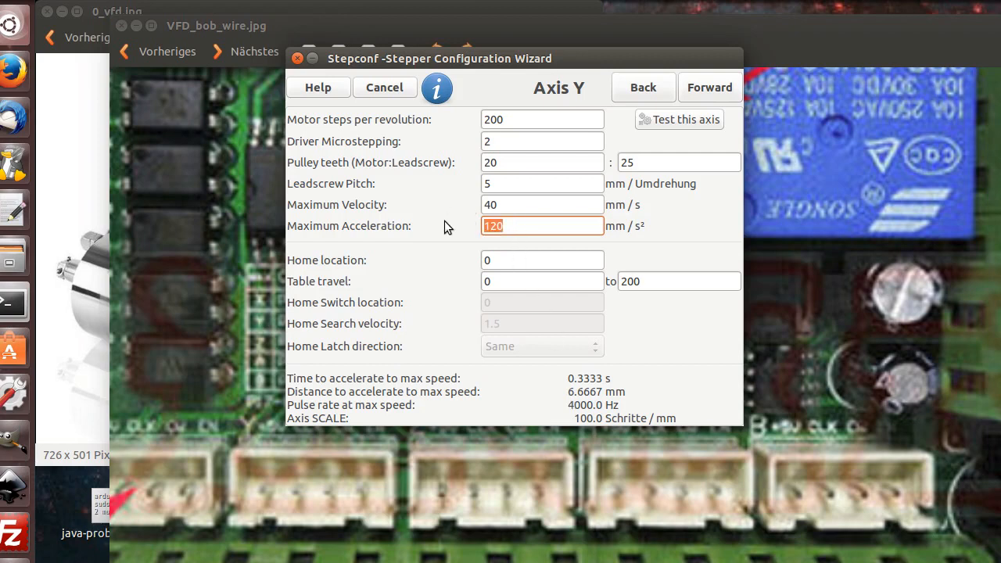
{"action": "type", "text": "250"}
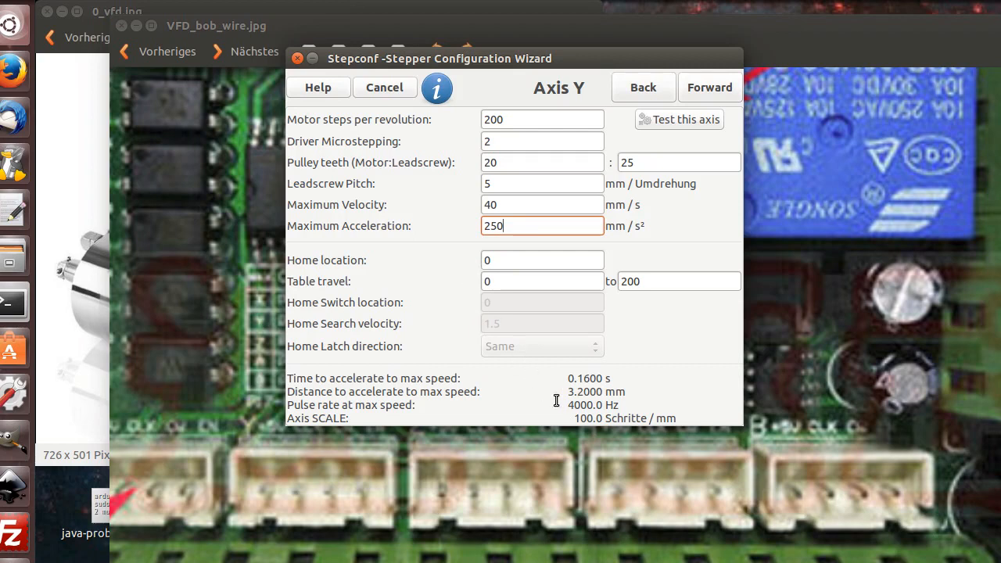
{"action": "mouse_move", "coordinate": [569, 395]}
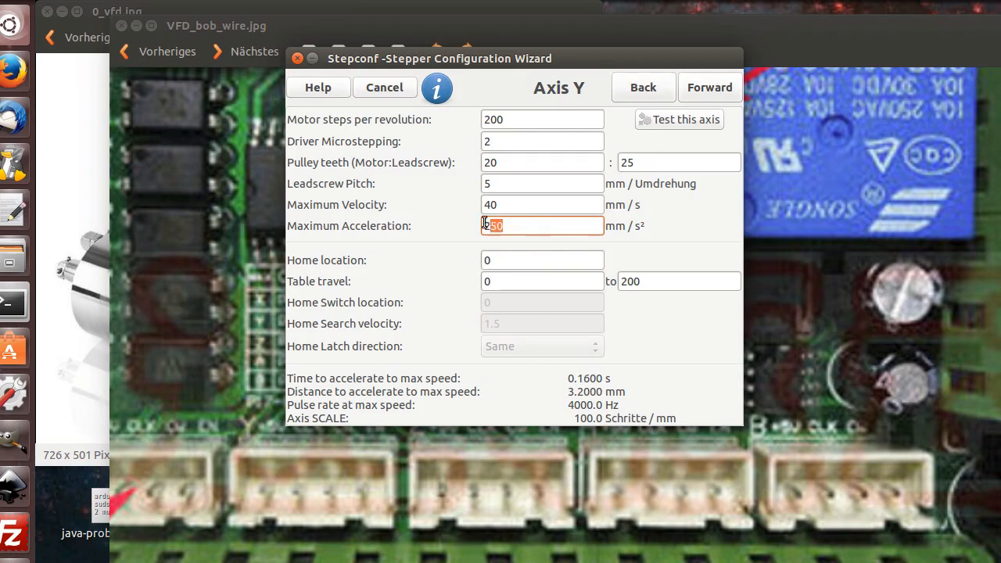
{"action": "type", "text": "120"}
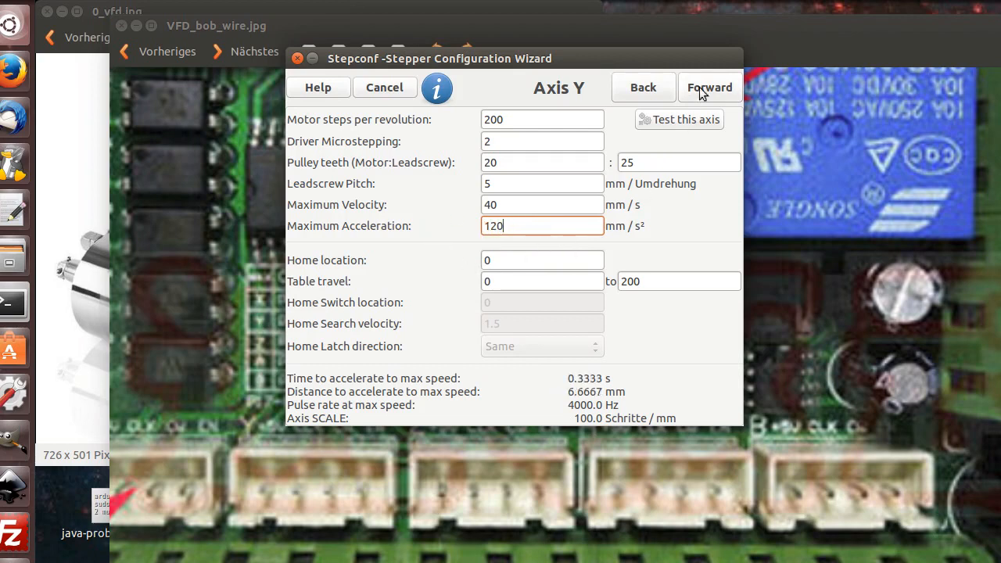
Give Axis Z 20:25 pulley teeth, 40 mm/s velocity and 120 mm/s² acceleration.
{"action": "left_click", "coordinate": [710, 86]}
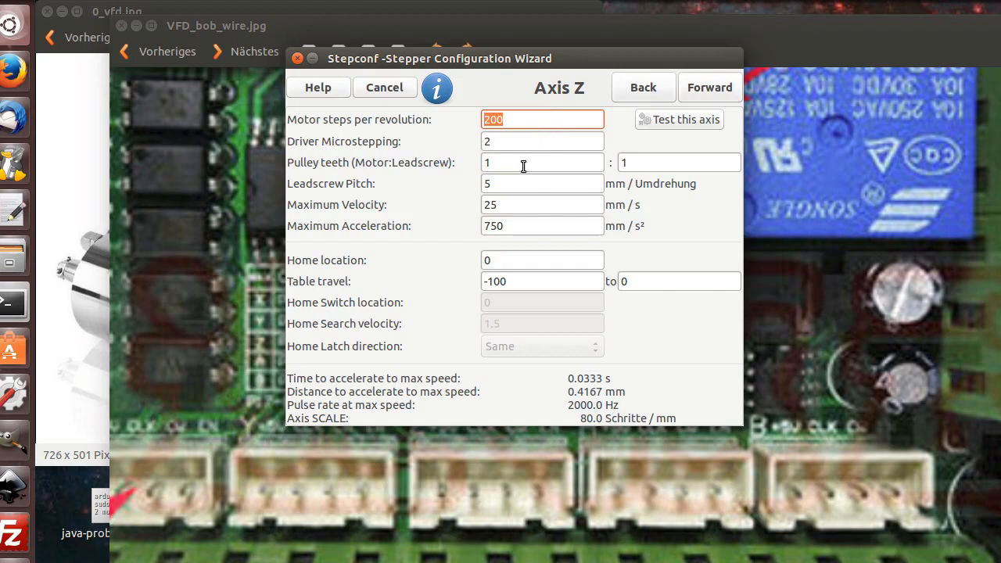
{"action": "type", "text": "20"}
{"action": "left_click", "coordinate": [542, 204]}
{"action": "type", "text": "40"}
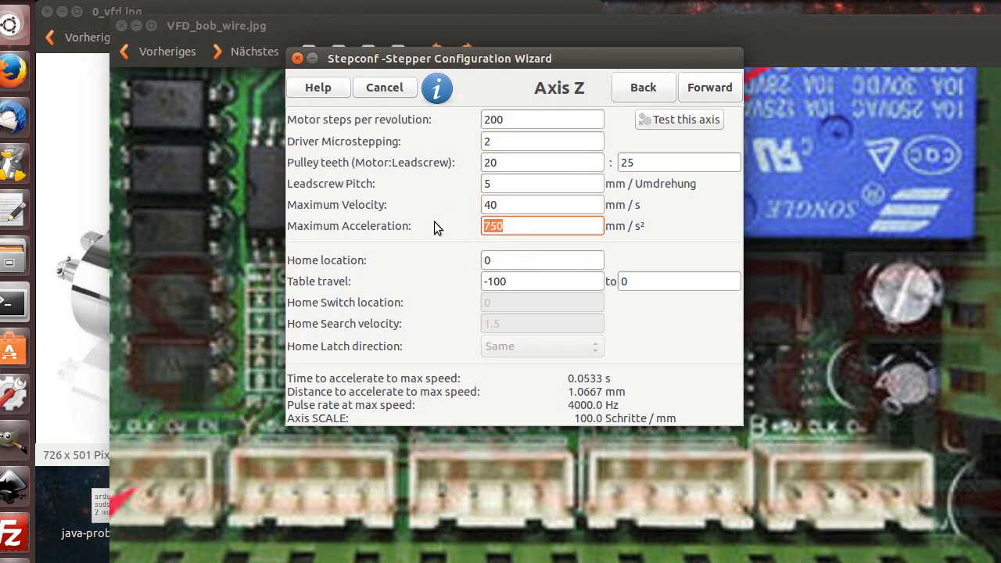
{"action": "type", "text": "120"}
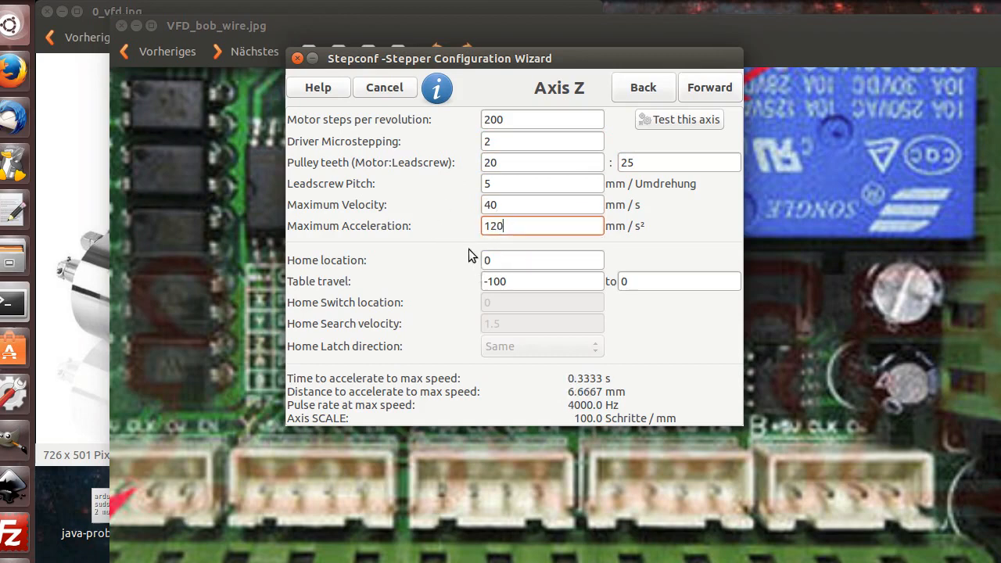
{"action": "mouse_move", "coordinate": [354, 287]}
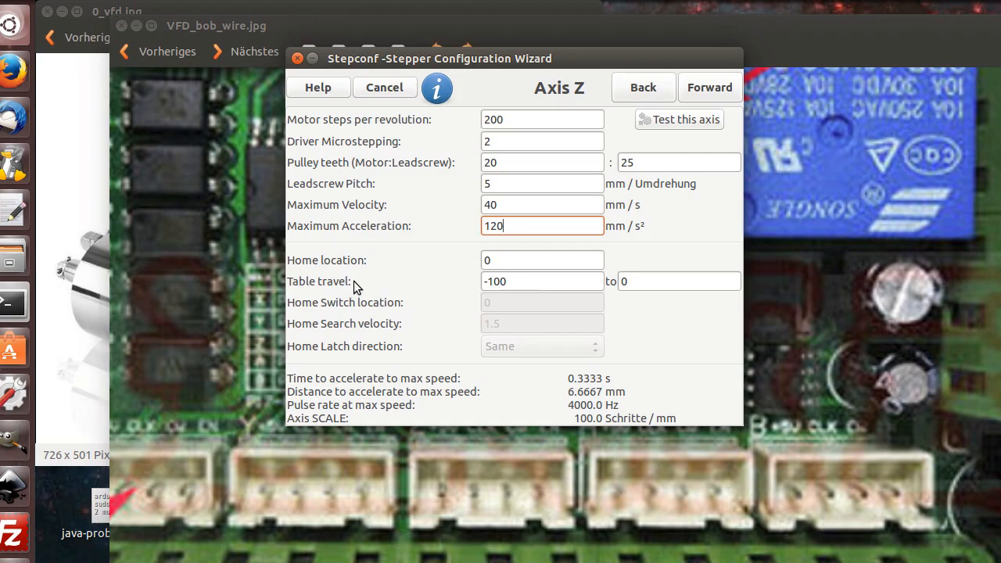
{"action": "mouse_move", "coordinate": [537, 282]}
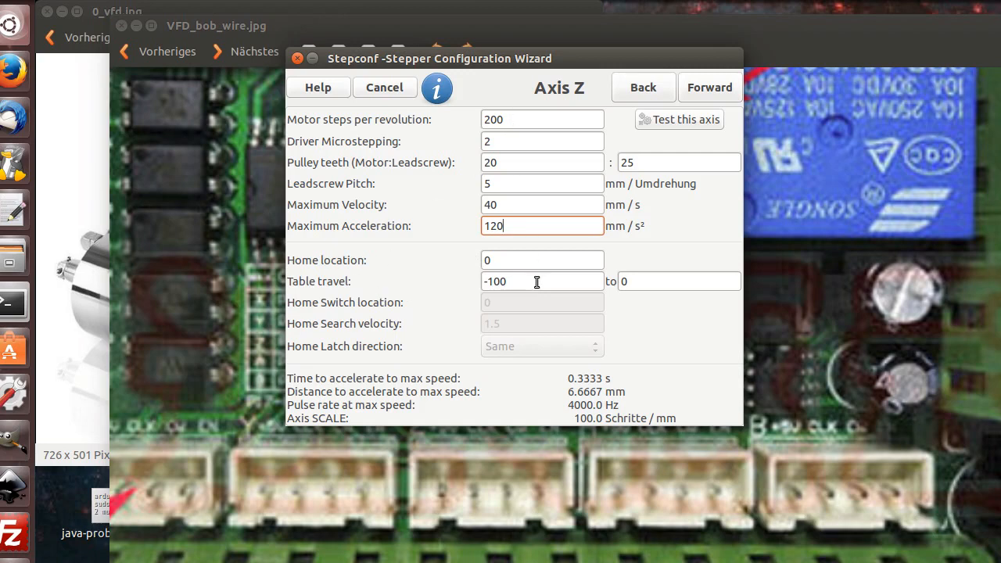
{"action": "mouse_move", "coordinate": [512, 281]}
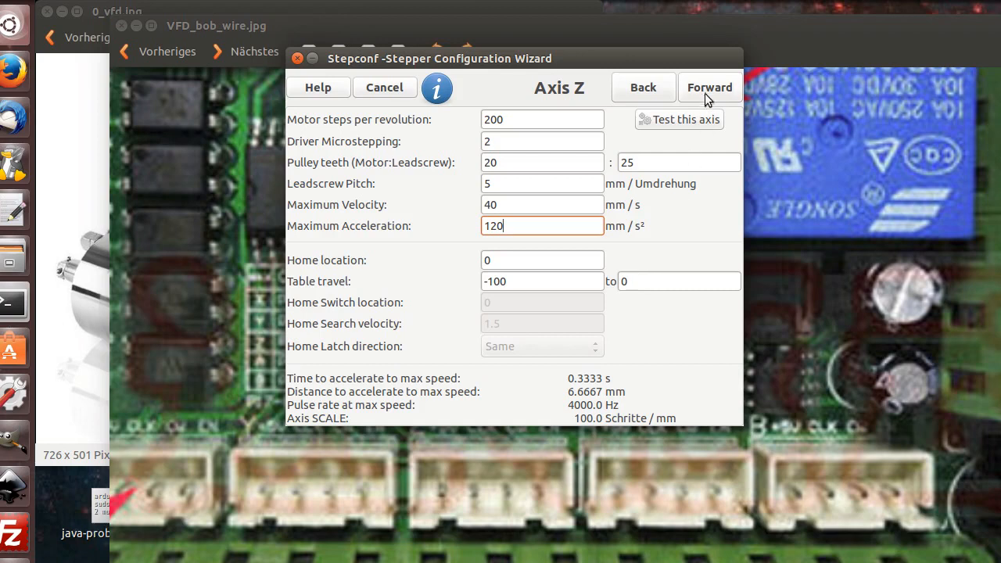
Advance from Axis Z to the Spindle page showing PWM rate and speed calibration.
{"action": "left_click", "coordinate": [709, 87]}
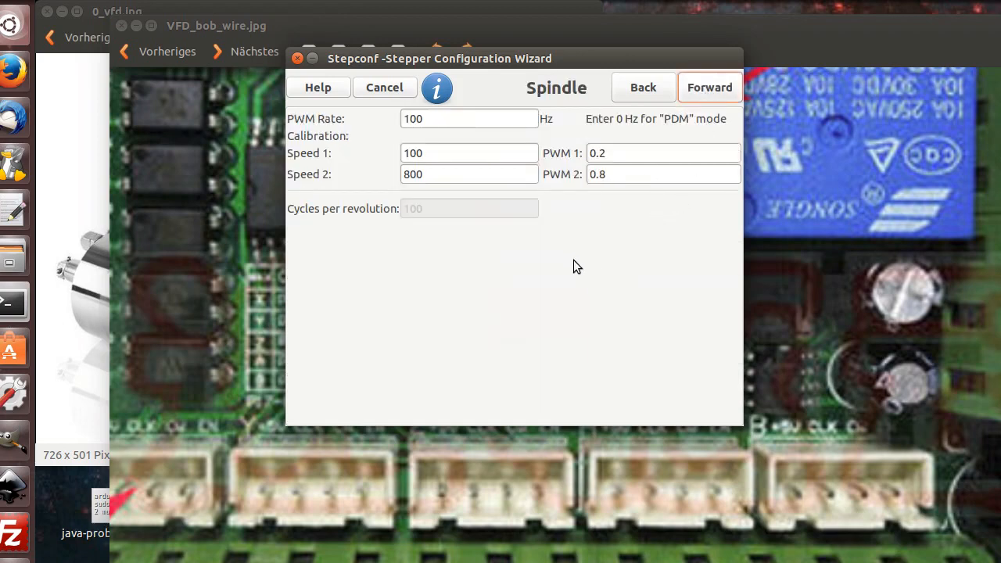
{"action": "mouse_move", "coordinate": [338, 131]}
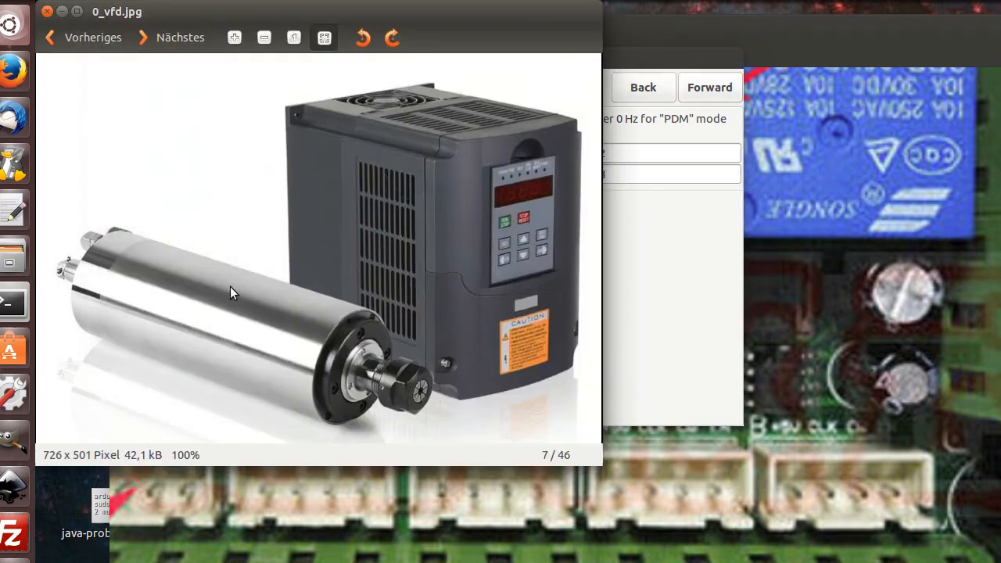
{"action": "mouse_move", "coordinate": [178, 350]}
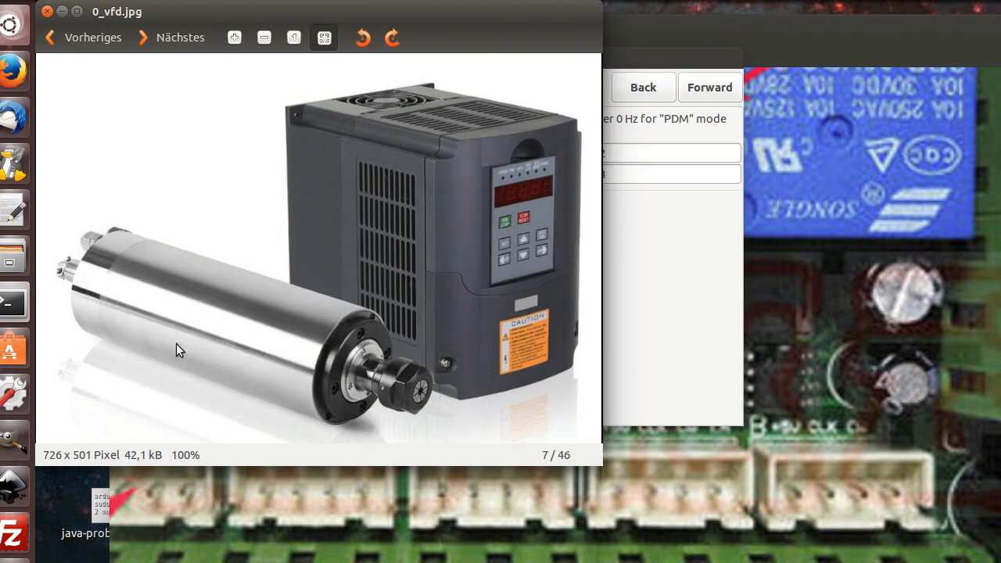
{"action": "mouse_move", "coordinate": [166, 310]}
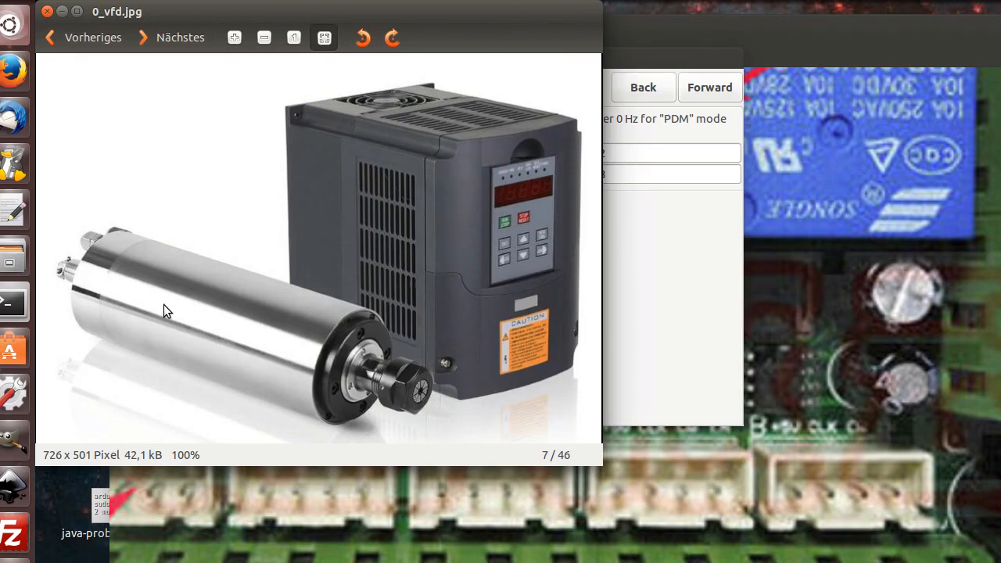
{"action": "mouse_move", "coordinate": [181, 304]}
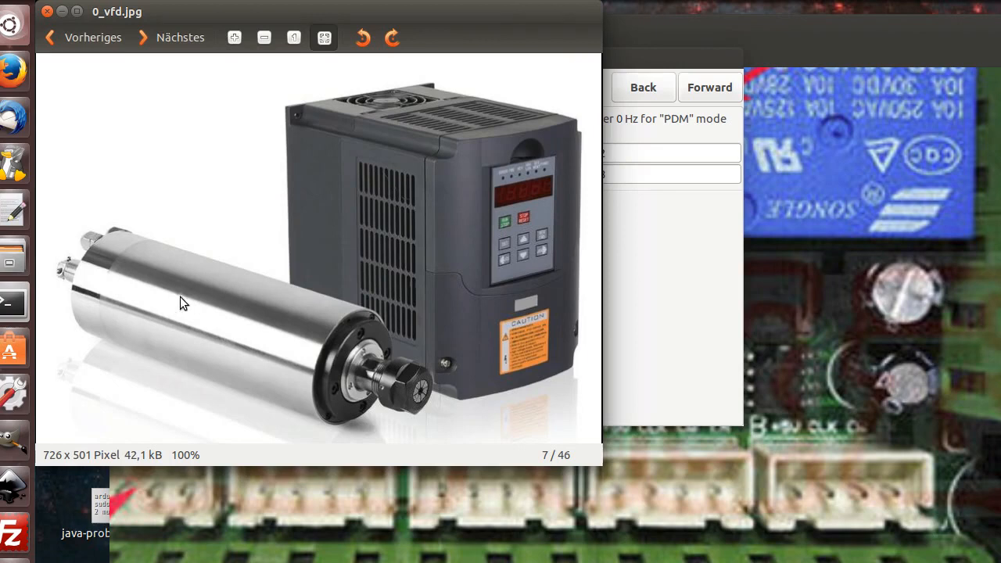
{"action": "mouse_move", "coordinate": [325, 187]}
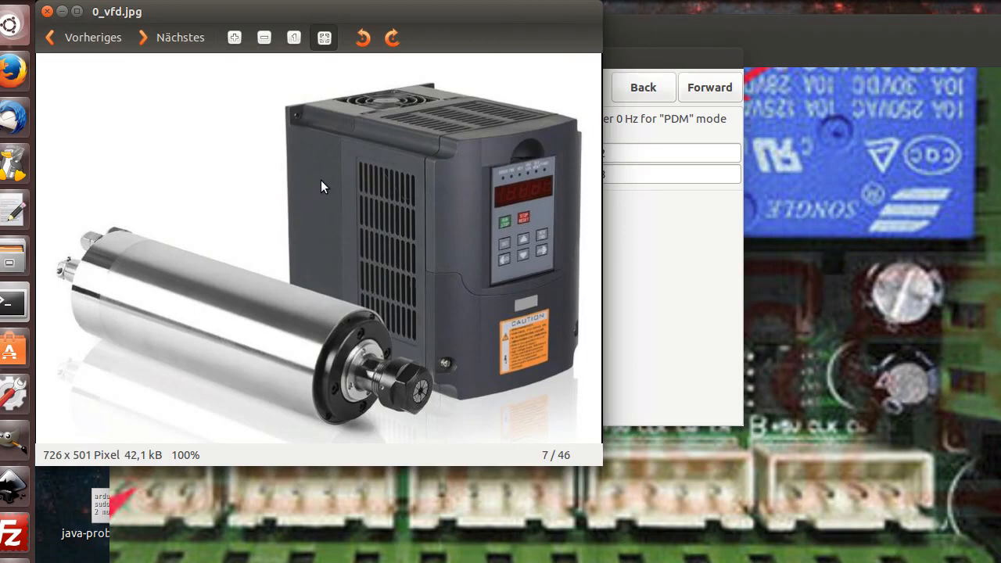
{"action": "mouse_move", "coordinate": [329, 185]}
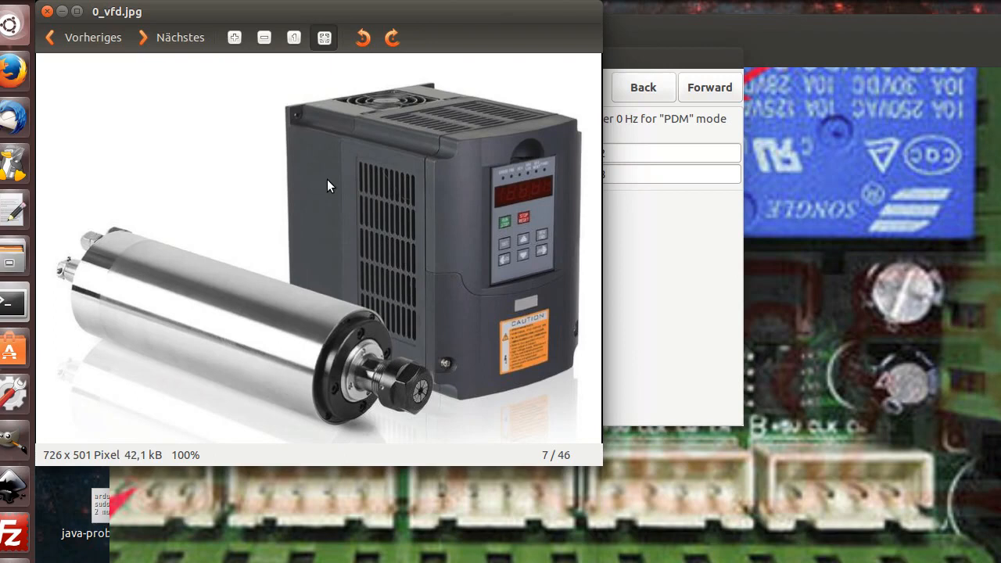
{"action": "mouse_move", "coordinate": [457, 203]}
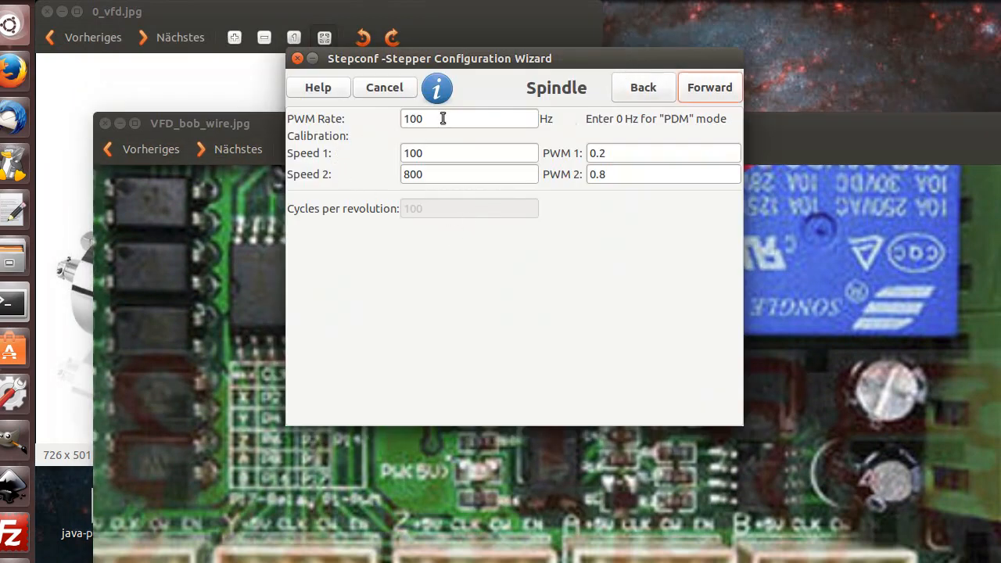
Set spindle PWM rate 400 Hz, calibrated speed 0 at PWM 0 and 24000 at PWM 1.
{"action": "type", "text": "400"}
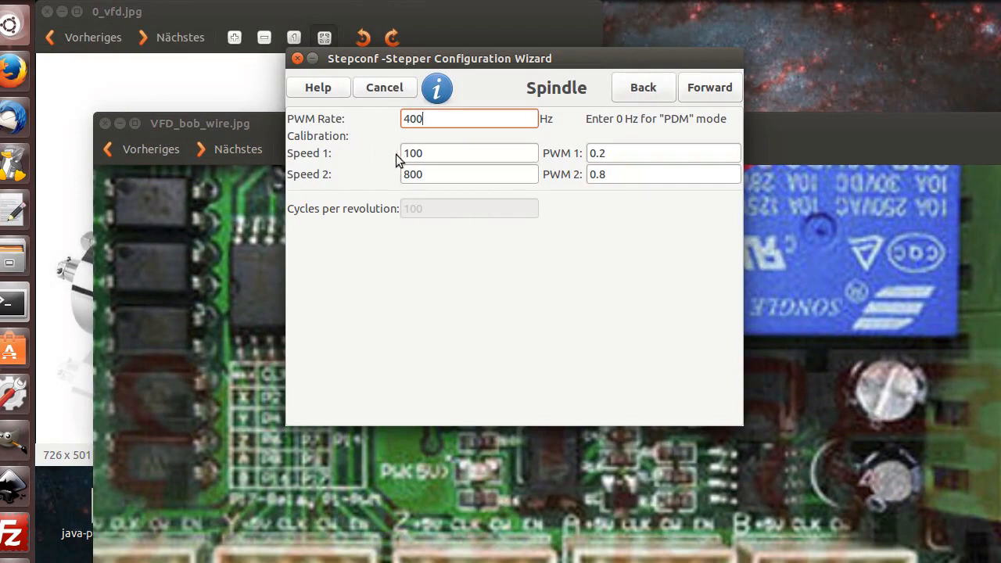
{"action": "mouse_move", "coordinate": [442, 139]}
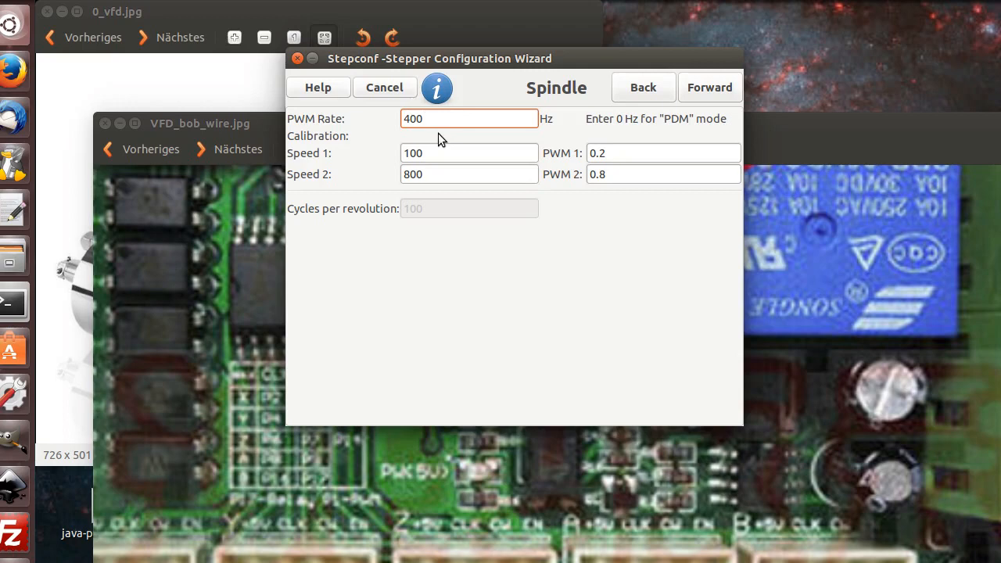
{"action": "left_click", "coordinate": [470, 118]}
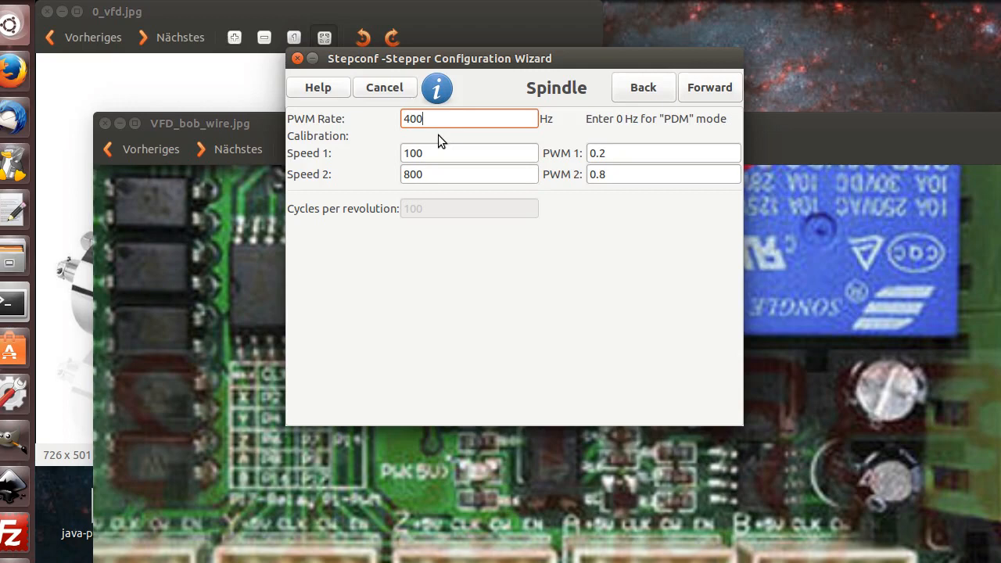
{"action": "mouse_move", "coordinate": [329, 333]}
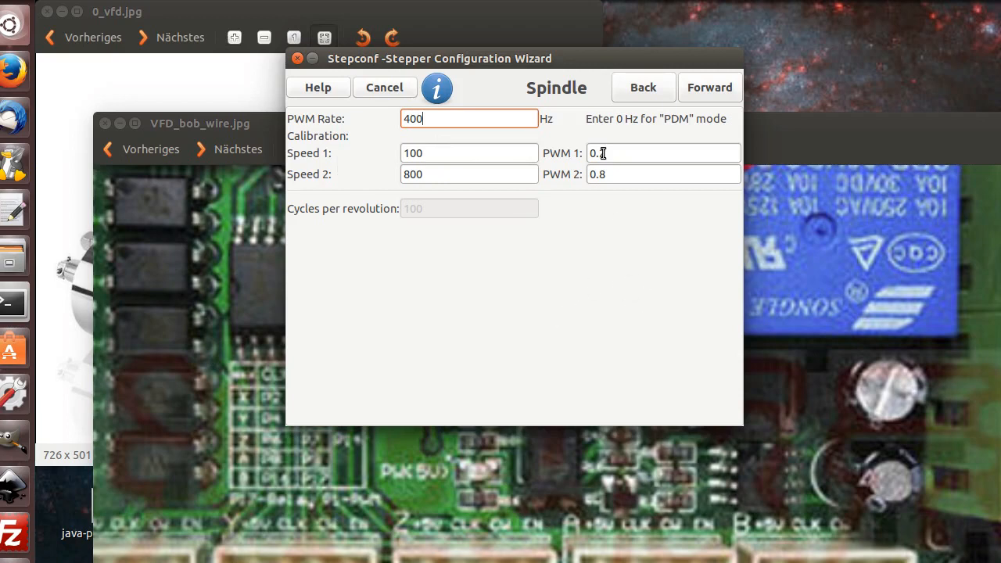
{"action": "left_click", "coordinate": [469, 153]}
{"action": "type", "text": "0"}
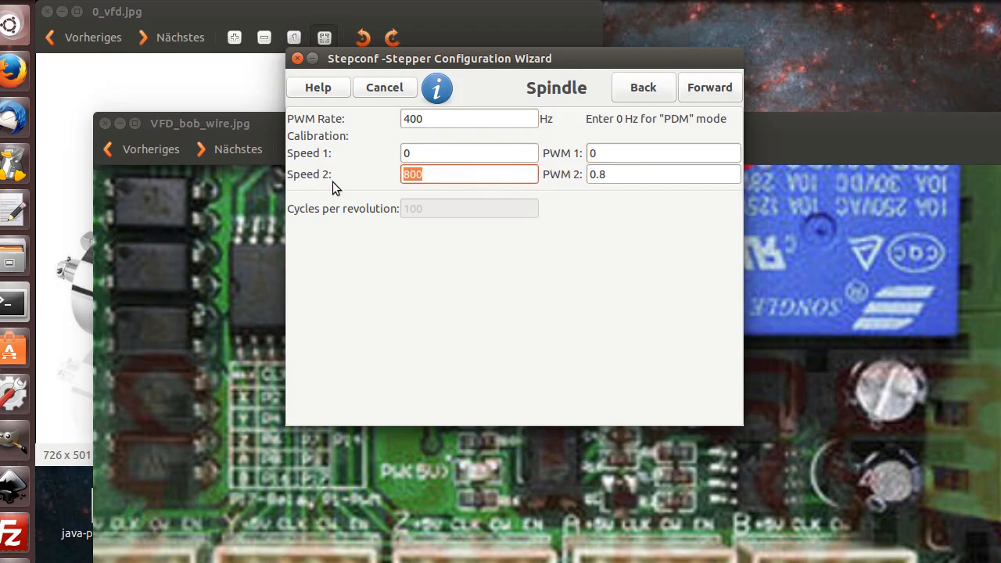
{"action": "type", "text": "24000"}
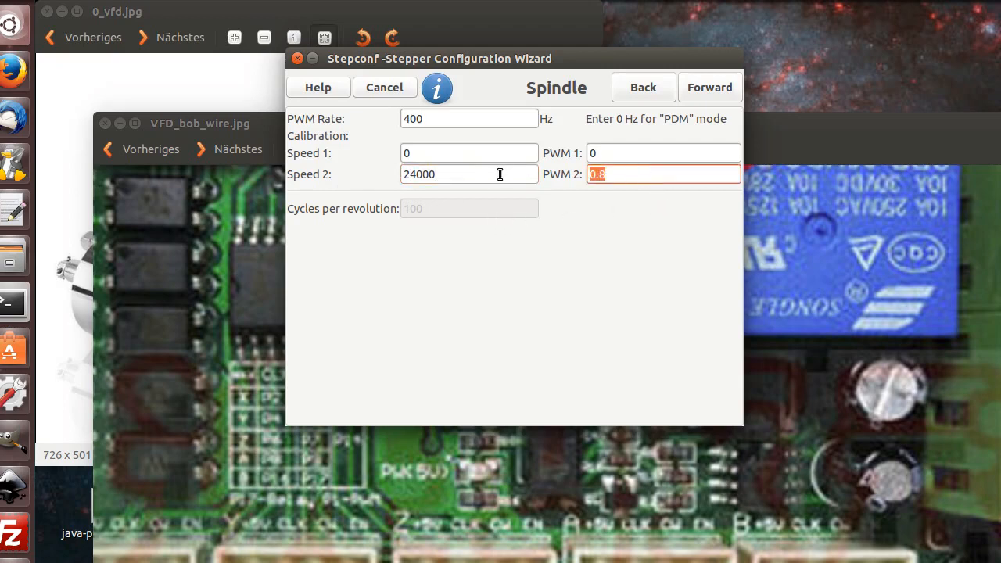
{"action": "type", "text": "1"}
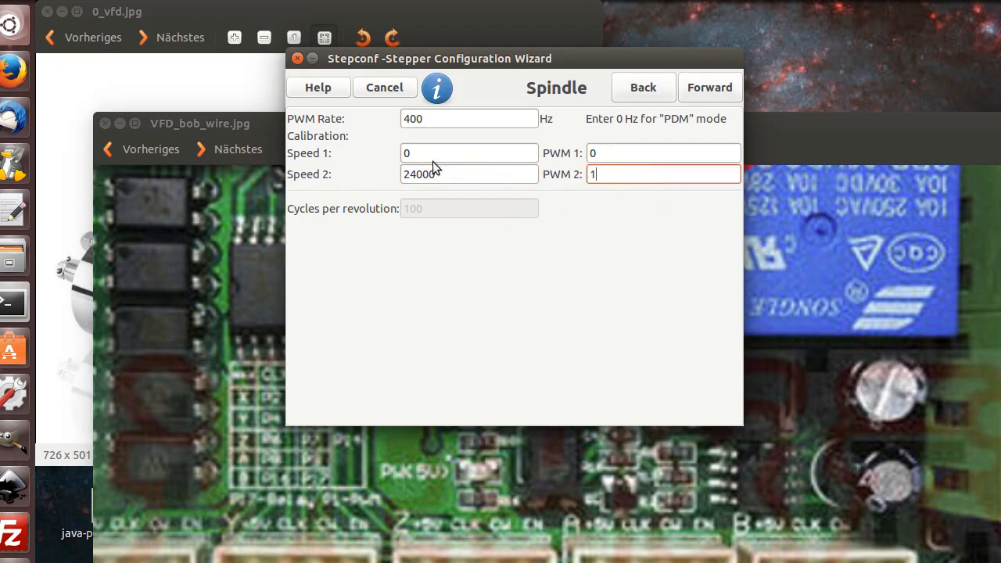
{"action": "mouse_move", "coordinate": [430, 192]}
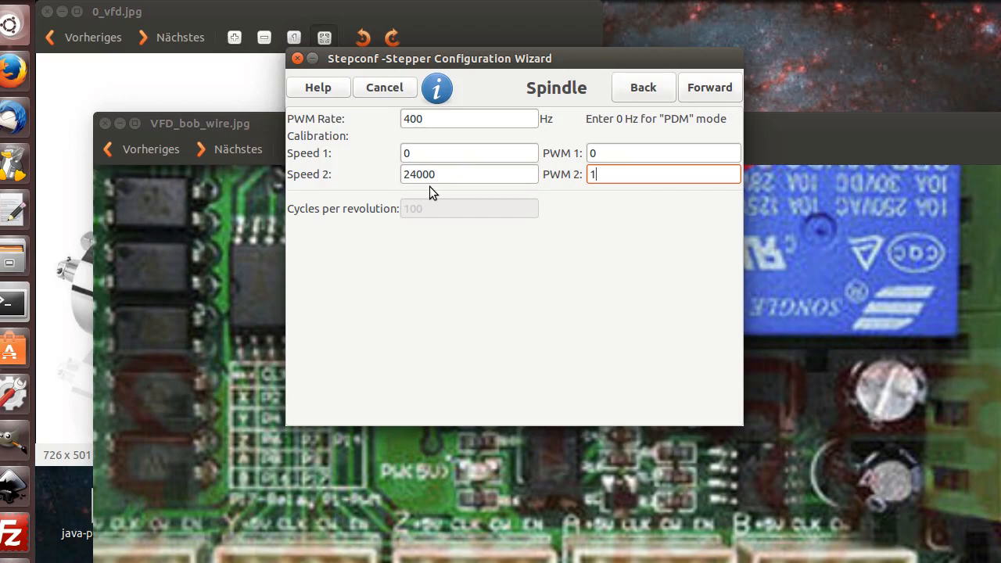
{"action": "mouse_move", "coordinate": [614, 153]}
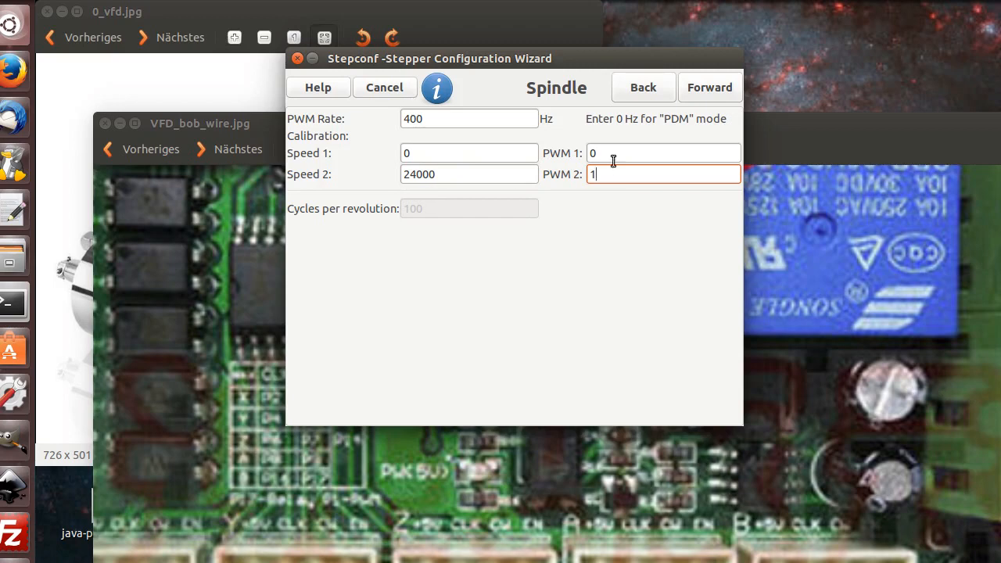
{"action": "mouse_move", "coordinate": [596, 215]}
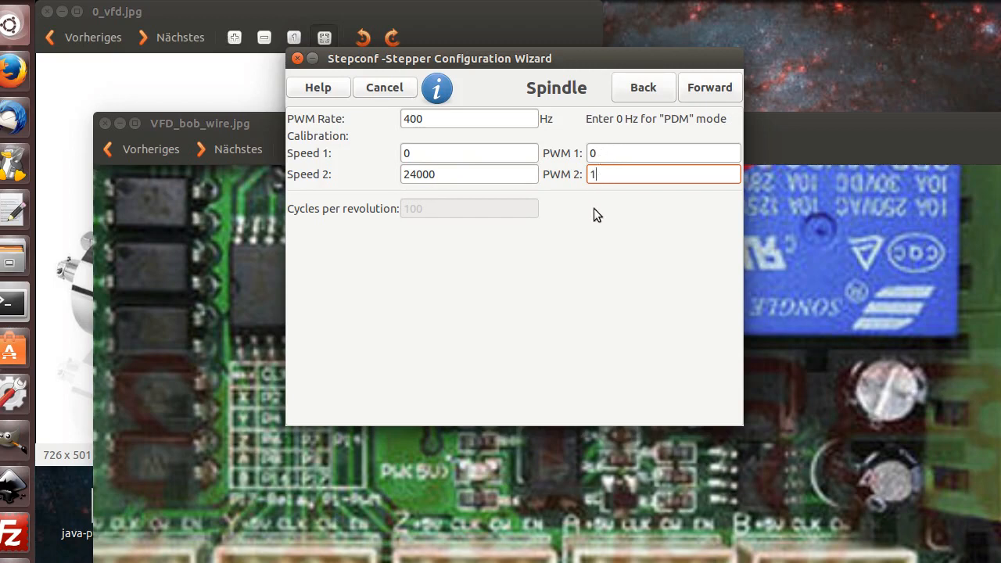
{"action": "mouse_move", "coordinate": [597, 219]}
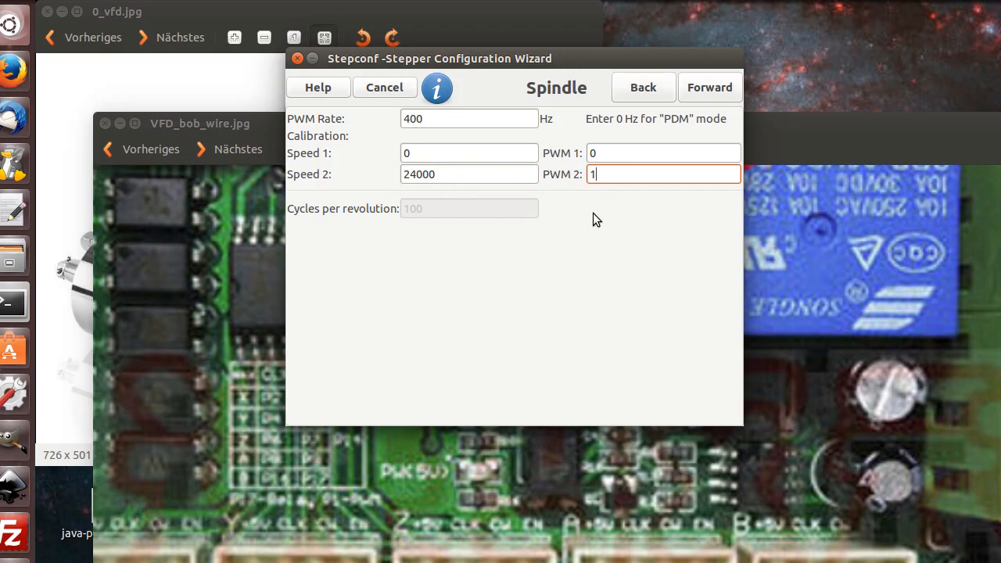
{"action": "mouse_move", "coordinate": [544, 252]}
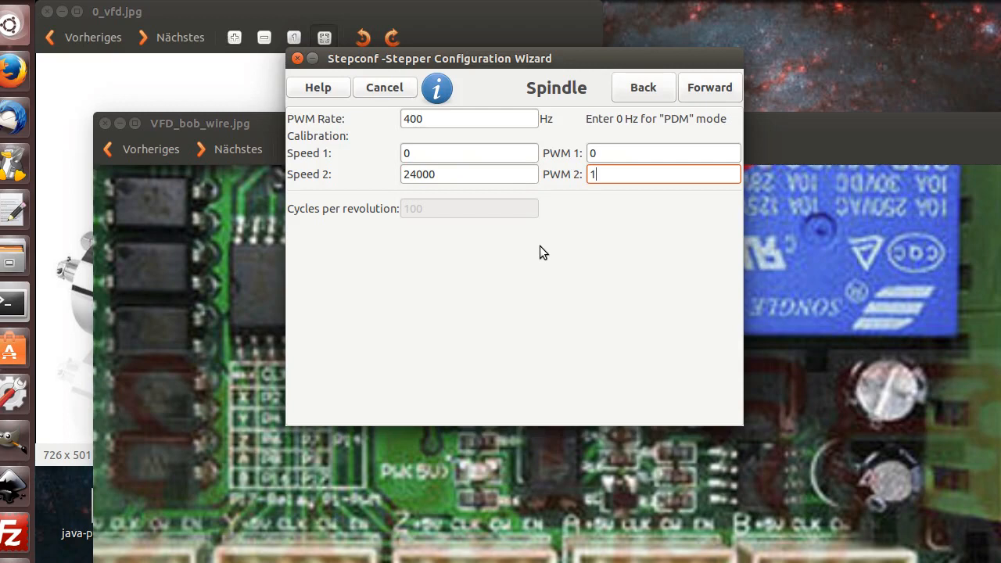
{"action": "mouse_move", "coordinate": [455, 239]}
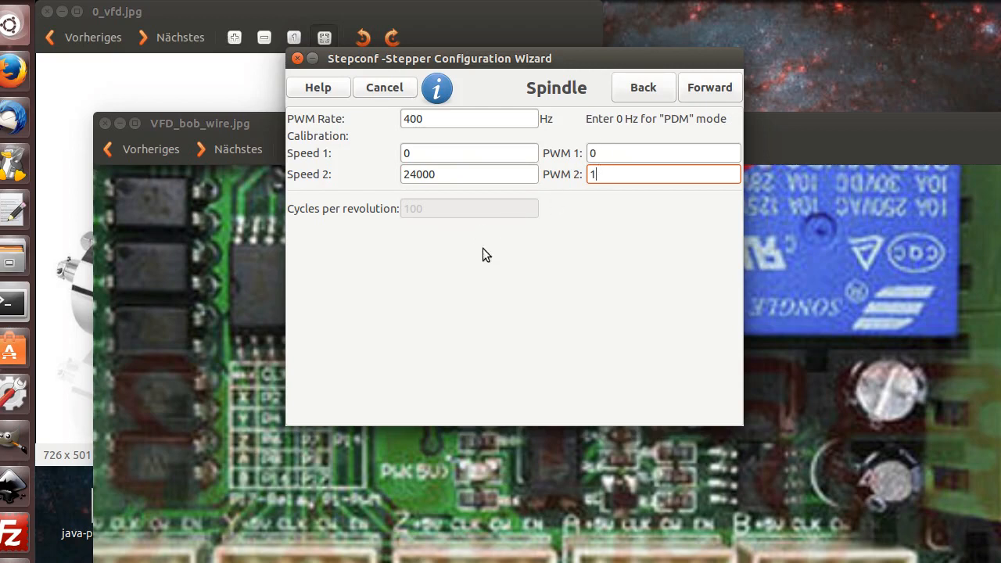
{"action": "mouse_move", "coordinate": [493, 249]}
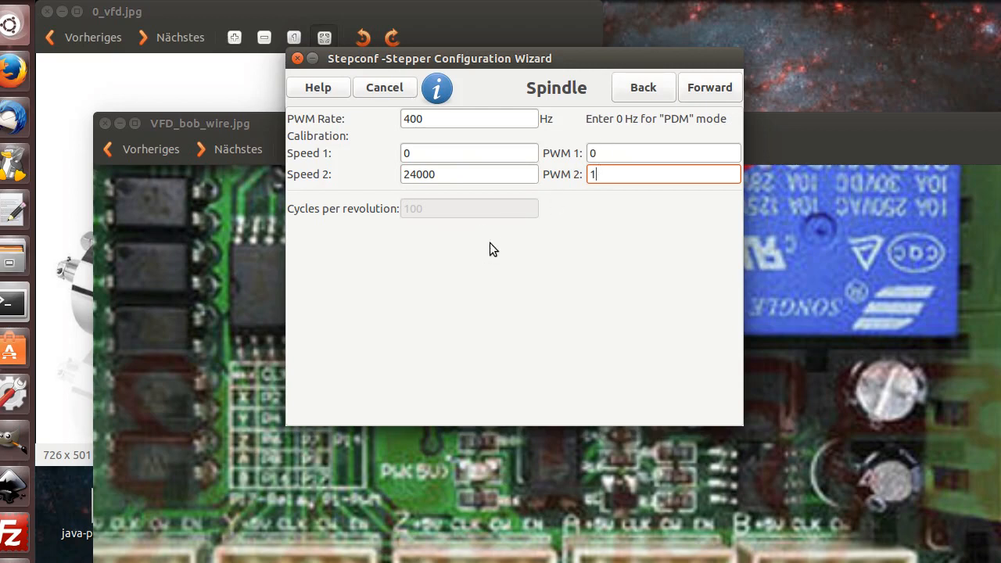
Build and save the vfd_test configuration files, then confirm quitting Stepconf.
{"action": "left_click", "coordinate": [709, 87]}
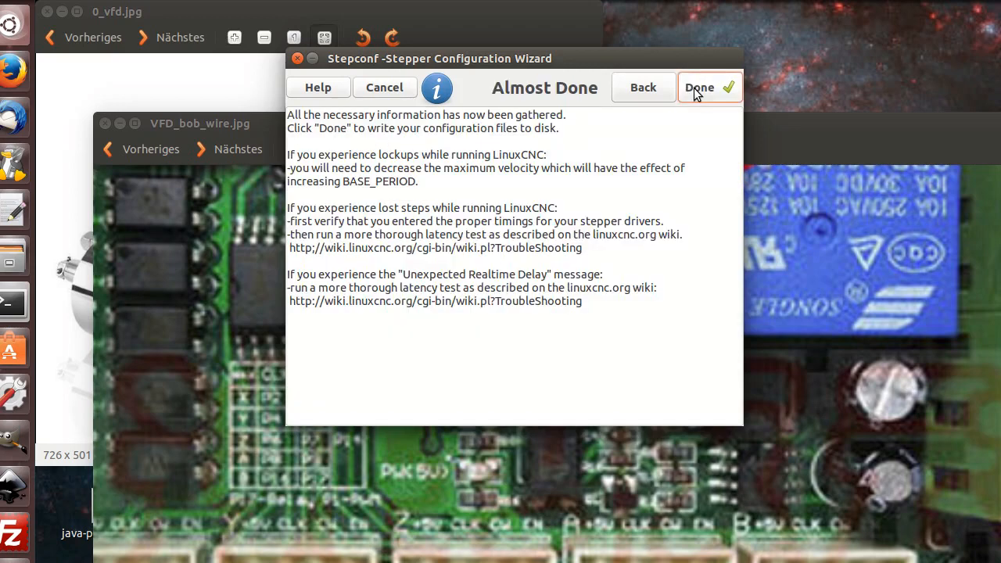
{"action": "left_click", "coordinate": [699, 87]}
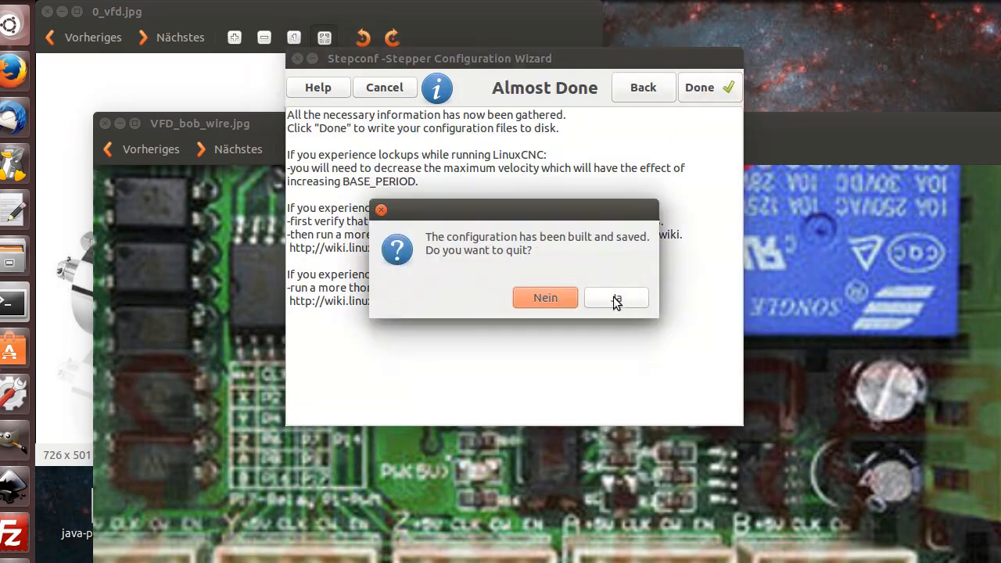
{"action": "left_click", "coordinate": [616, 298]}
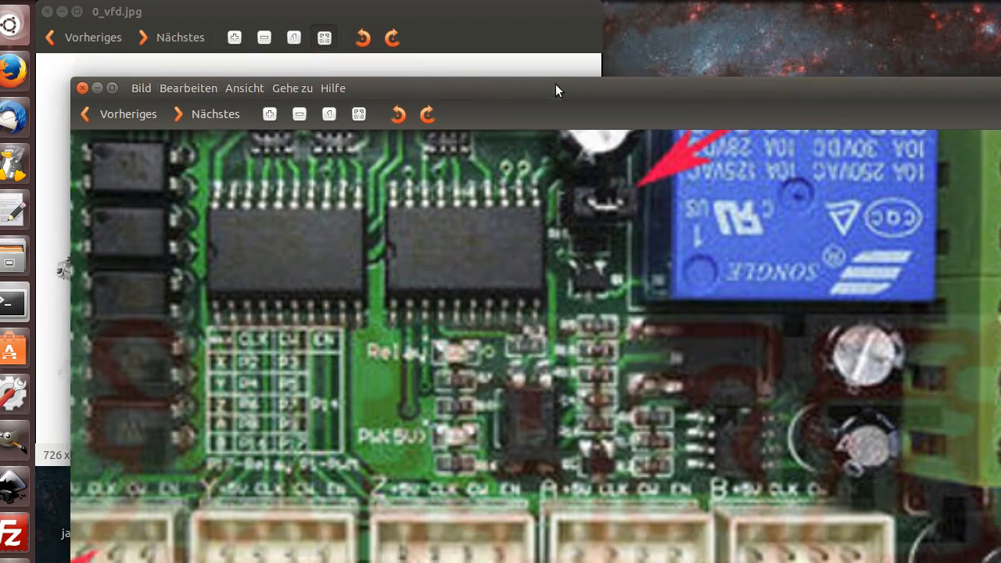
{"action": "mouse_move", "coordinate": [551, 86]}
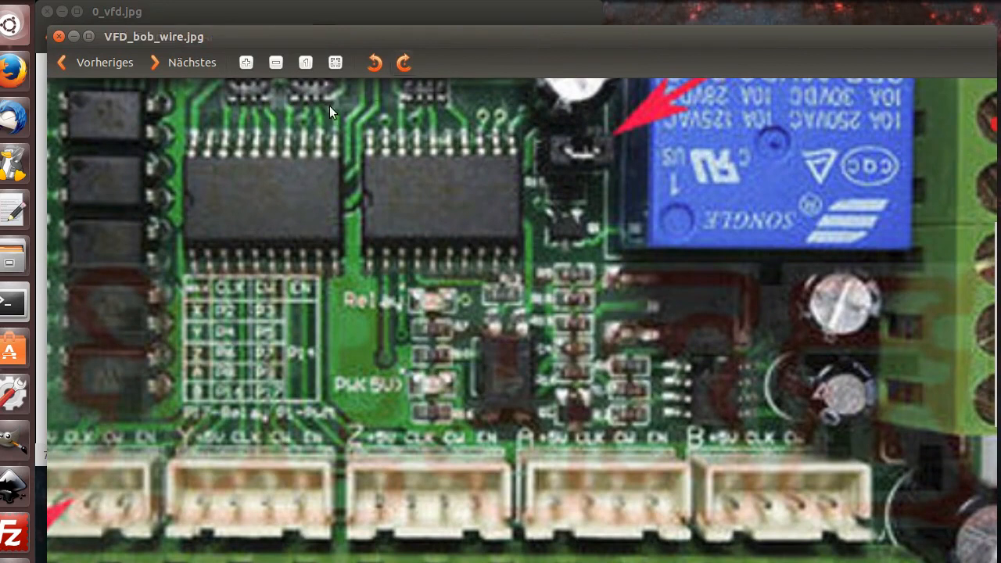
{"action": "mouse_move", "coordinate": [83, 178]}
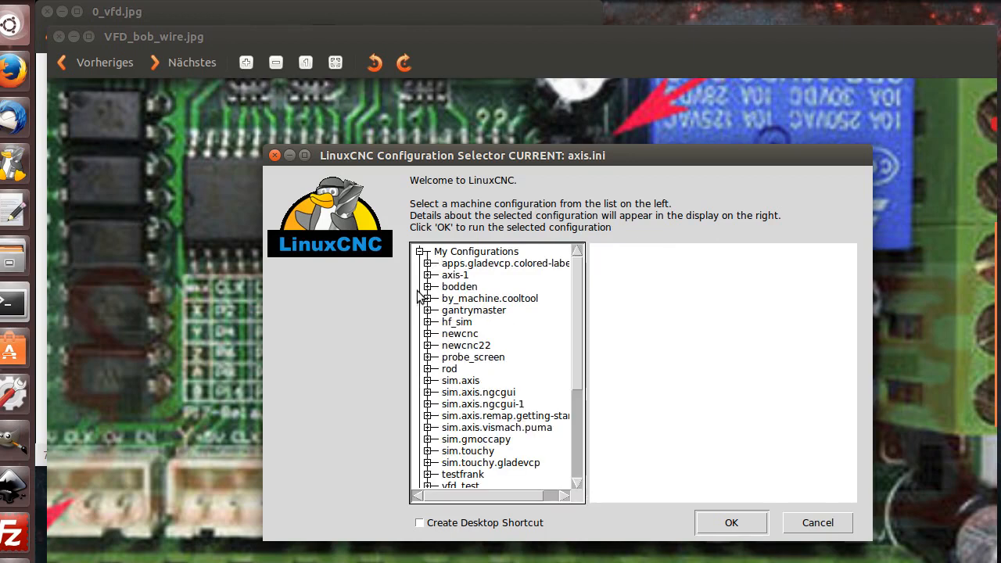
Expand the axis-1 group and launch the axis_mm_holzfr simulator configuration.
{"action": "left_click", "coordinate": [426, 274]}
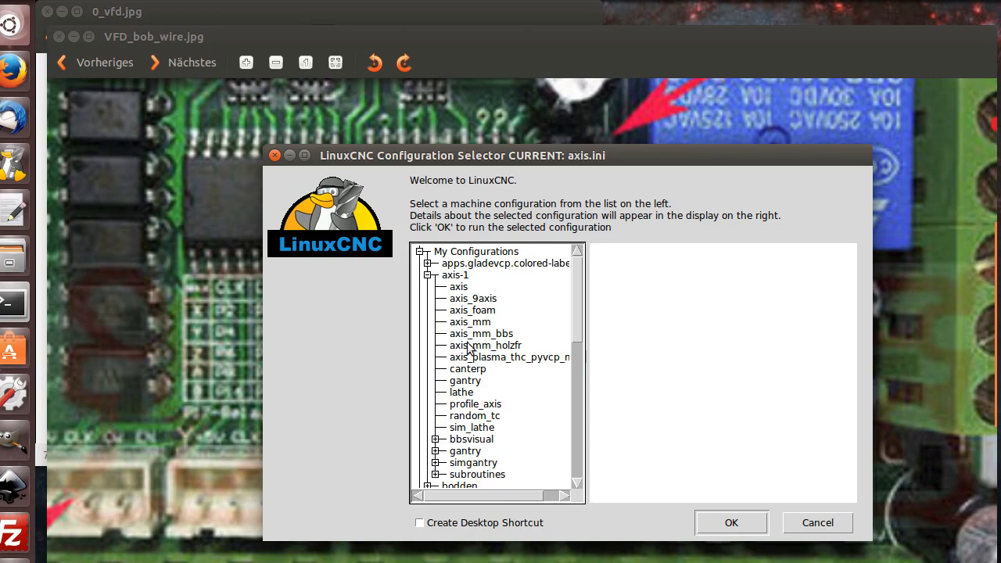
{"action": "left_click", "coordinate": [731, 522]}
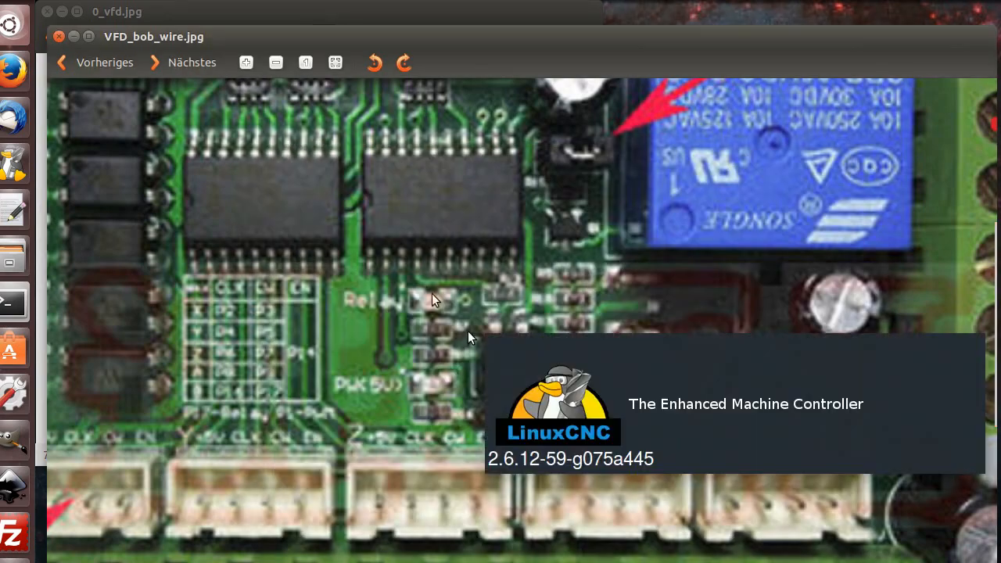
{"action": "mouse_move", "coordinate": [415, 279]}
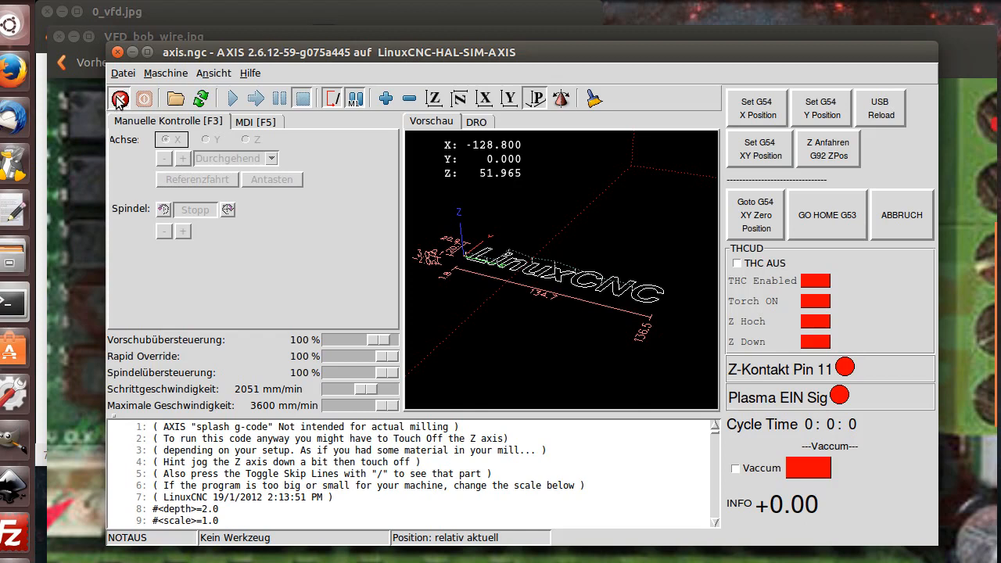
Release E-stop, switch the machine on, and run s5000 m3 from the MDI history.
{"action": "left_click", "coordinate": [118, 98]}
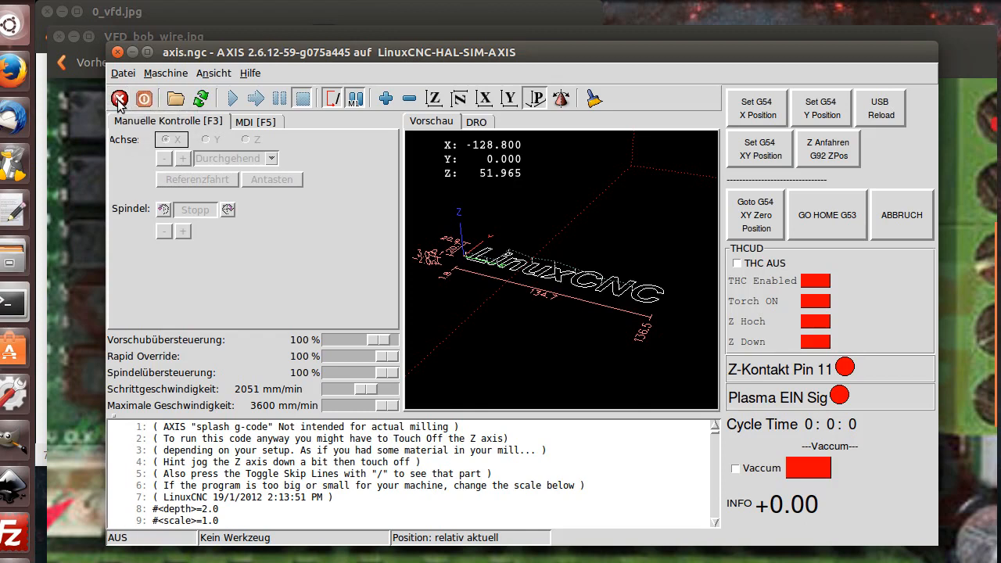
{"action": "left_click", "coordinate": [143, 98]}
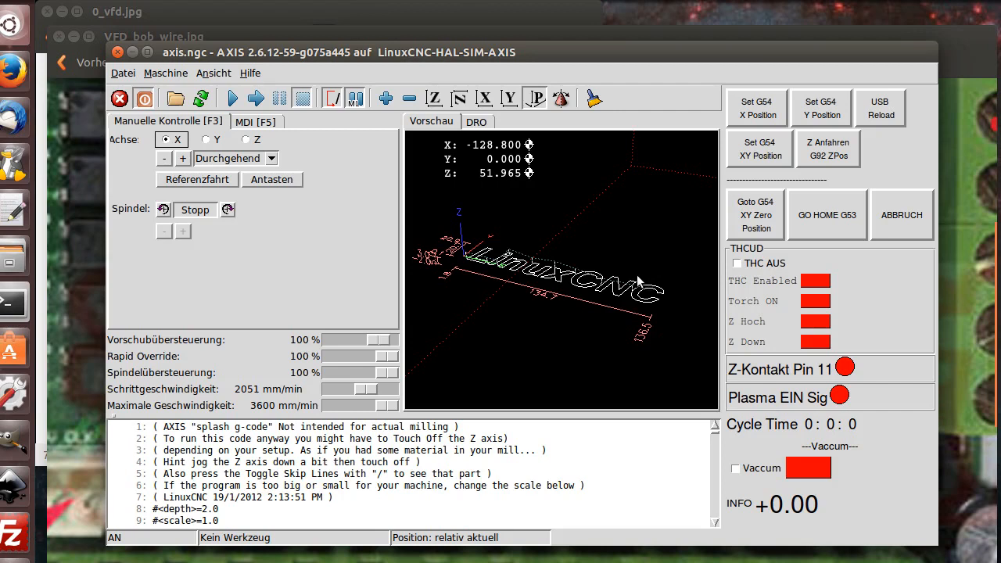
{"action": "mouse_move", "coordinate": [466, 330]}
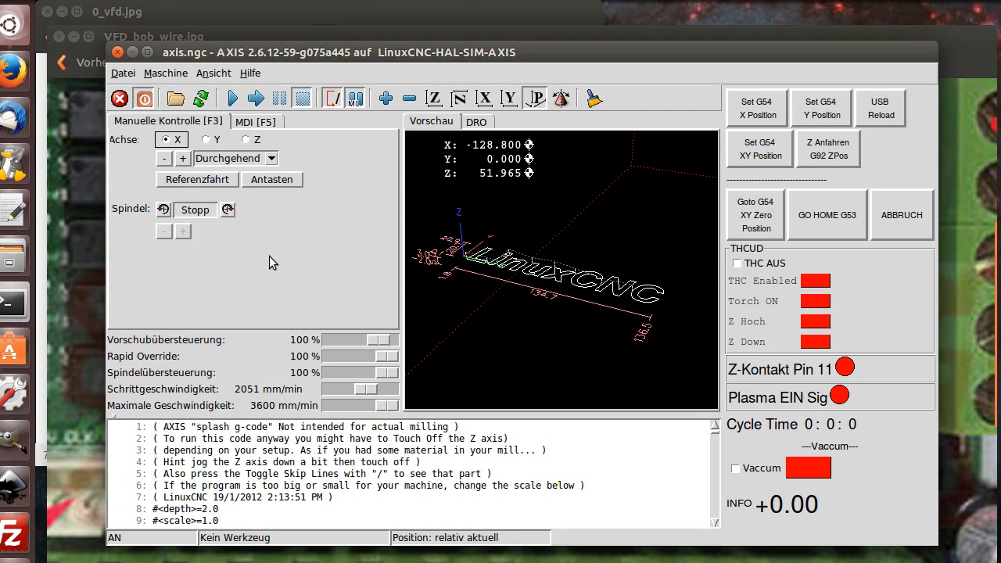
{"action": "mouse_move", "coordinate": [227, 211]}
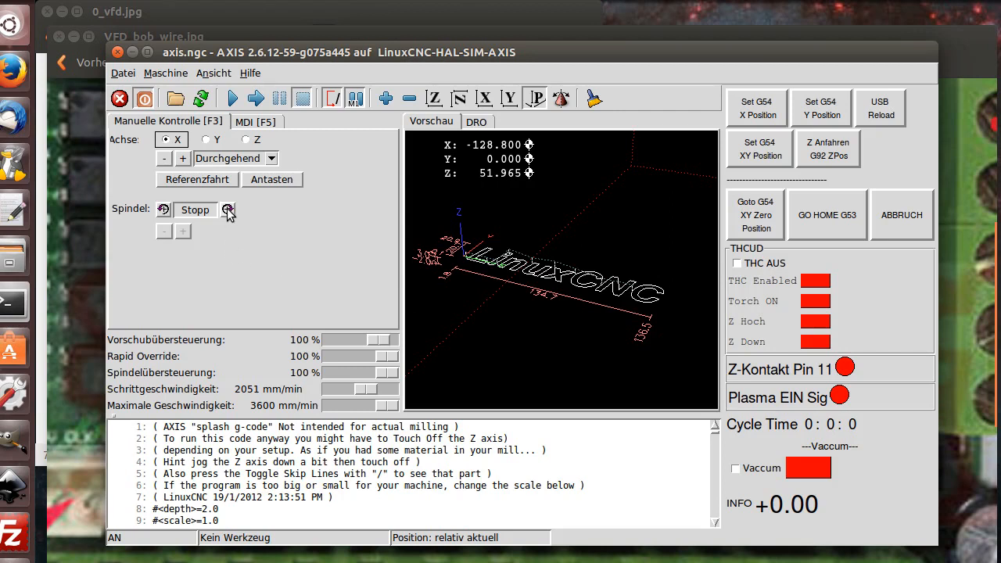
{"action": "mouse_move", "coordinate": [227, 210]}
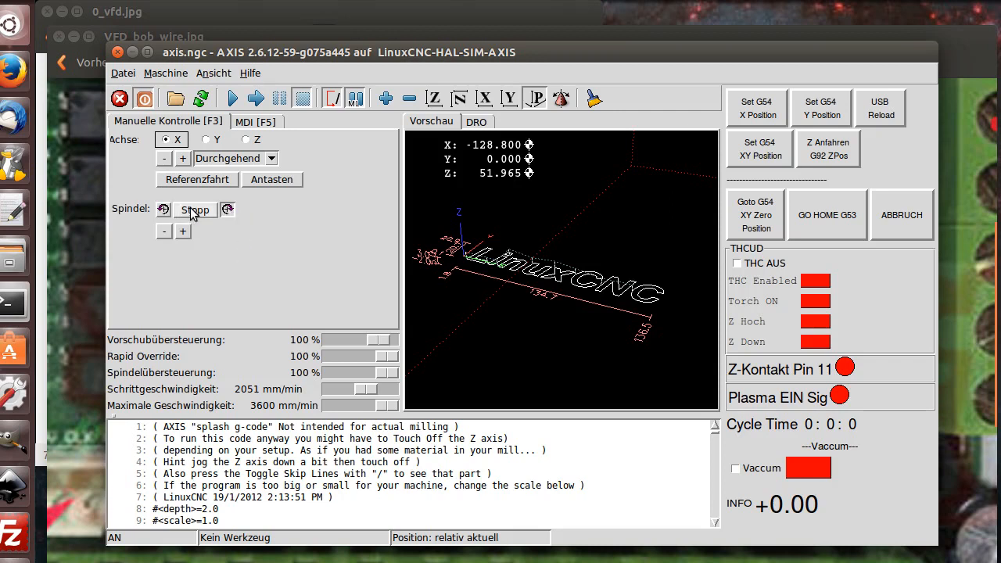
{"action": "left_click", "coordinate": [256, 121]}
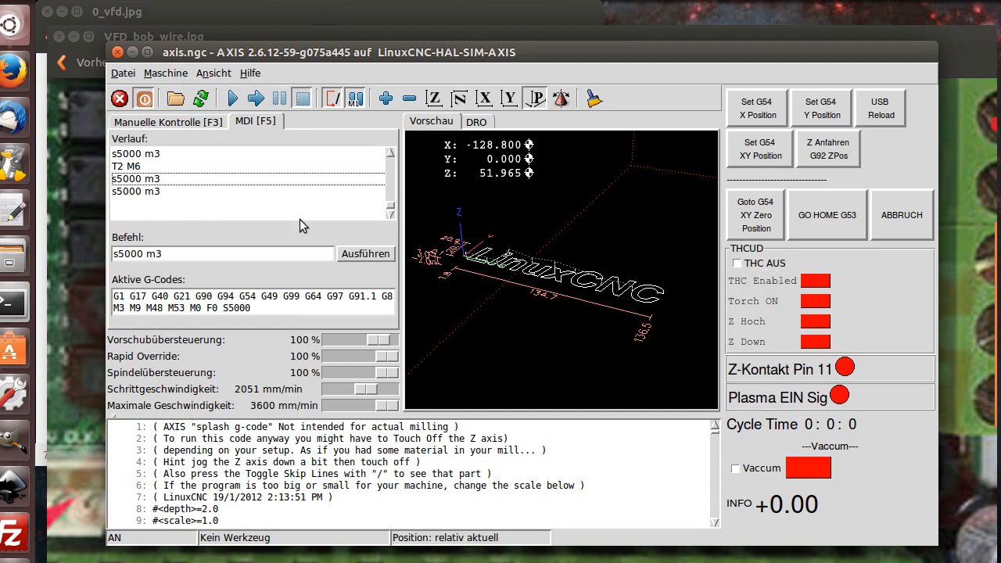
{"action": "left_click", "coordinate": [135, 190]}
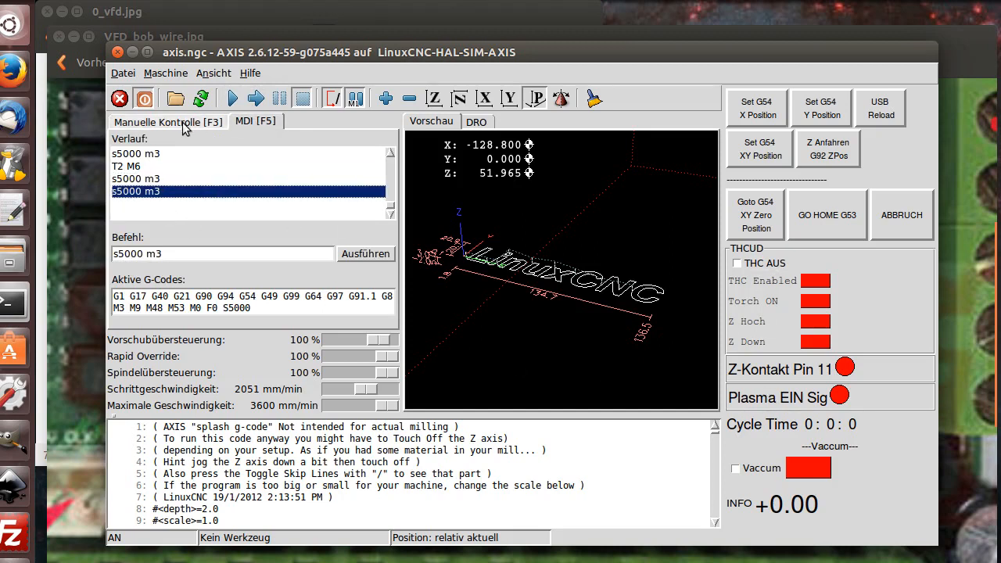
{"action": "left_click", "coordinate": [123, 73]}
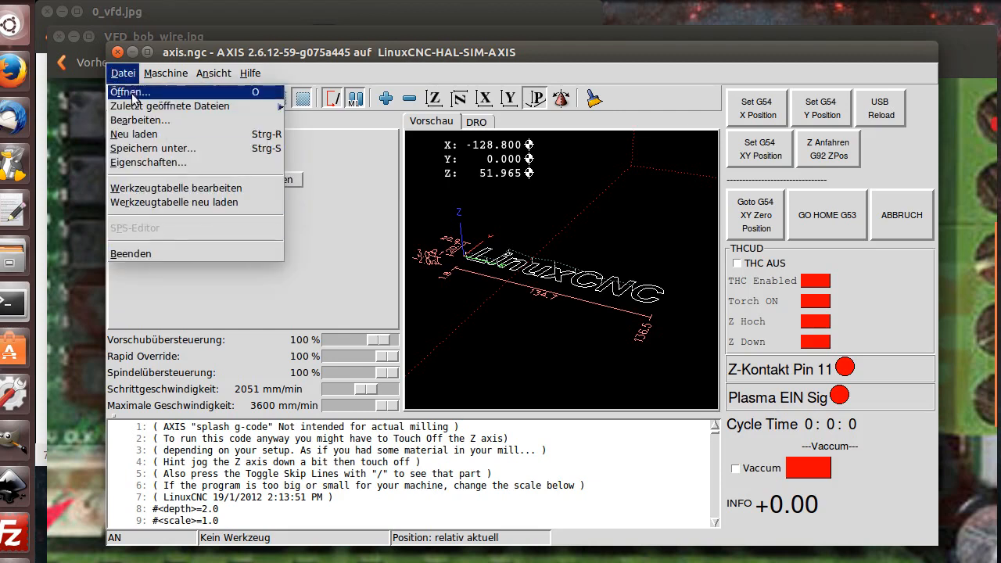
{"action": "mouse_move", "coordinate": [123, 72]}
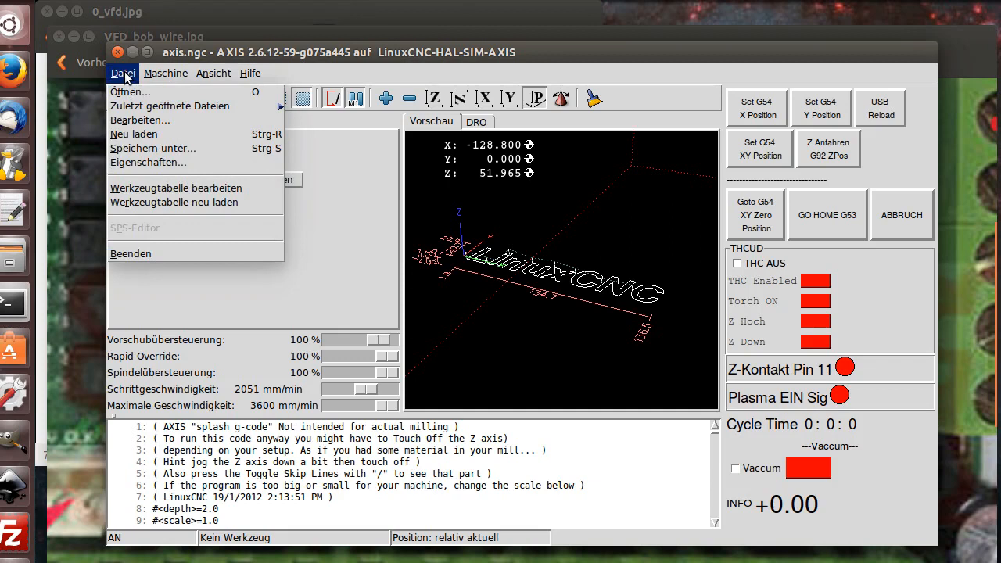
{"action": "mouse_move", "coordinate": [131, 253]}
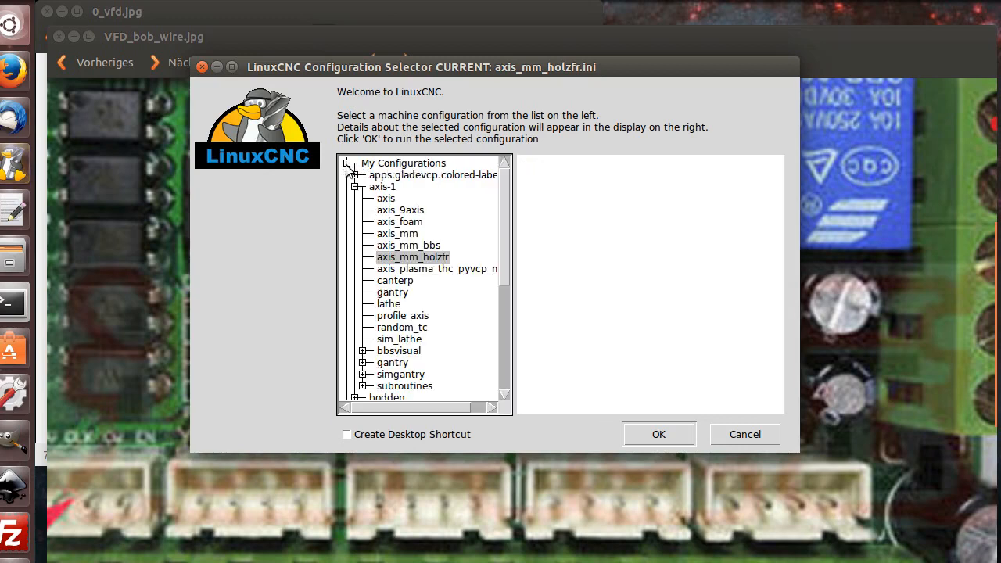
Expand the vfd_test group, select the vfd_test configuration and launch it.
{"action": "scroll", "scroll_direction": "down", "scroll_amount": 3}
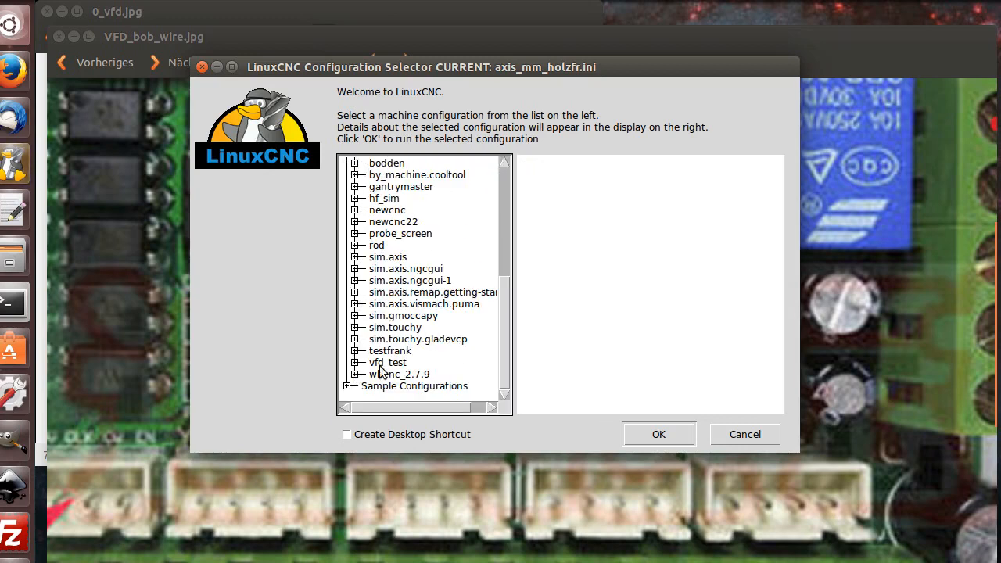
{"action": "left_click", "coordinate": [388, 362]}
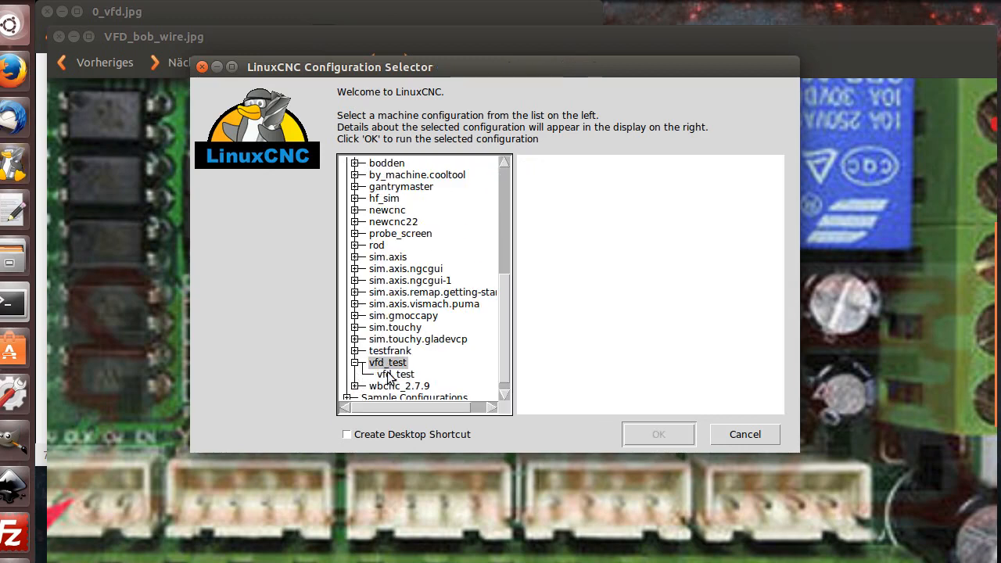
{"action": "left_click", "coordinate": [395, 374]}
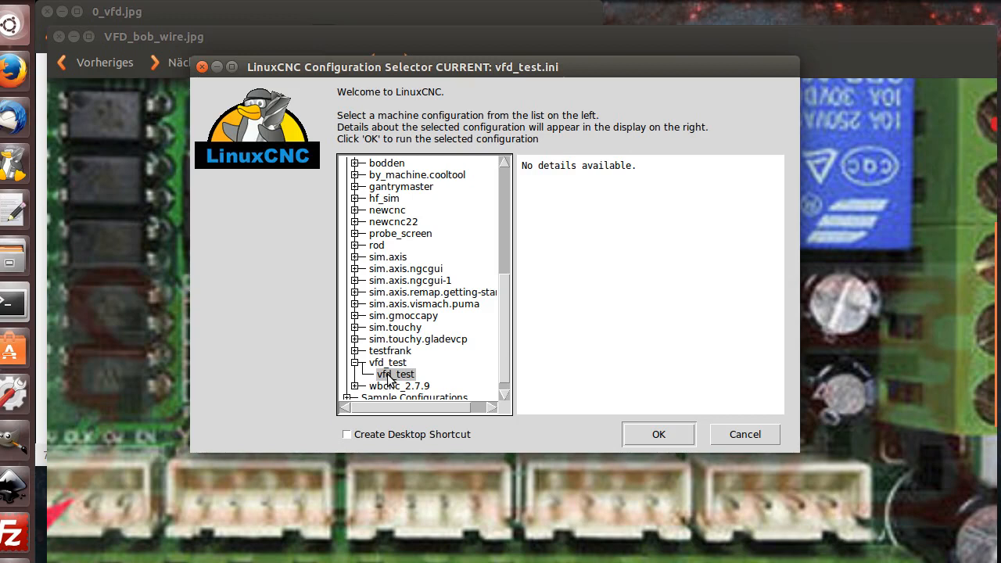
{"action": "left_click", "coordinate": [657, 434]}
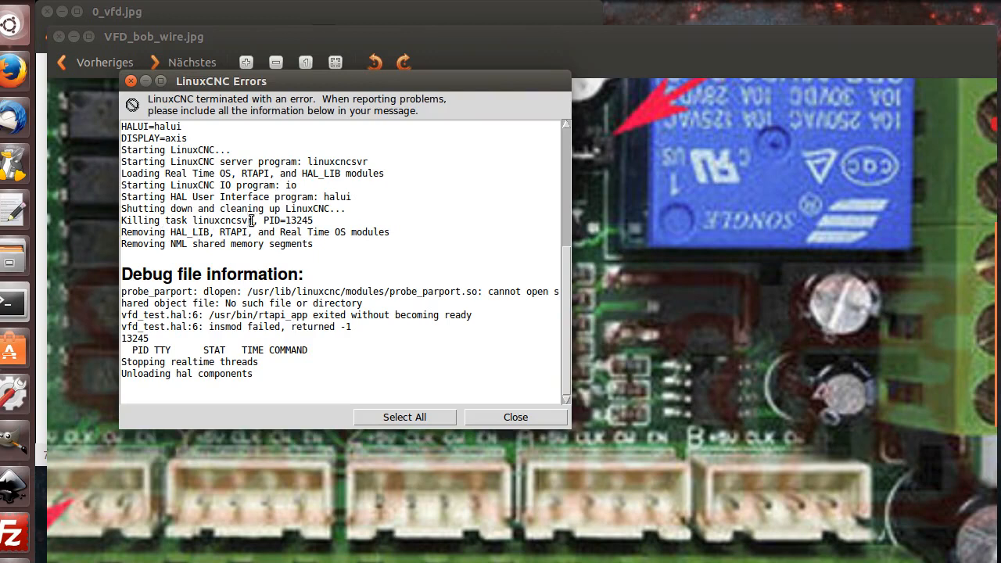
{"action": "mouse_move", "coordinate": [191, 322]}
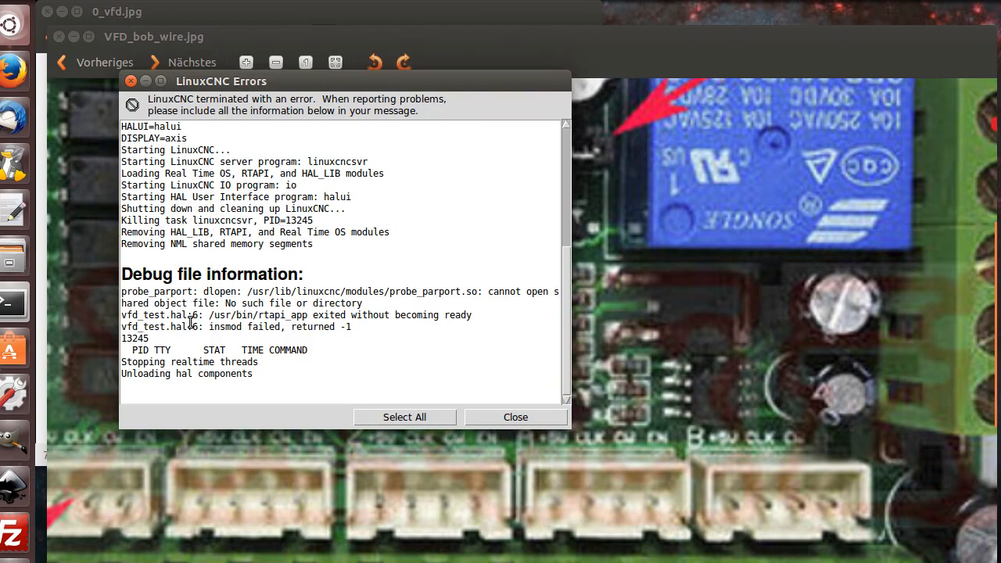
{"action": "mouse_move", "coordinate": [285, 325]}
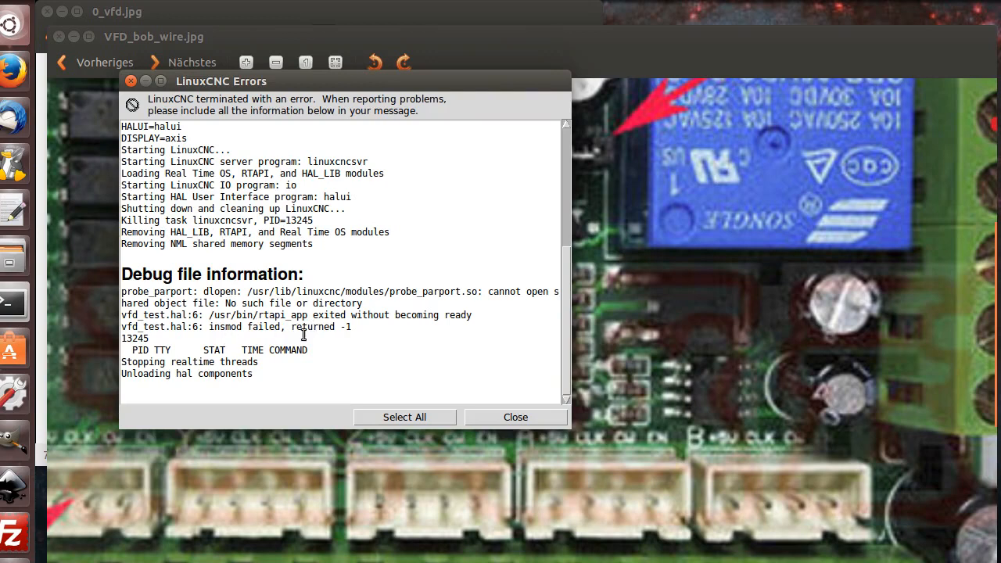
Review the rtapi_app startup failure log and dismiss the LinuxCNC Errors report.
{"action": "scroll", "scroll_direction": "up", "scroll_amount": 3}
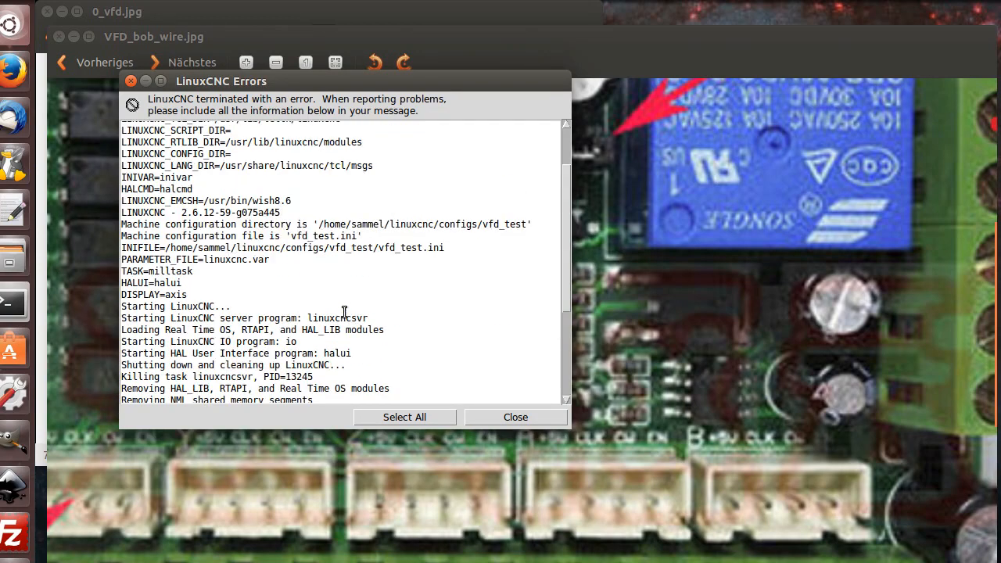
{"action": "left_click", "coordinate": [515, 417]}
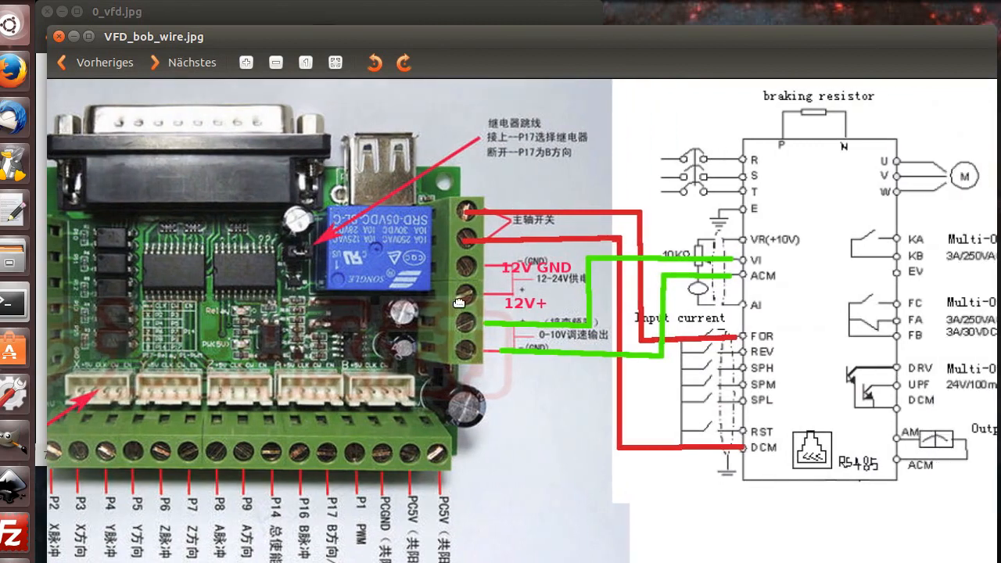
{"action": "mouse_move", "coordinate": [531, 291]}
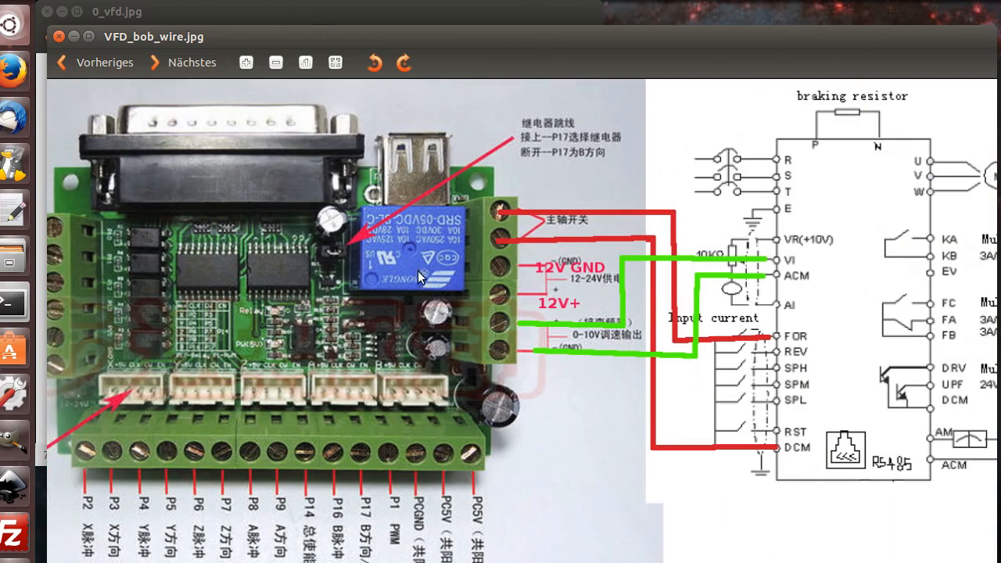
{"action": "mouse_move", "coordinate": [417, 267]}
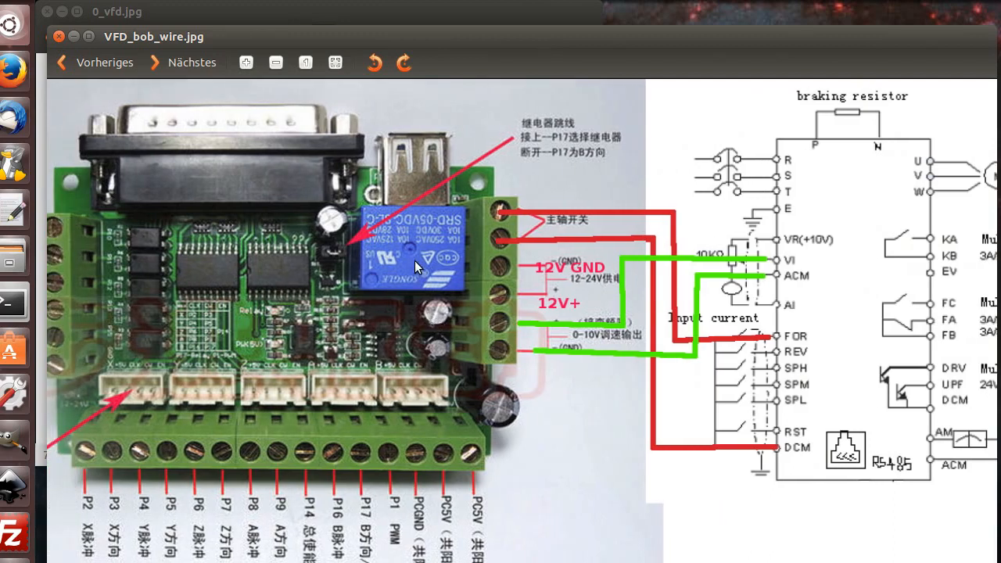